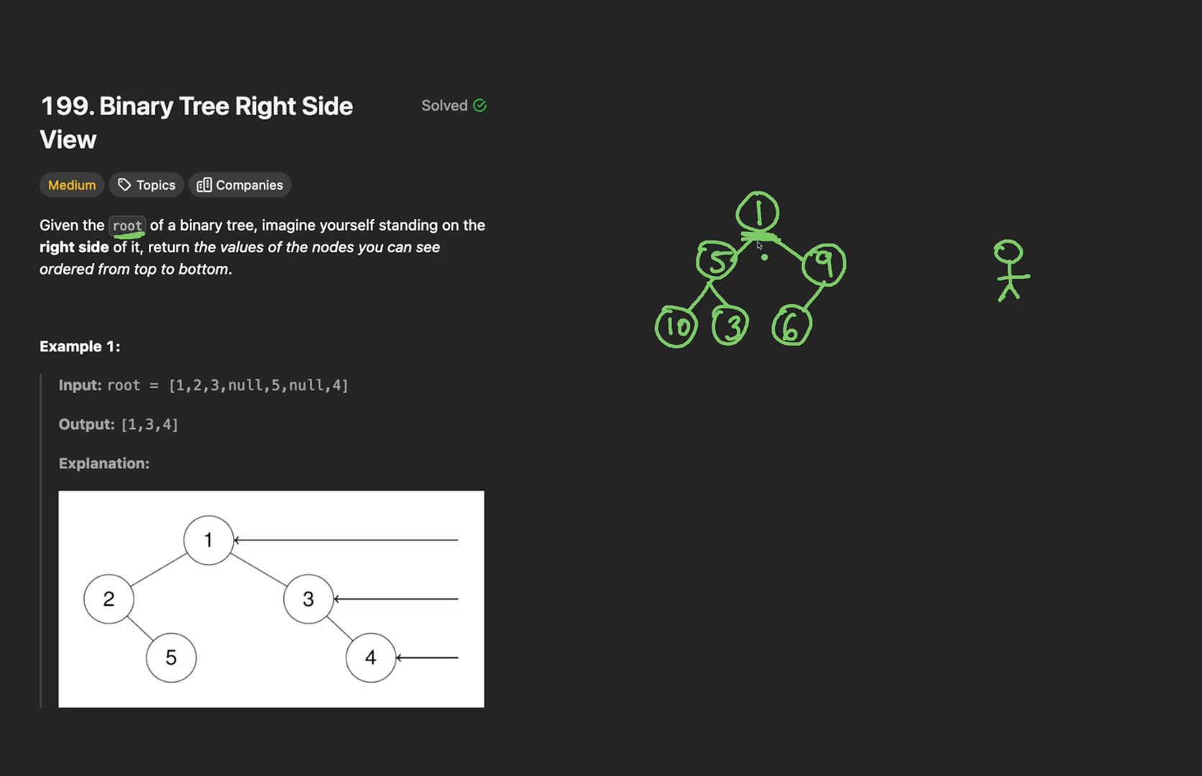
mouse_move(760, 249)
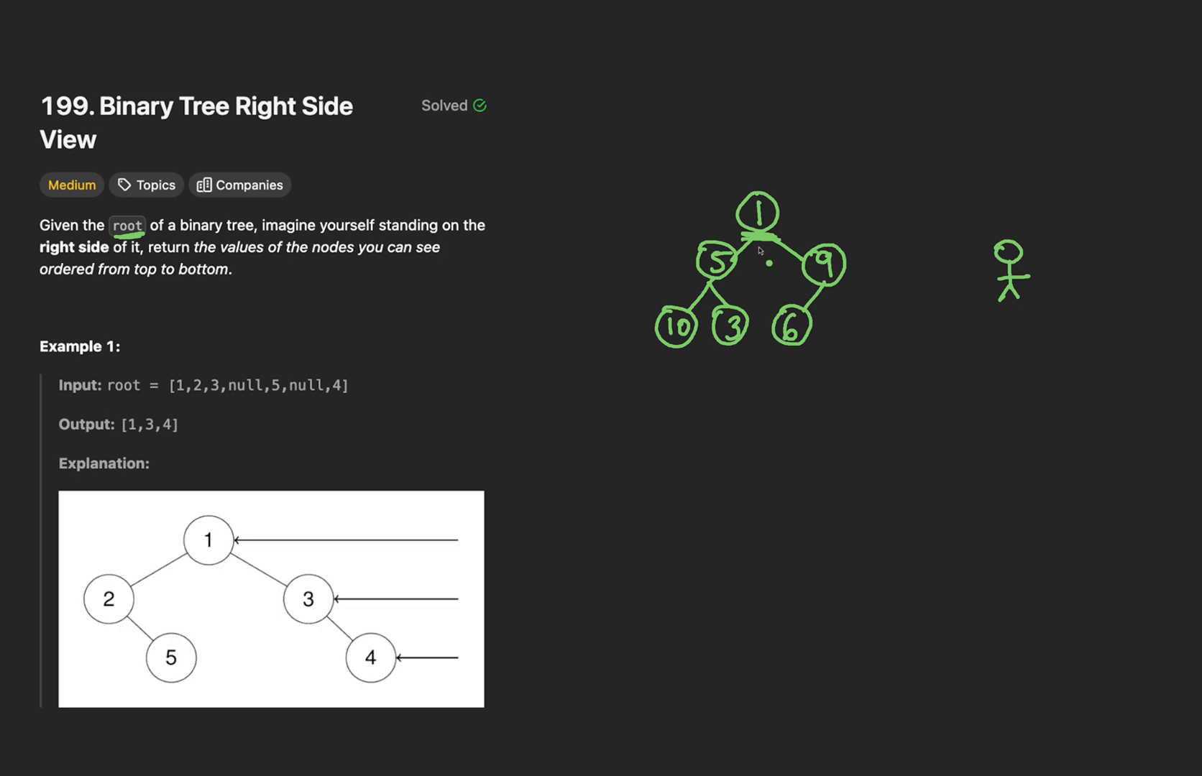
Underline 'right side' and 'top to bottom' and draw viewer arrows to nodes 1 and 9.
drag(249, 261, 329, 262)
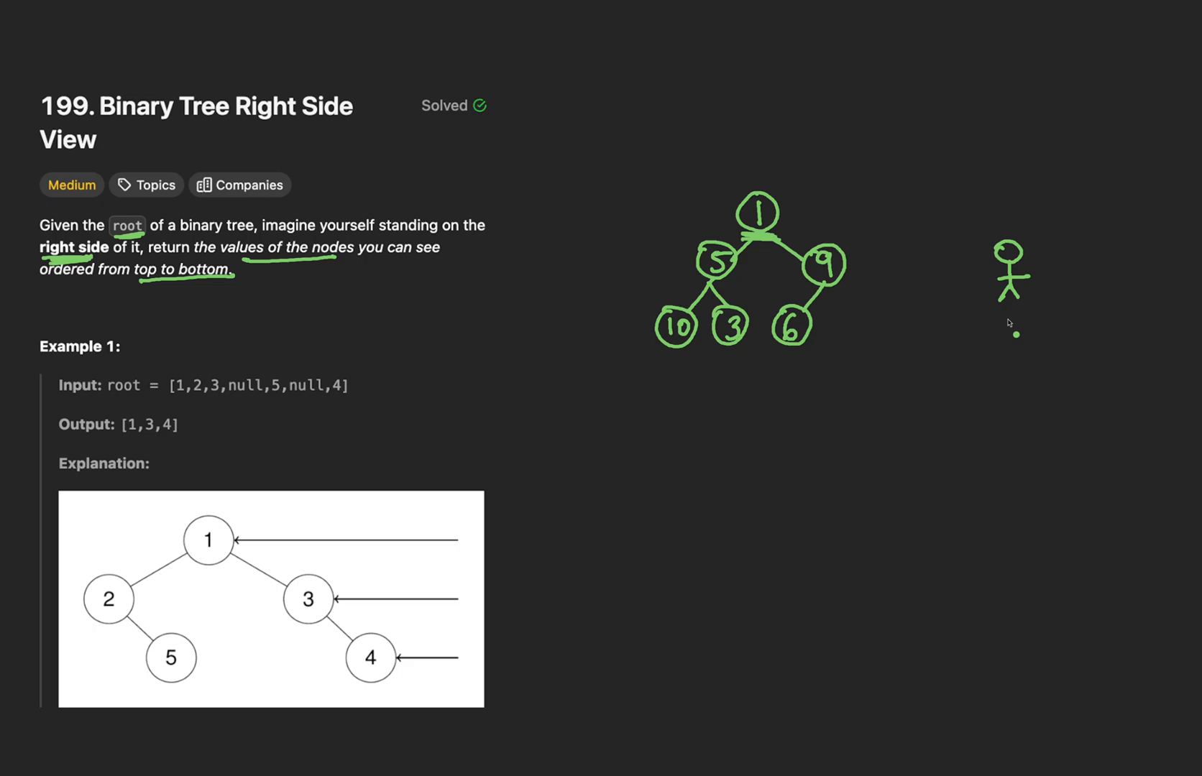
drag(1004, 329, 1014, 321)
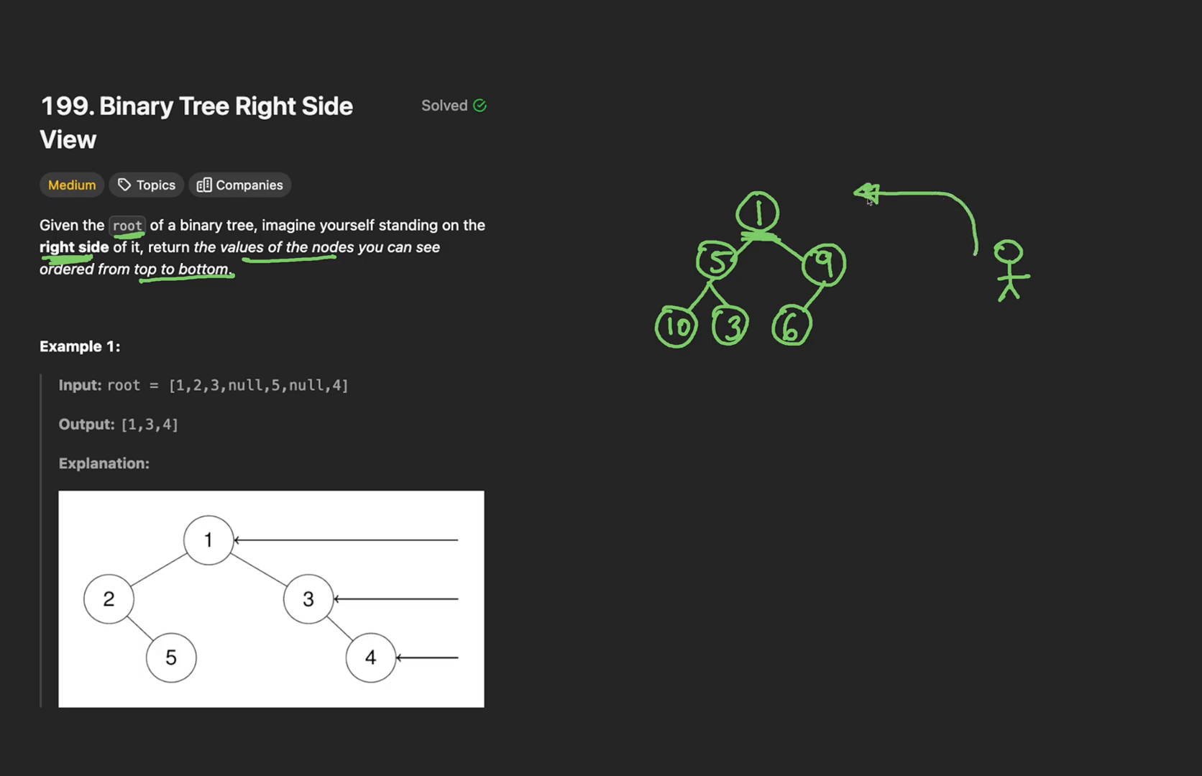
drag(629, 269, 874, 264)
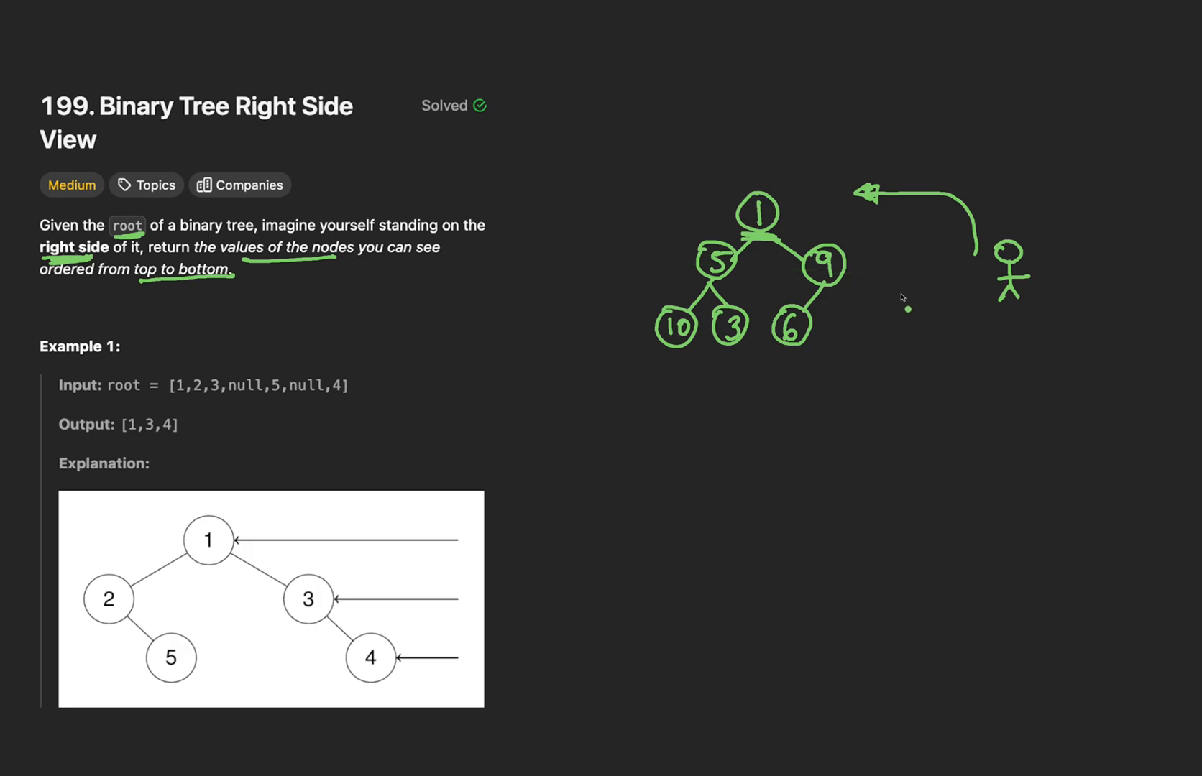
drag(989, 265, 866, 264)
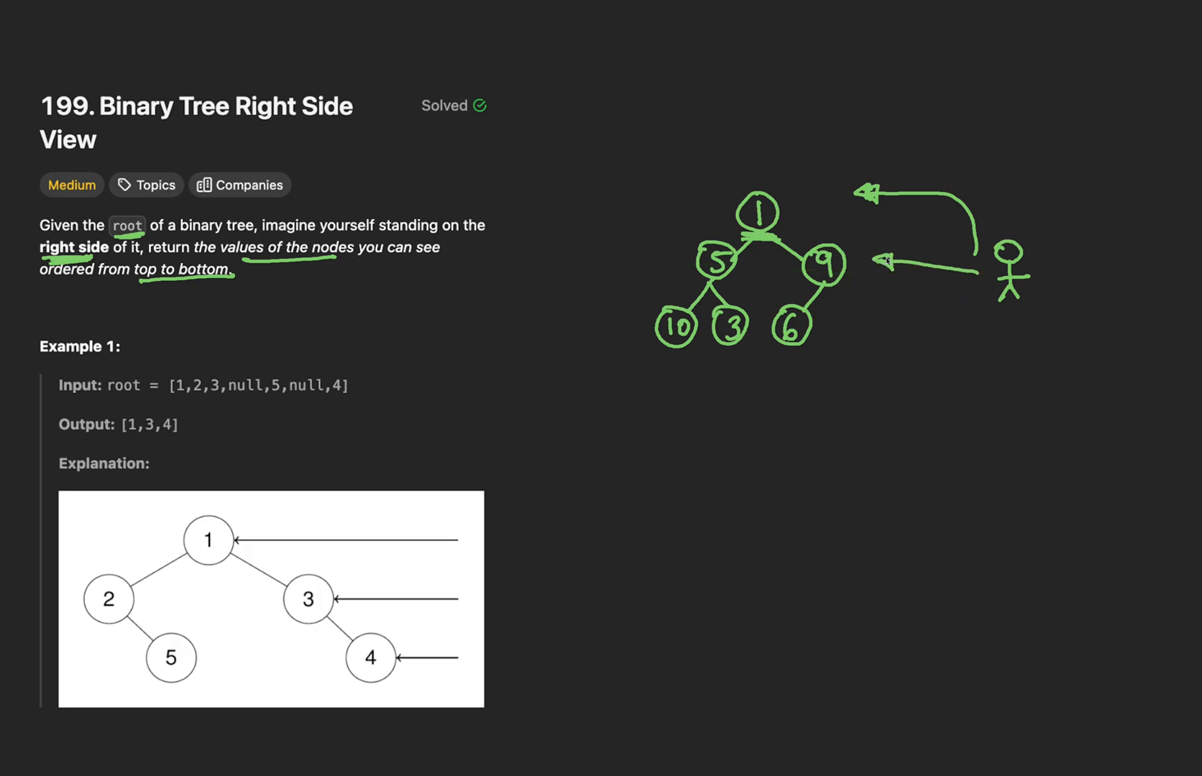
mouse_move(688, 287)
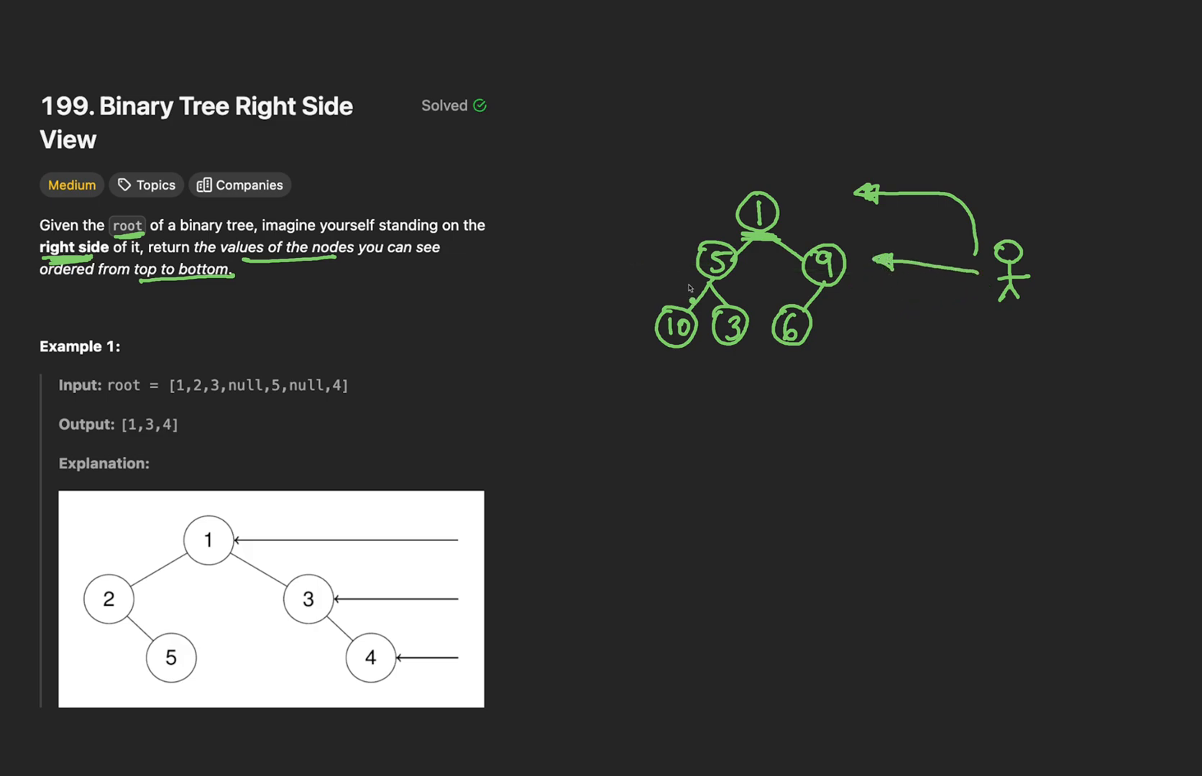
Draw the viewer arrow to node 6 and underline nodes 1, 9 and 6 as visible.
drag(697, 281, 736, 287)
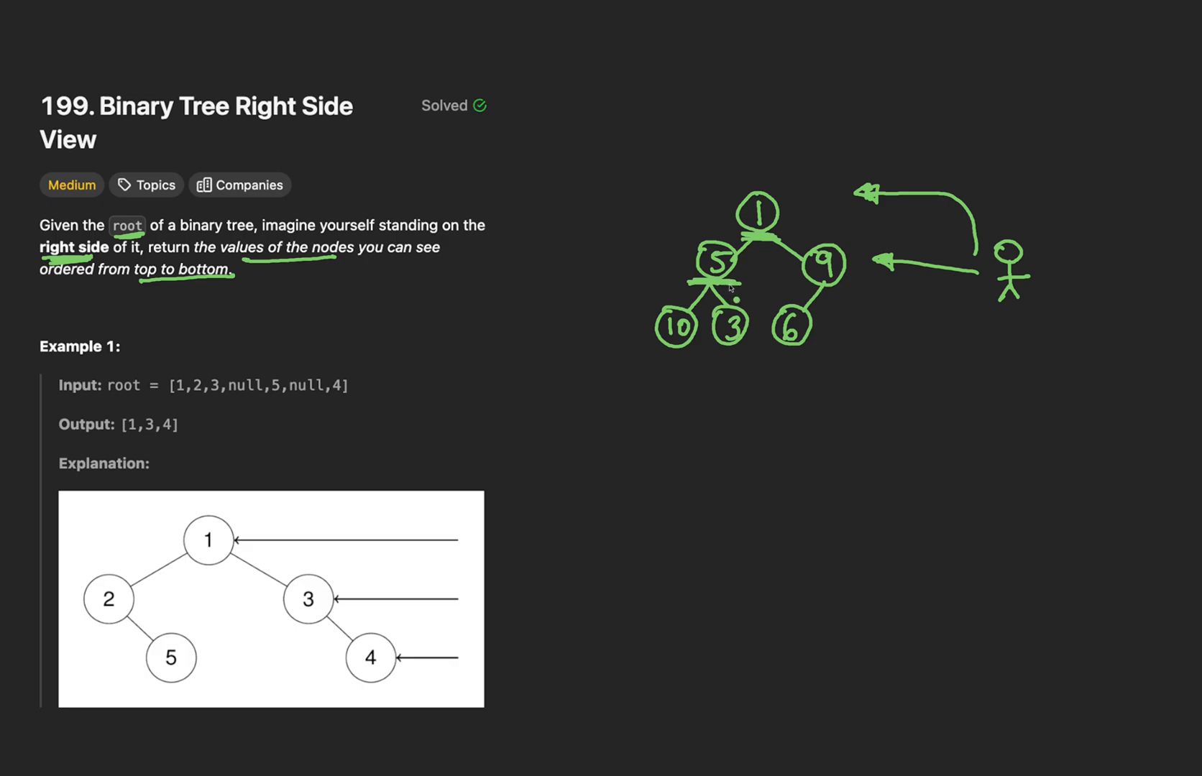
drag(655, 334, 842, 333)
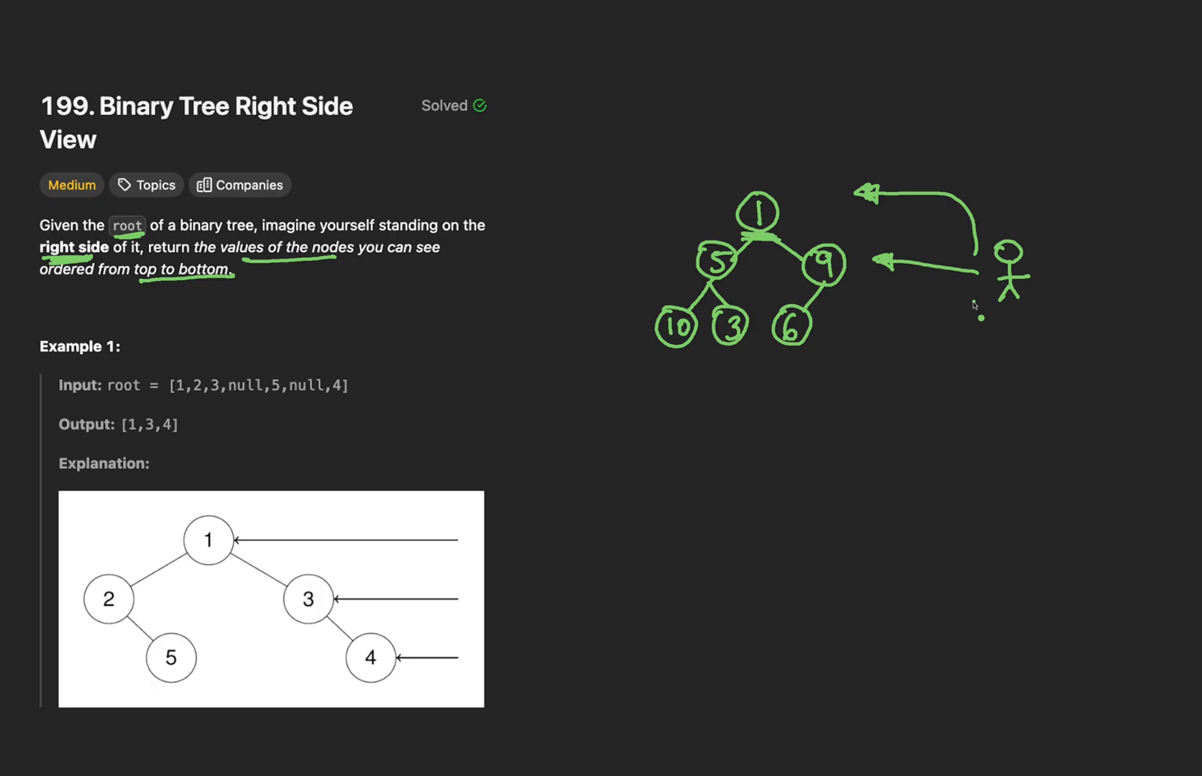
drag(980, 283, 904, 327)
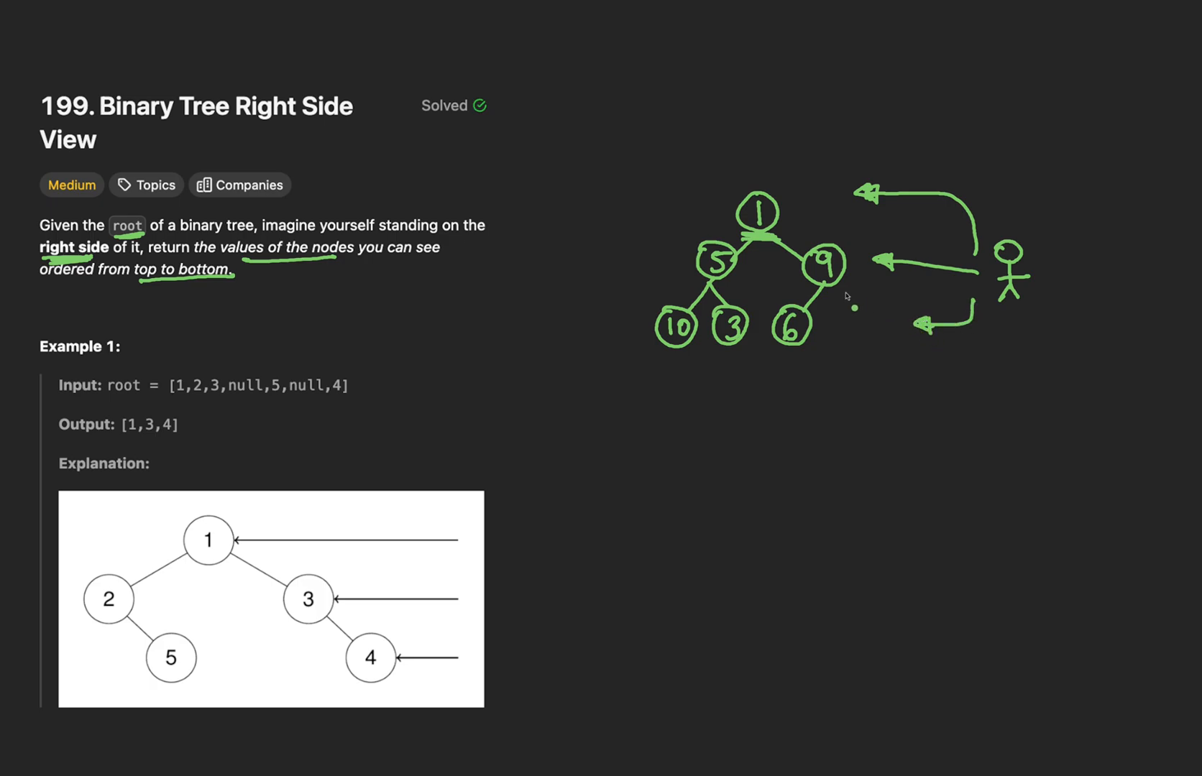
drag(836, 306, 865, 330)
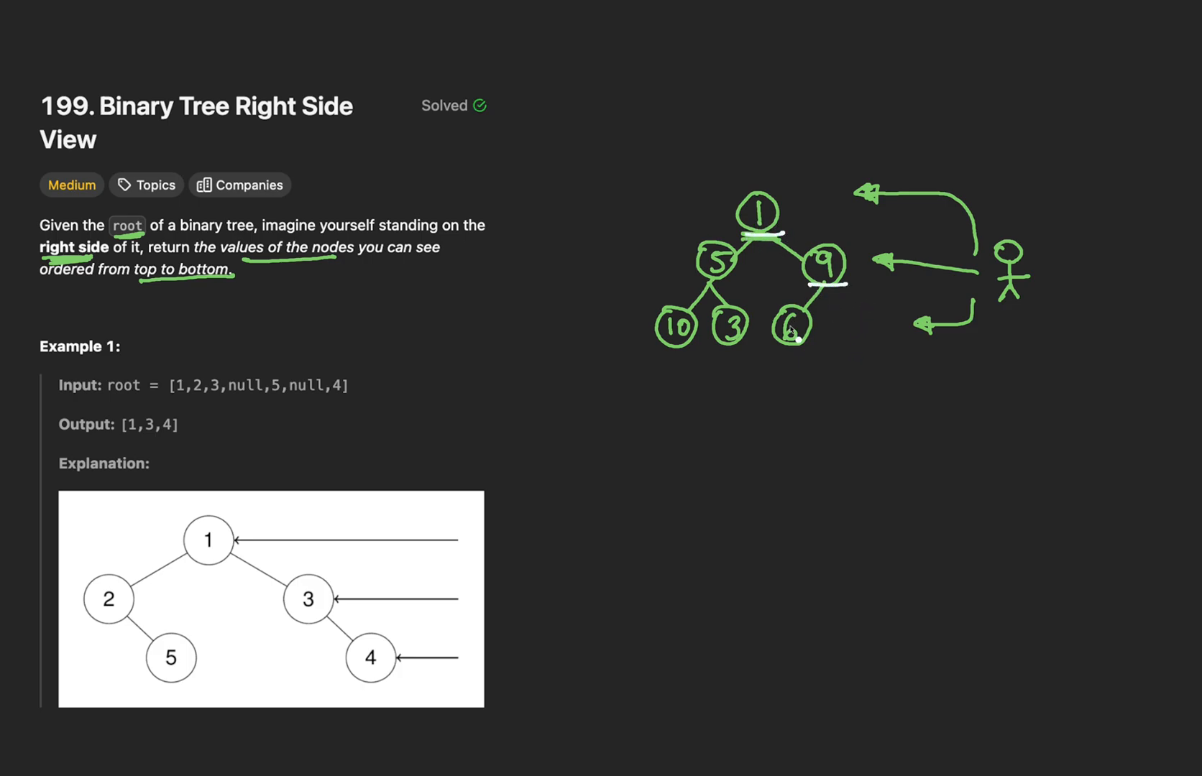
drag(778, 345, 812, 345)
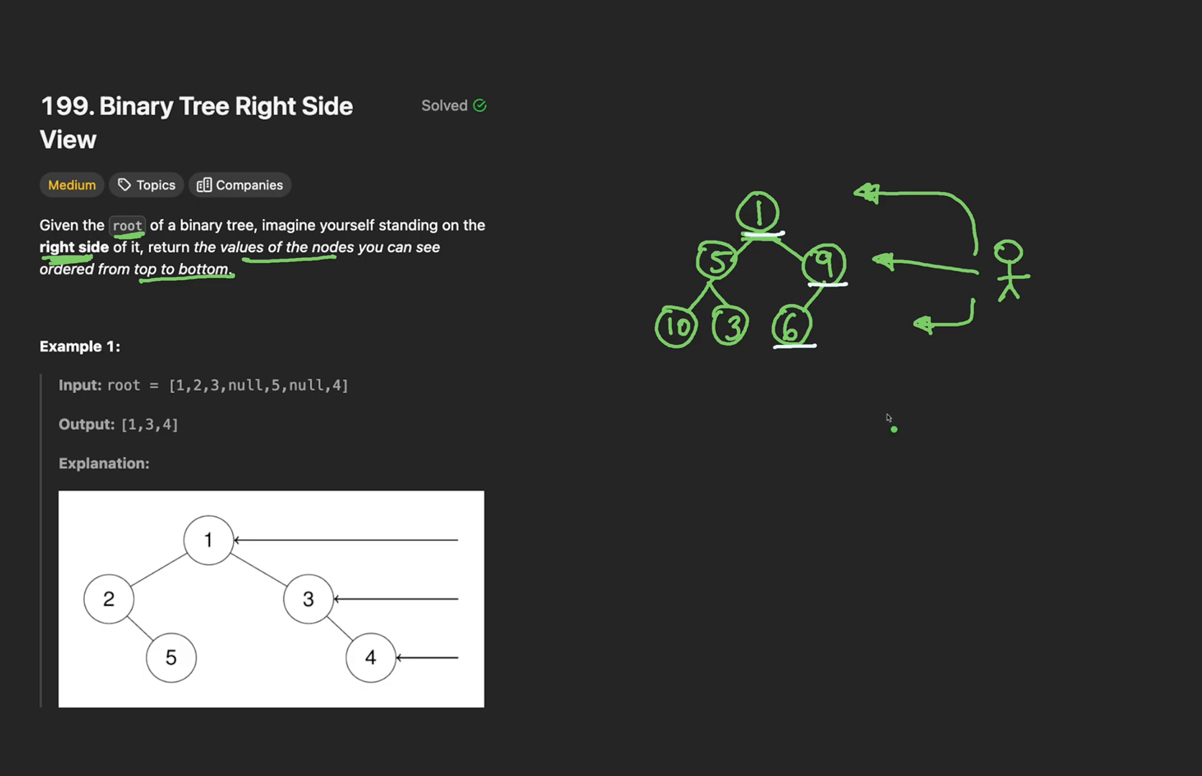
mouse_move(886, 418)
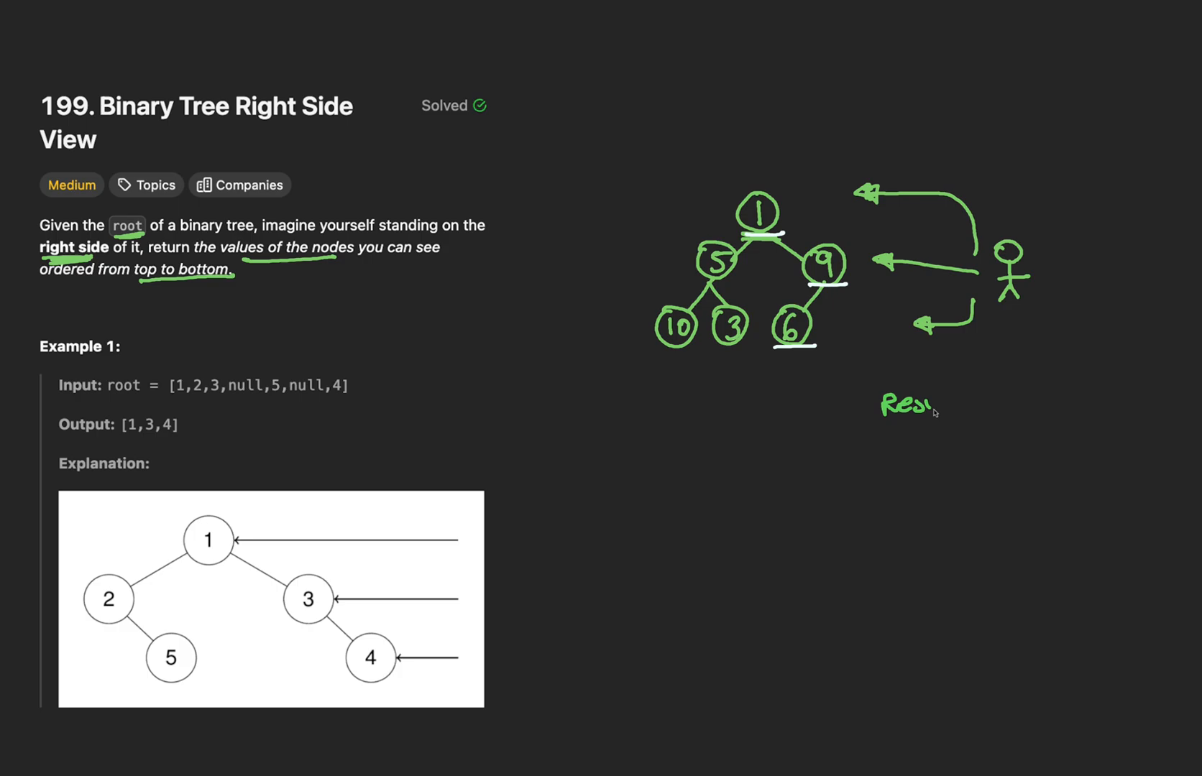
Write 'Result = [1, 9, 6]' below the drawn tree.
text(Result =)
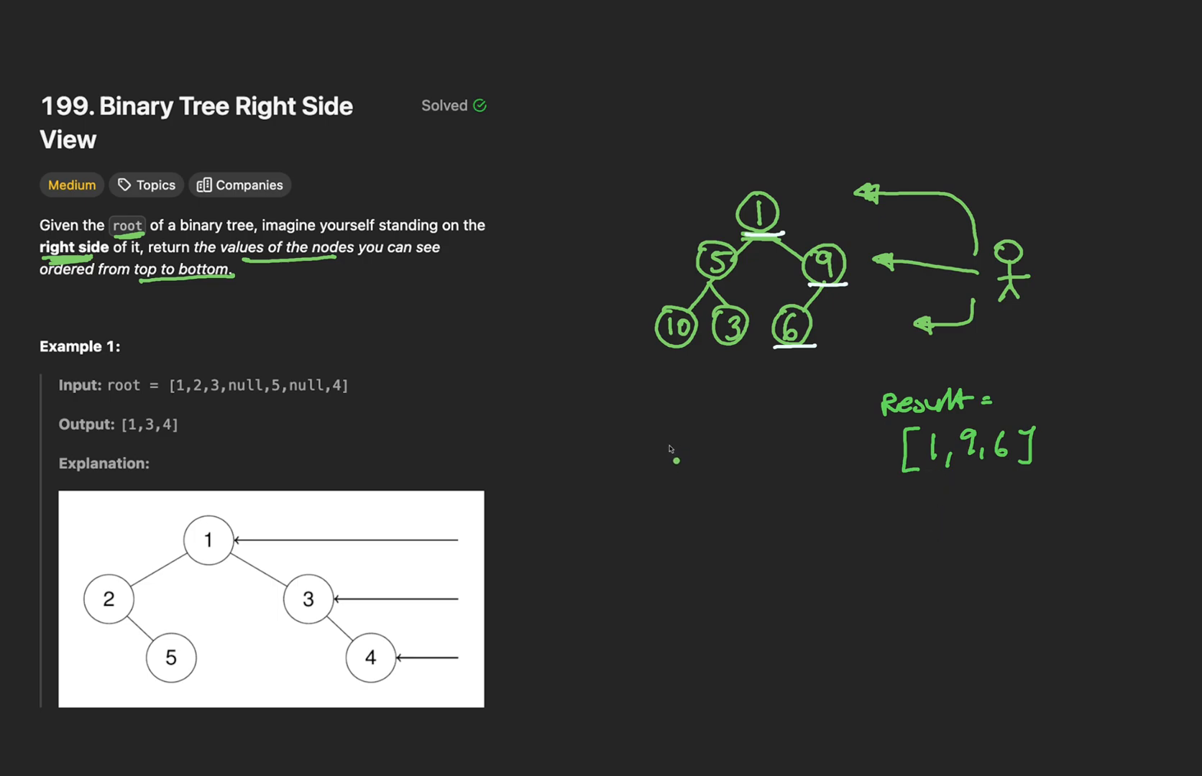
mouse_move(629, 483)
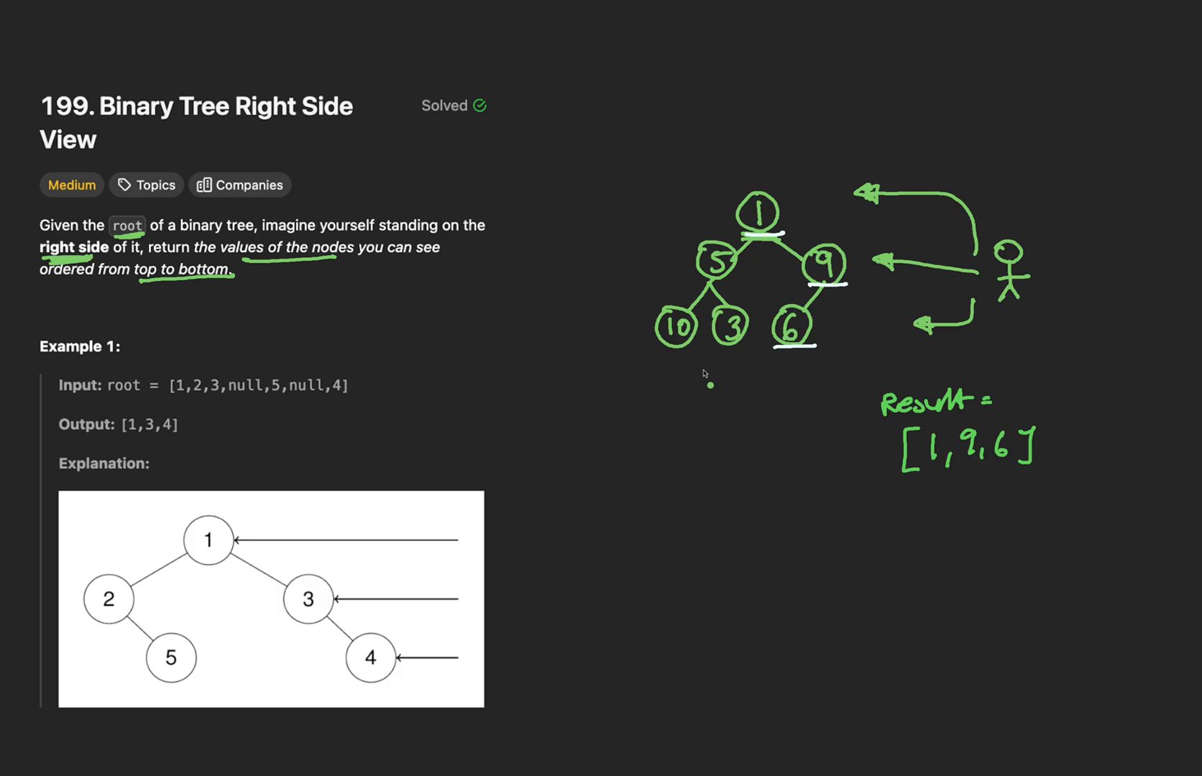
mouse_move(748, 360)
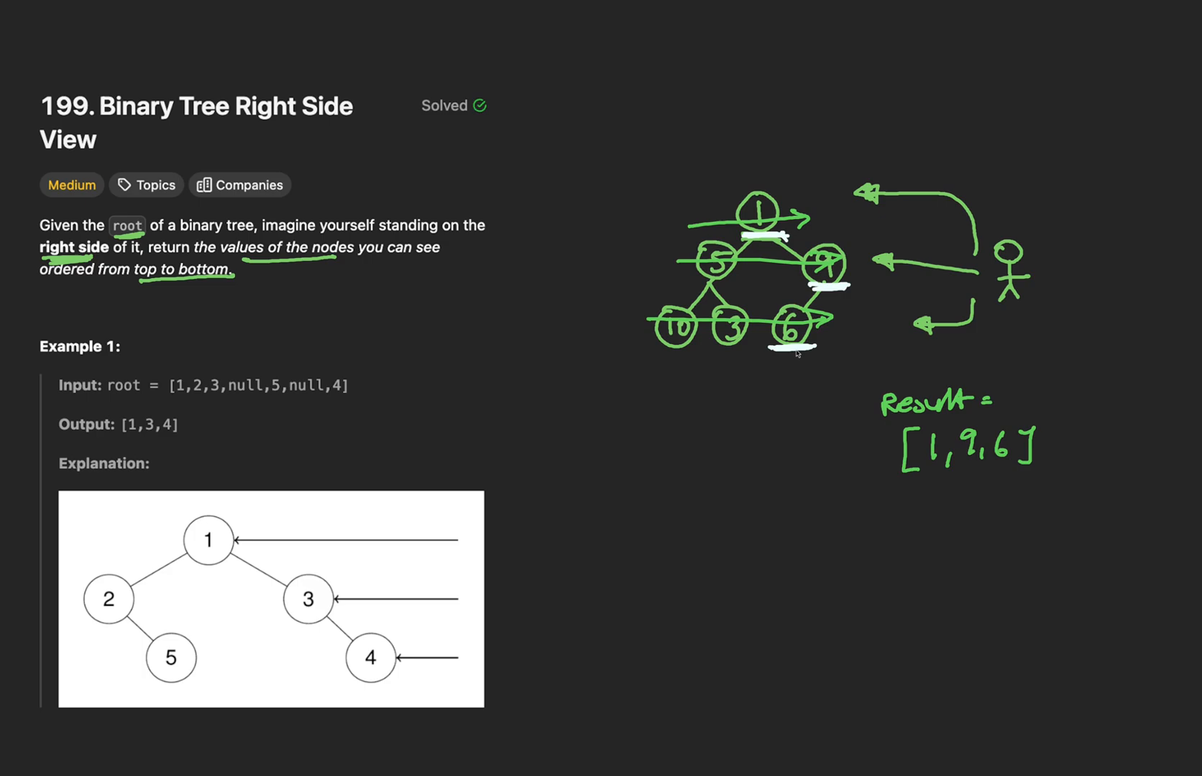
Underline the result [1, 9, 6], draw a top-to-bottom arrow beside the tree and label it BFS.
drag(905, 478, 1035, 479)
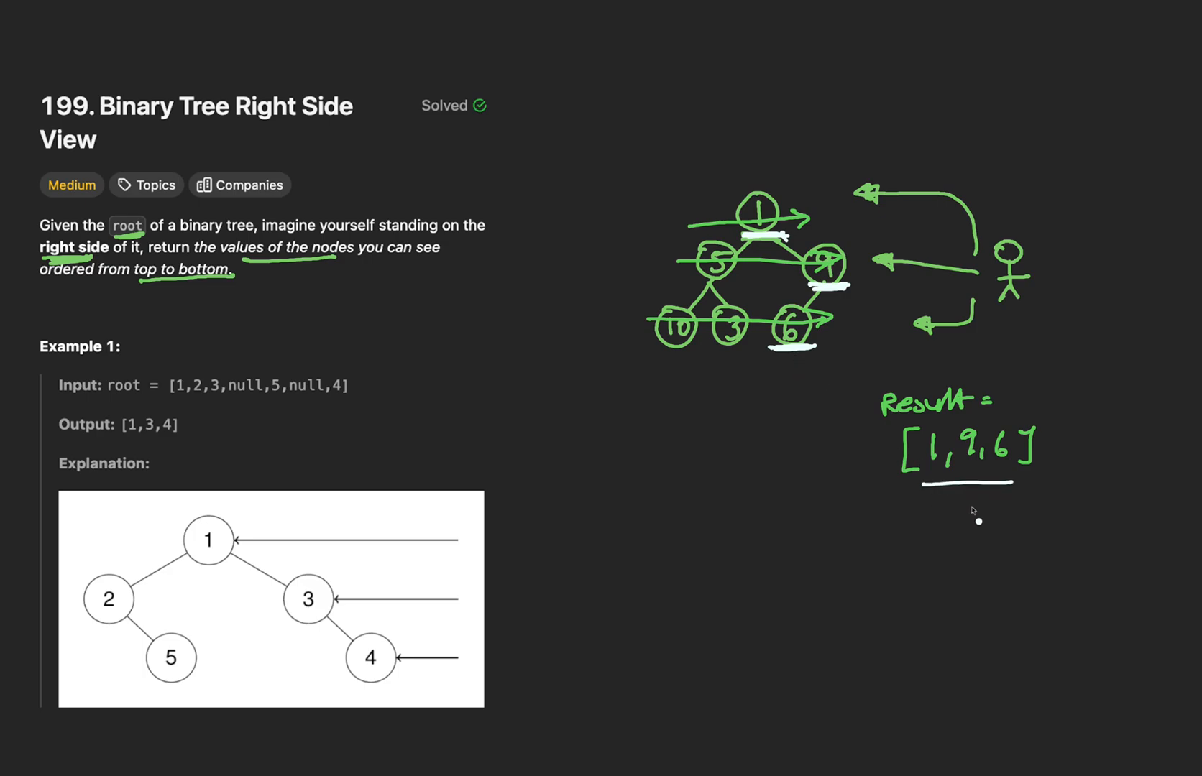
mouse_move(963, 512)
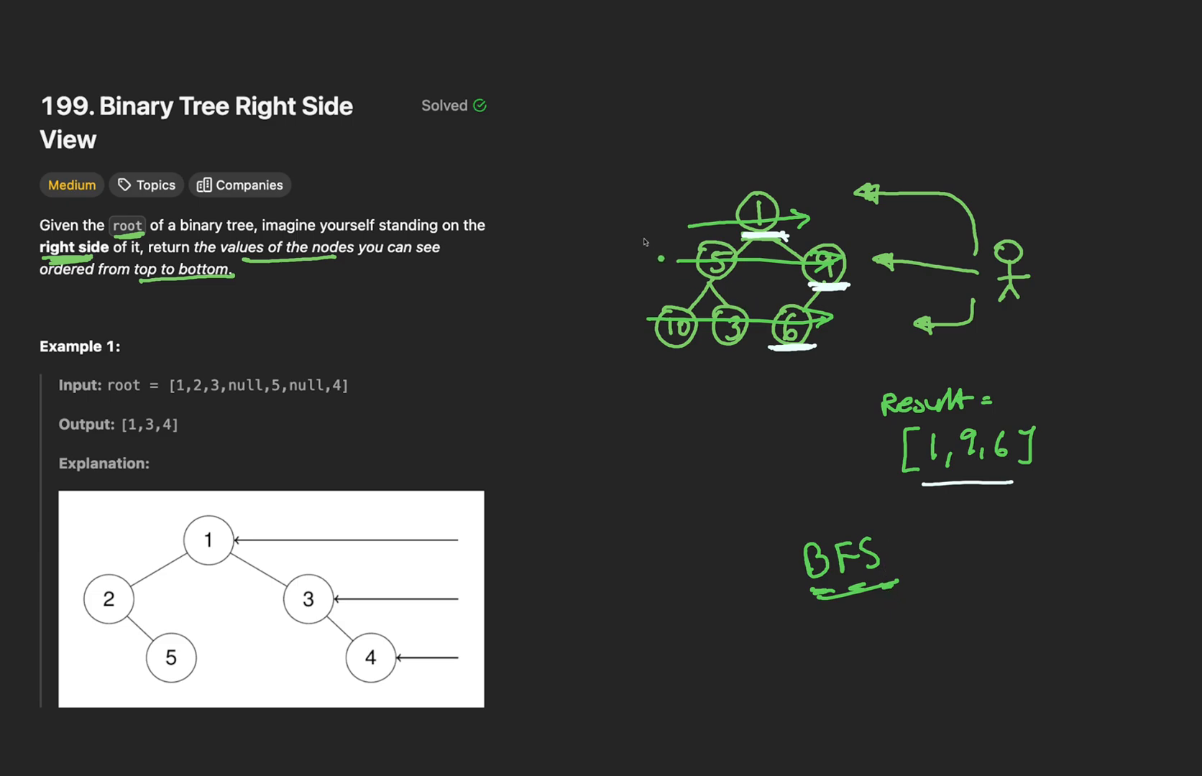
drag(627, 198, 627, 292)
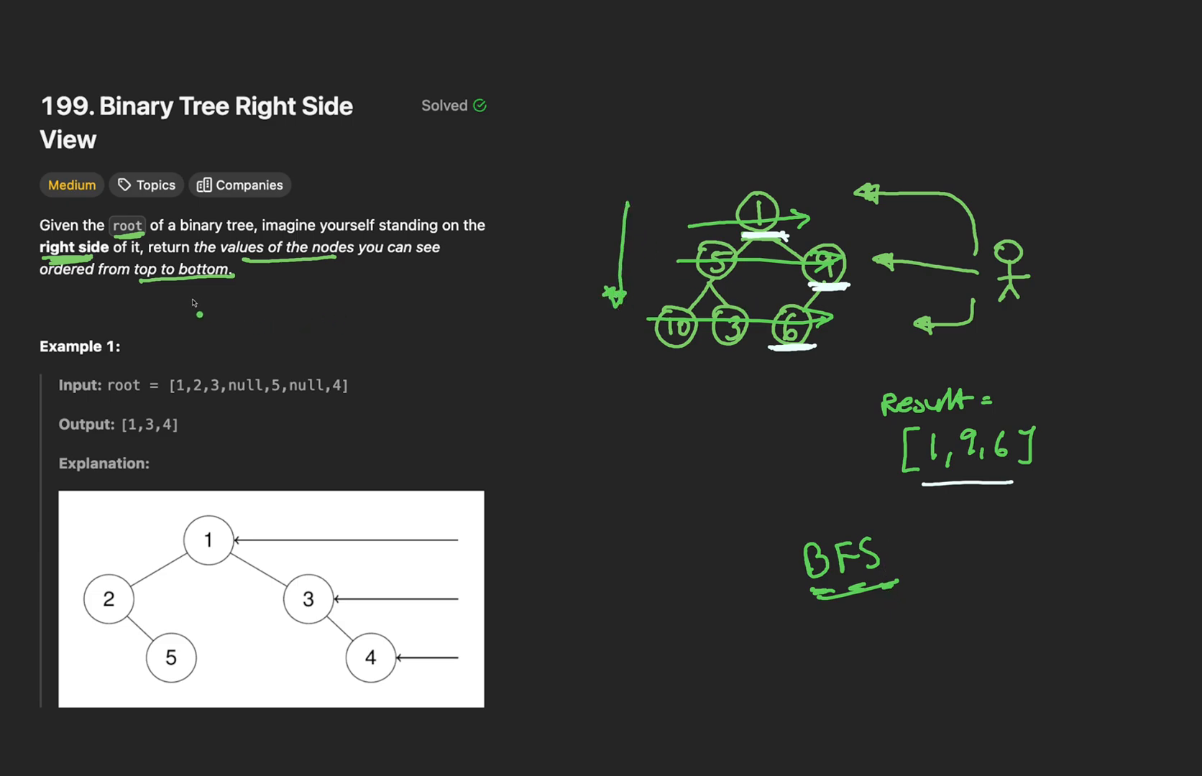
drag(138, 287, 230, 287)
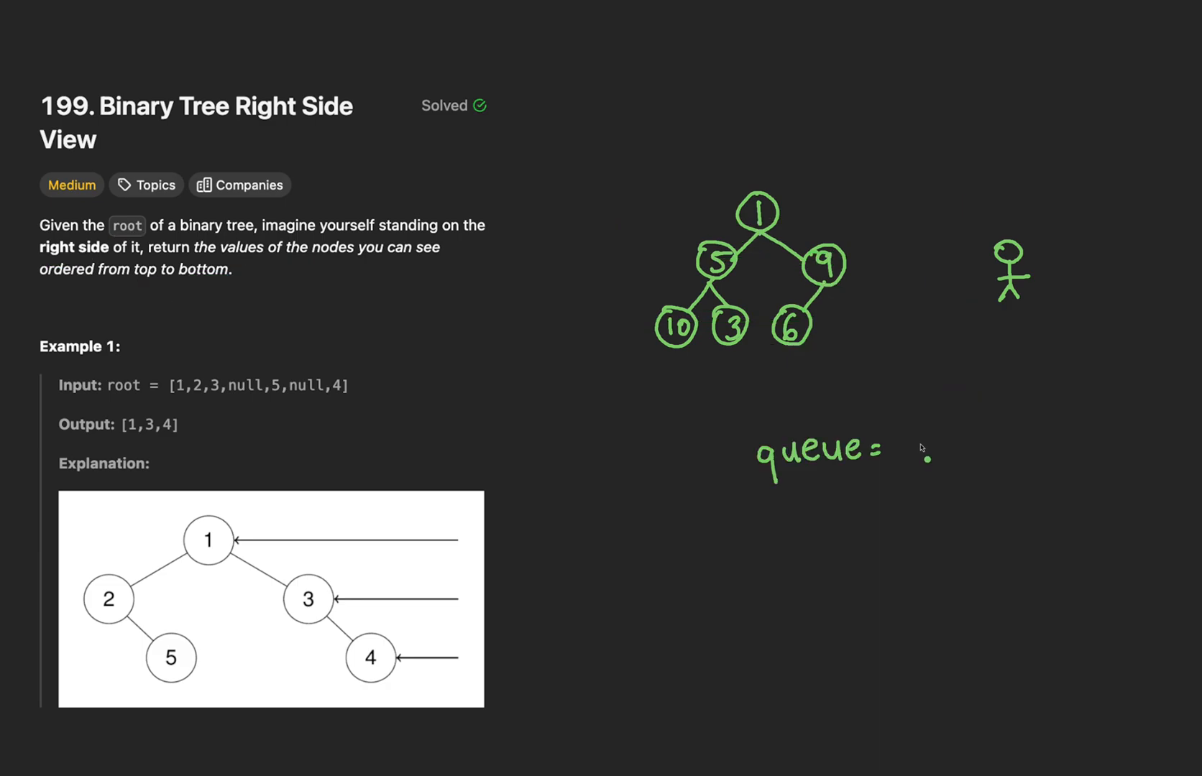
mouse_move(917, 448)
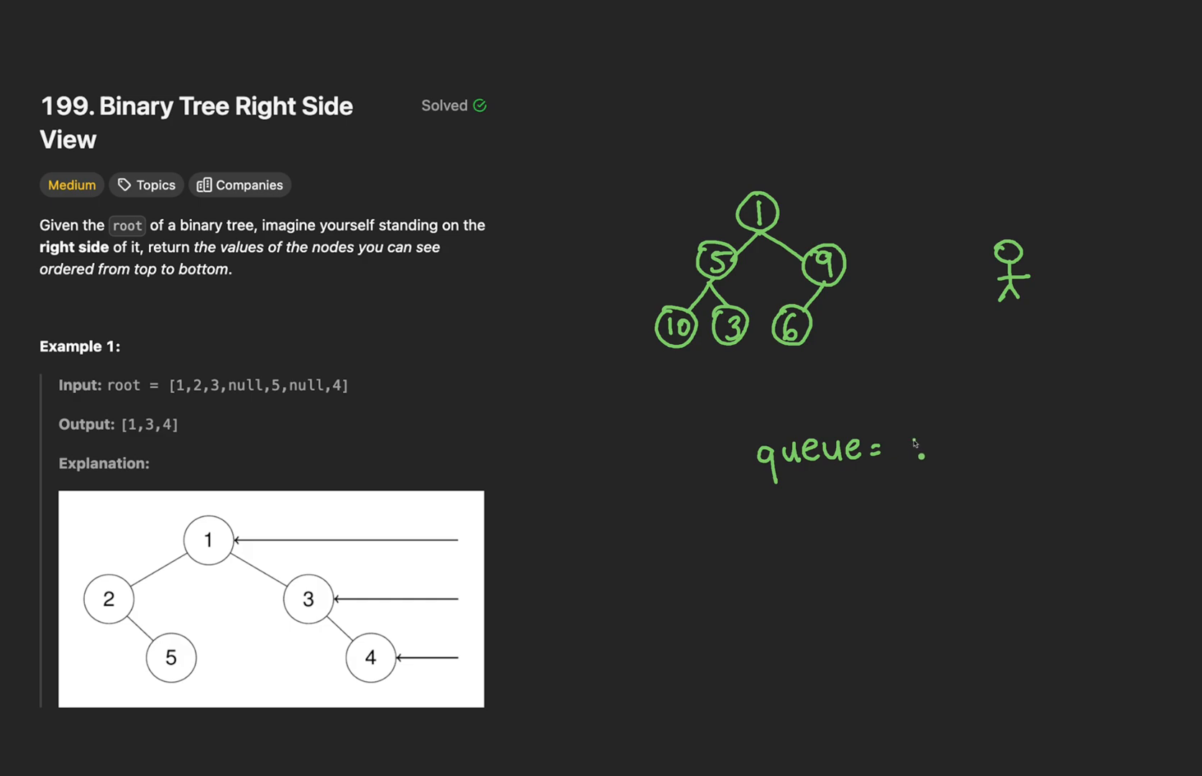
Write 'queue = 1' and 'size = 1', then cross out node 1 as dequeued.
drag(900, 444, 932, 453)
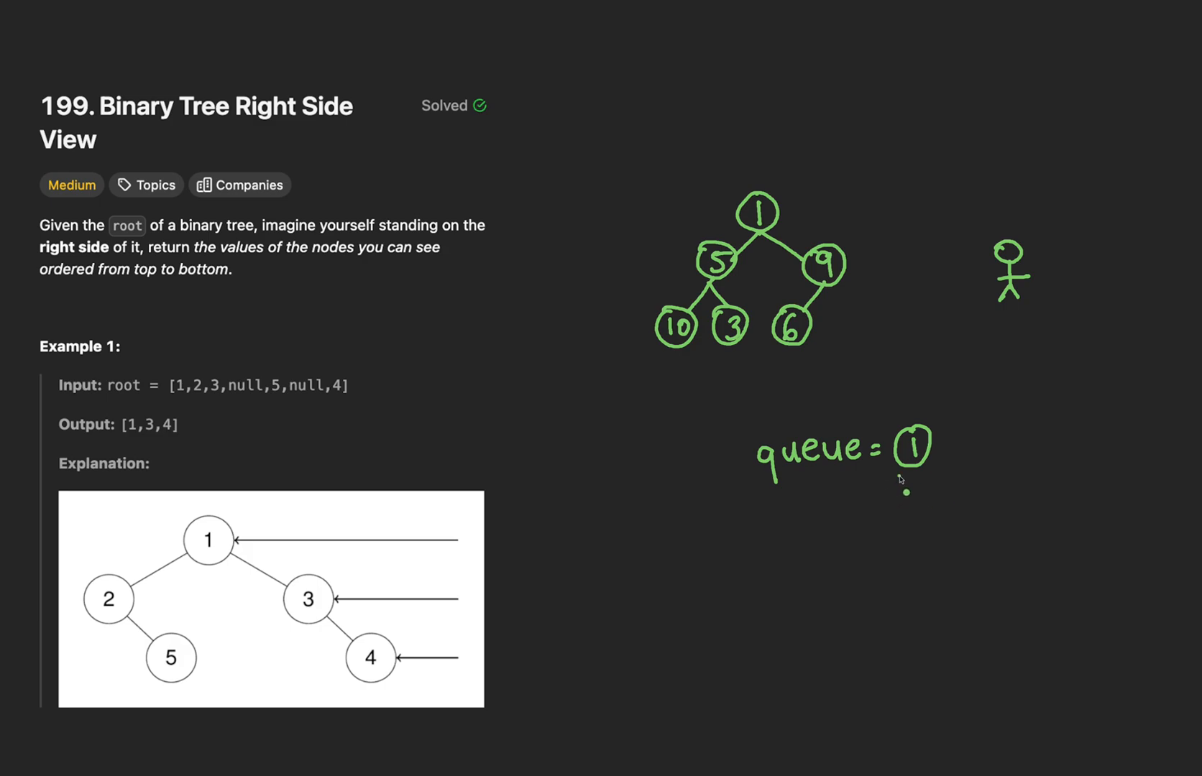
drag(897, 476, 938, 479)
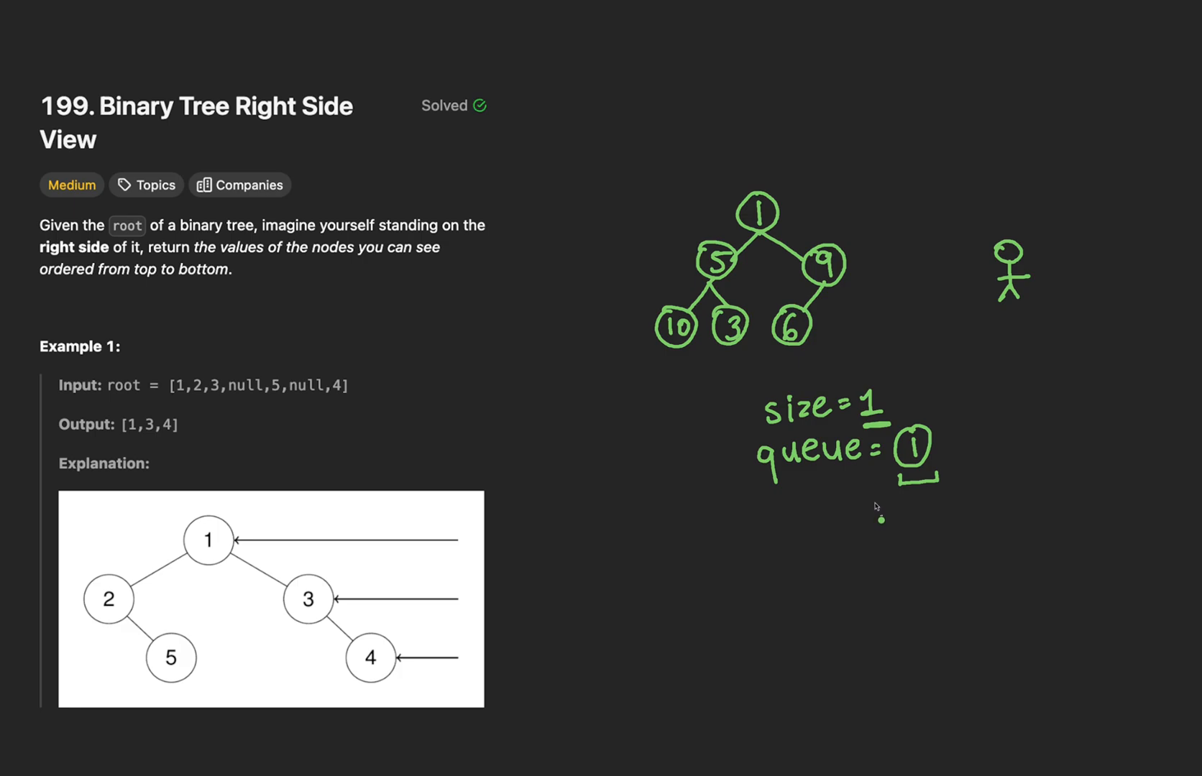
drag(892, 437, 927, 472)
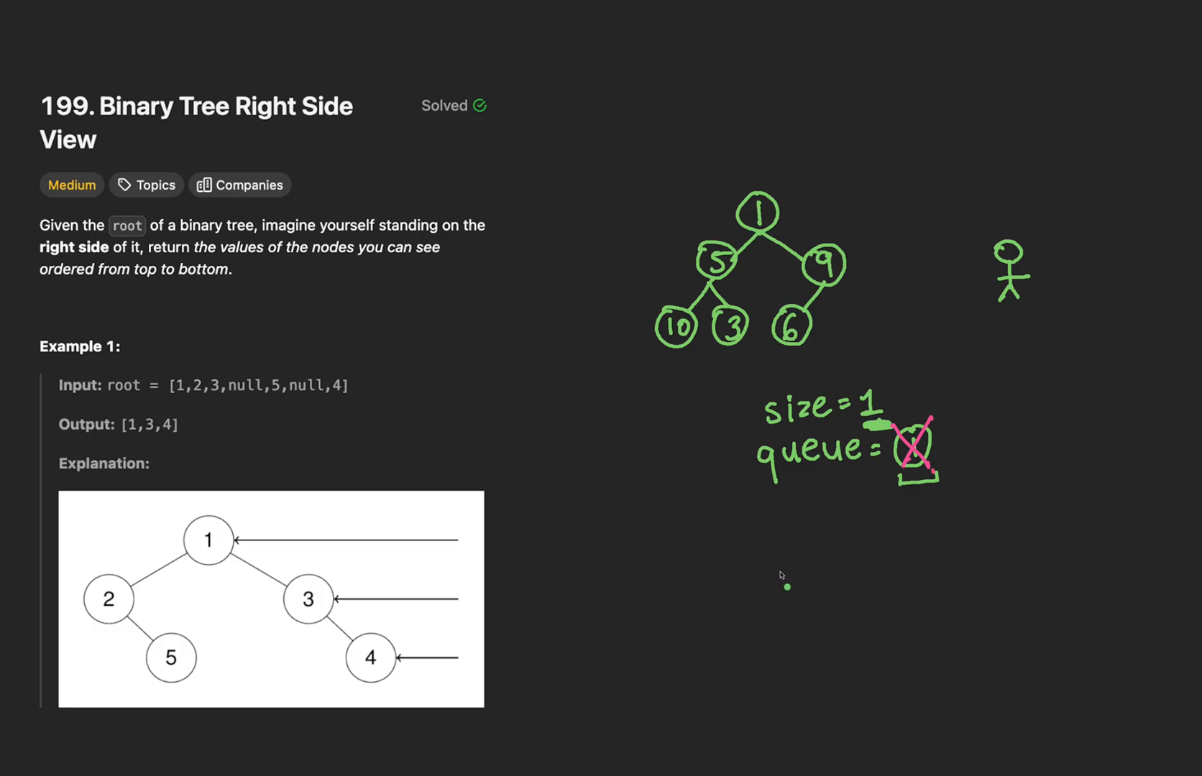
Write 'result = [1,' and add node 5 to the drawn queue.
text(resu)
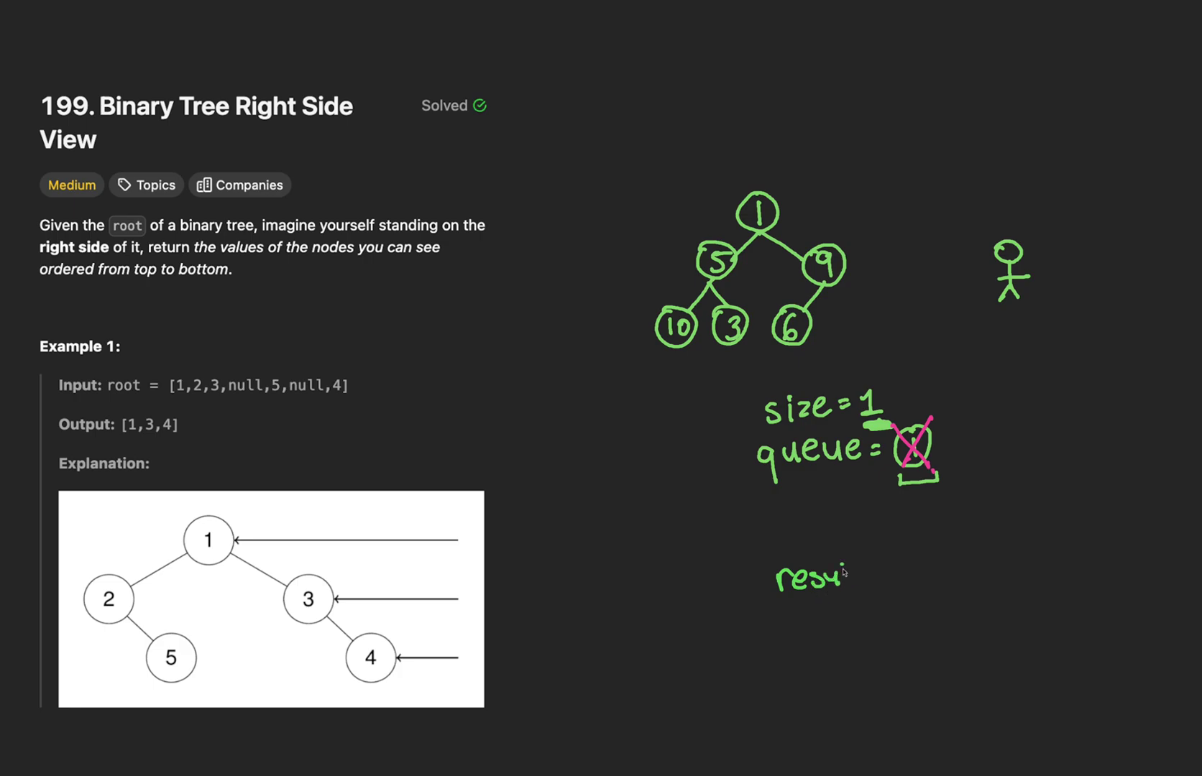
text(result = [)
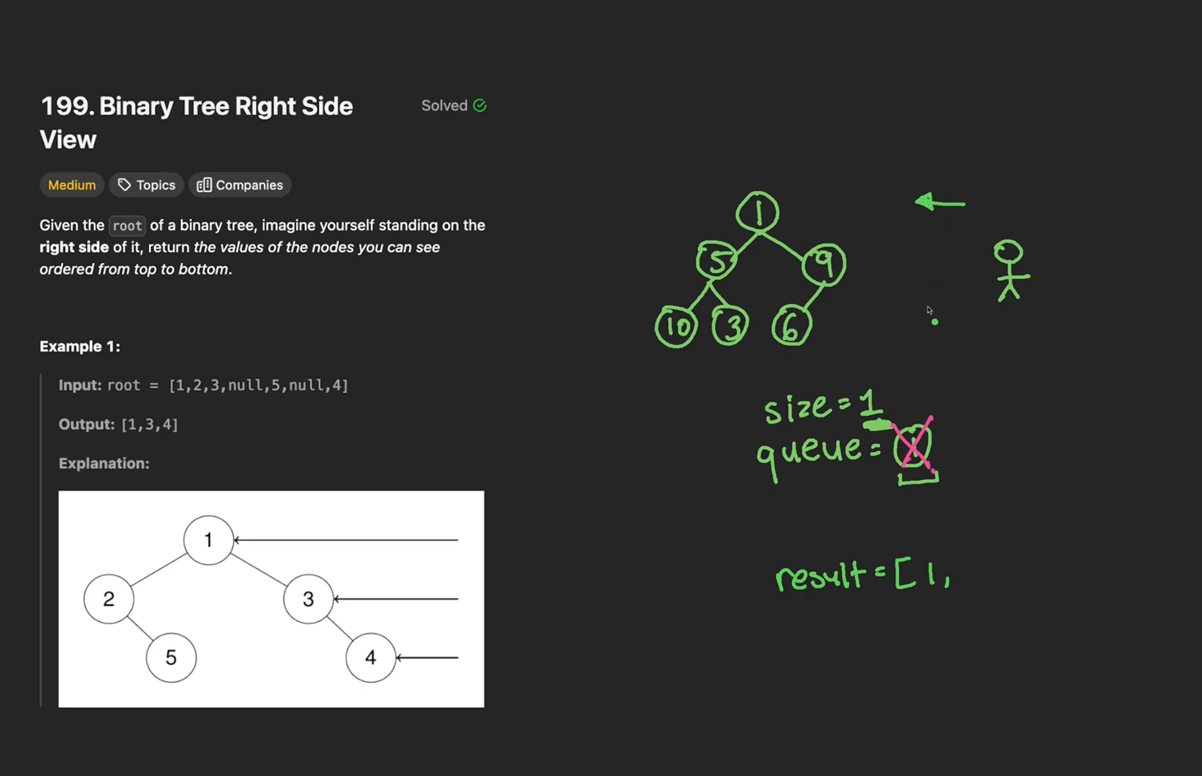
mouse_move(923, 315)
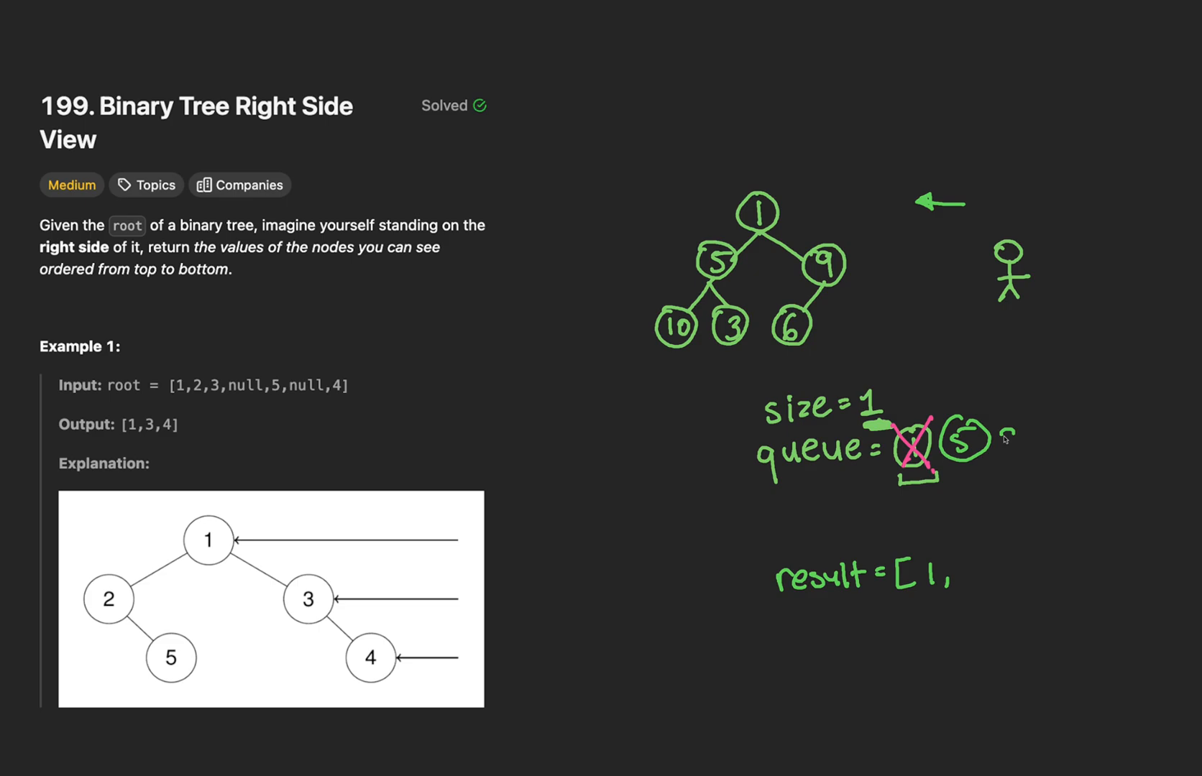
drag(989, 437, 1035, 476)
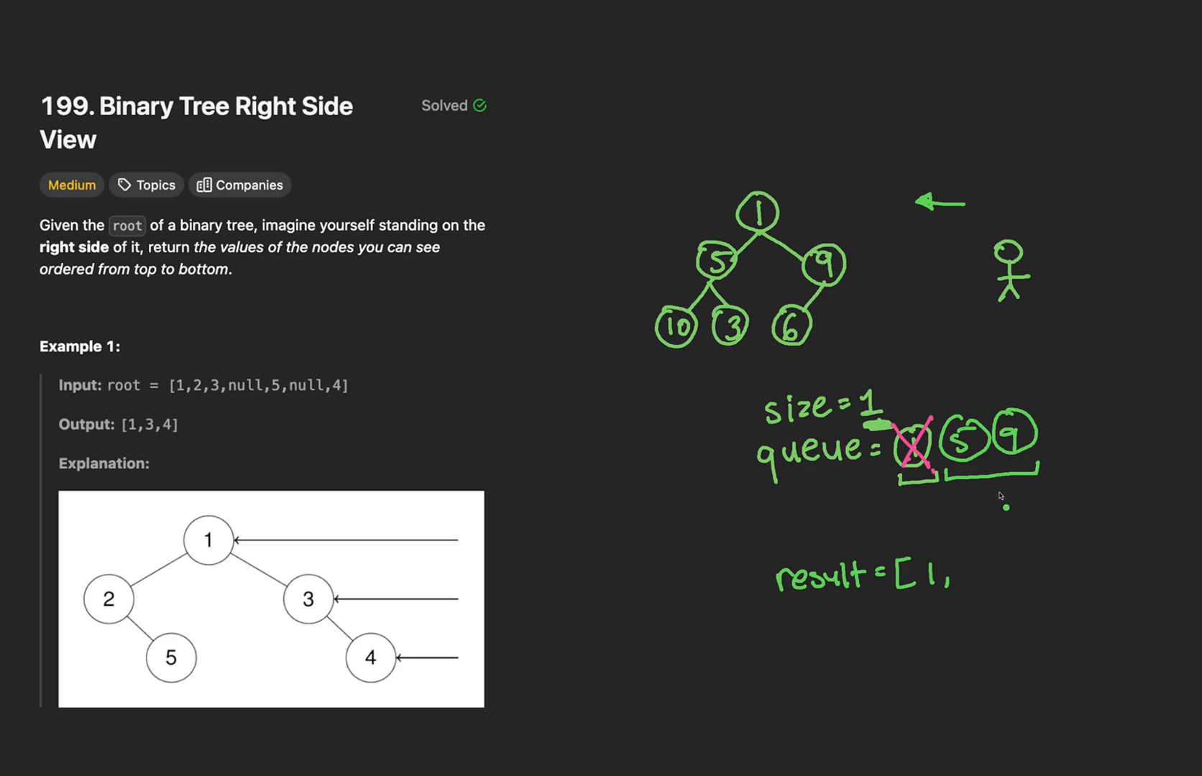
Overwrite size with 2, cross out nodes 5 and 9 in the queue, and write 9 in result.
text(2)
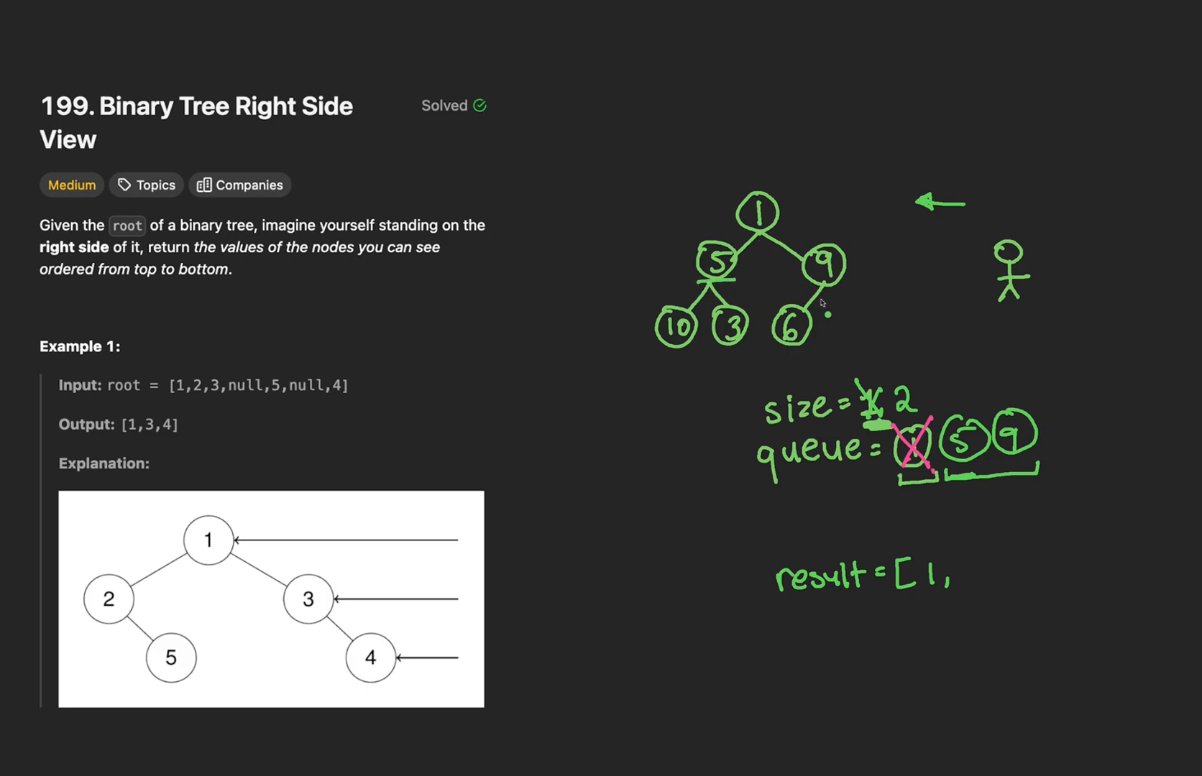
drag(773, 477, 835, 477)
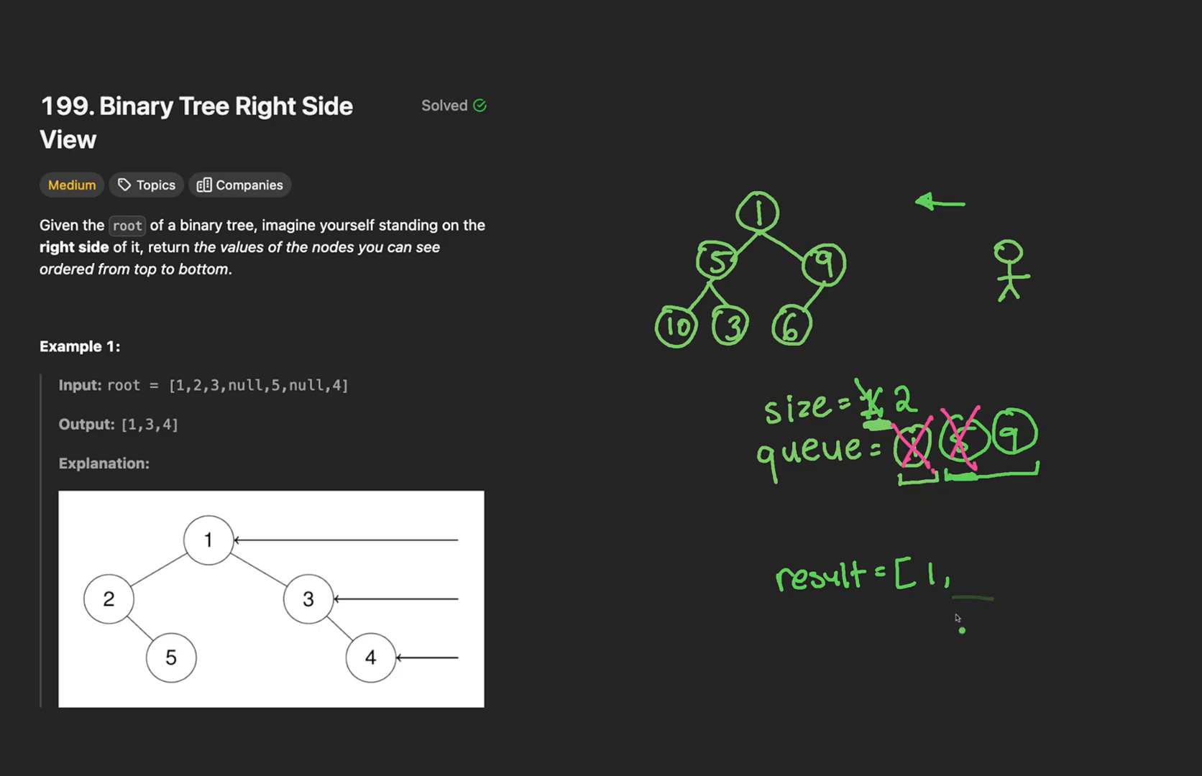
drag(1058, 433, 1119, 433)
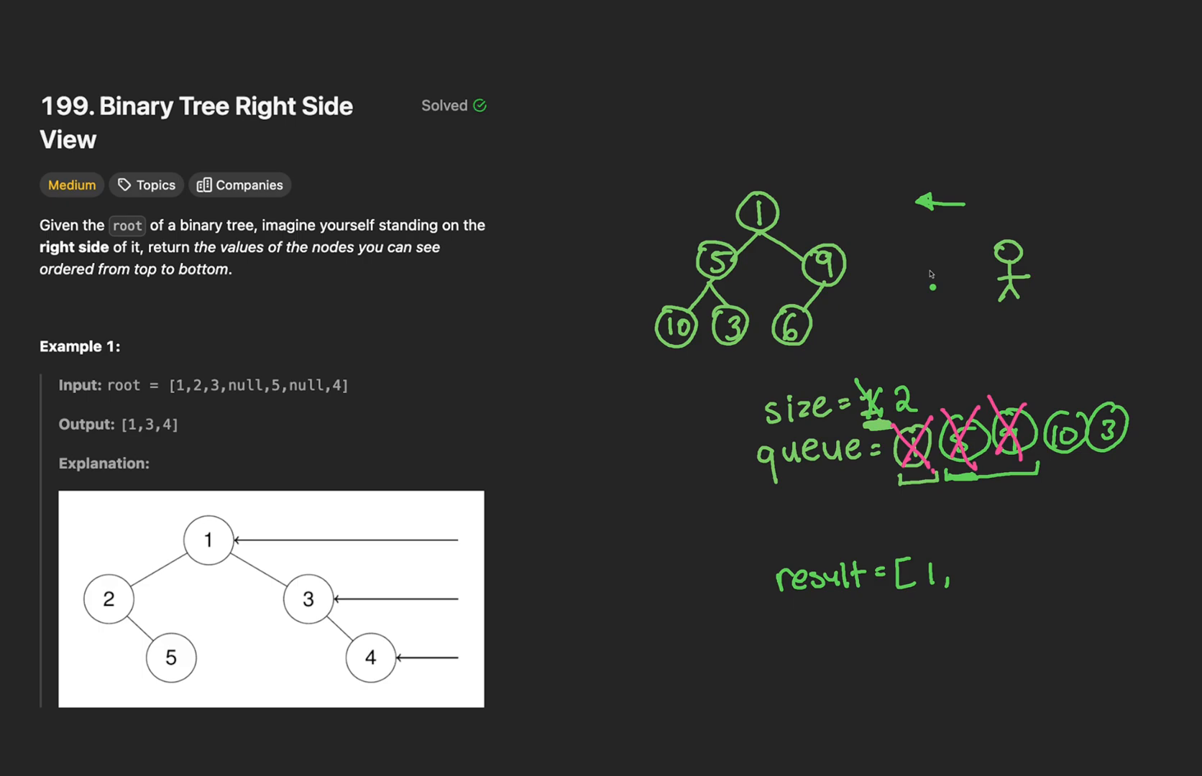
text(9)
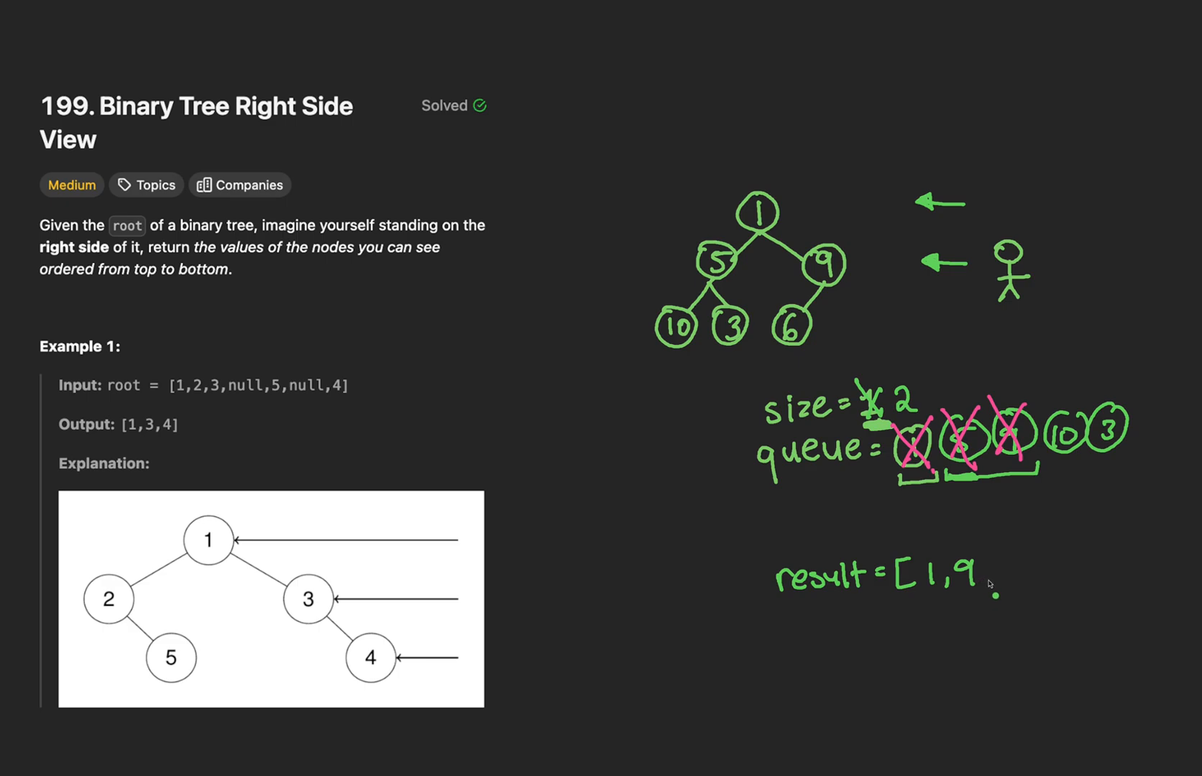
mouse_move(980, 545)
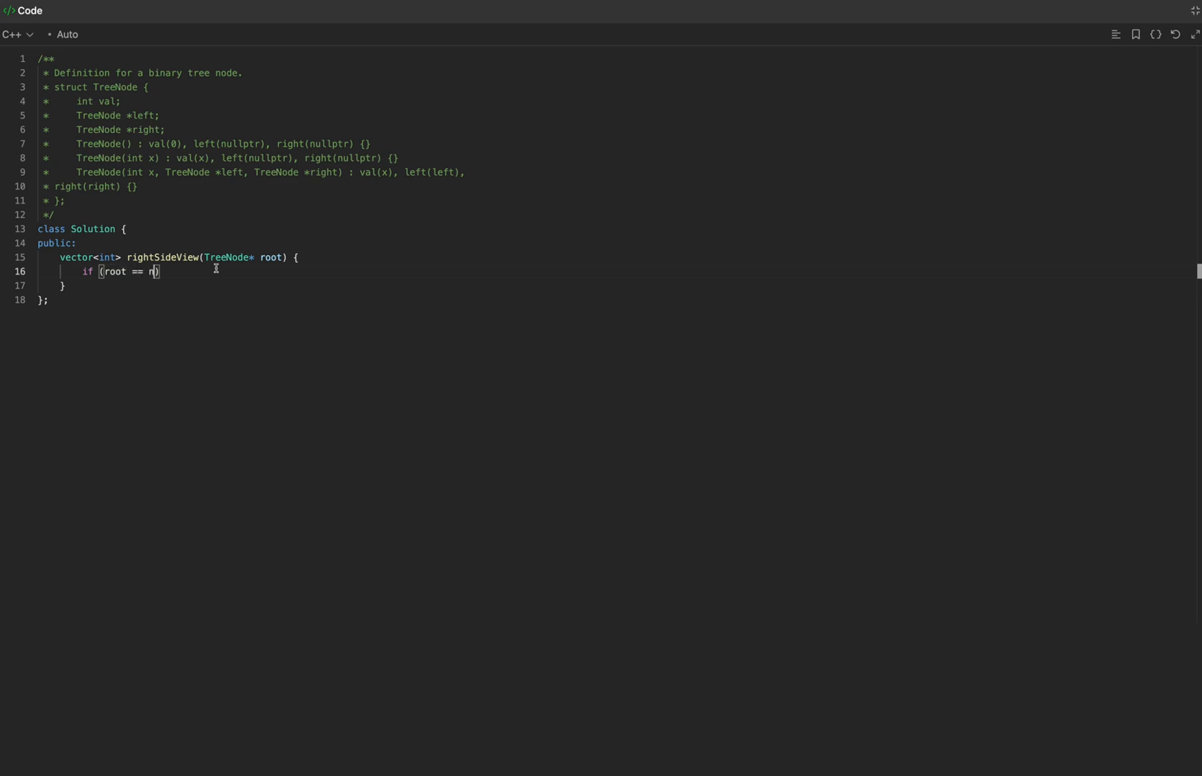
Return {} for a nullptr root and declare std::vector<int> result.
text(ullptr))
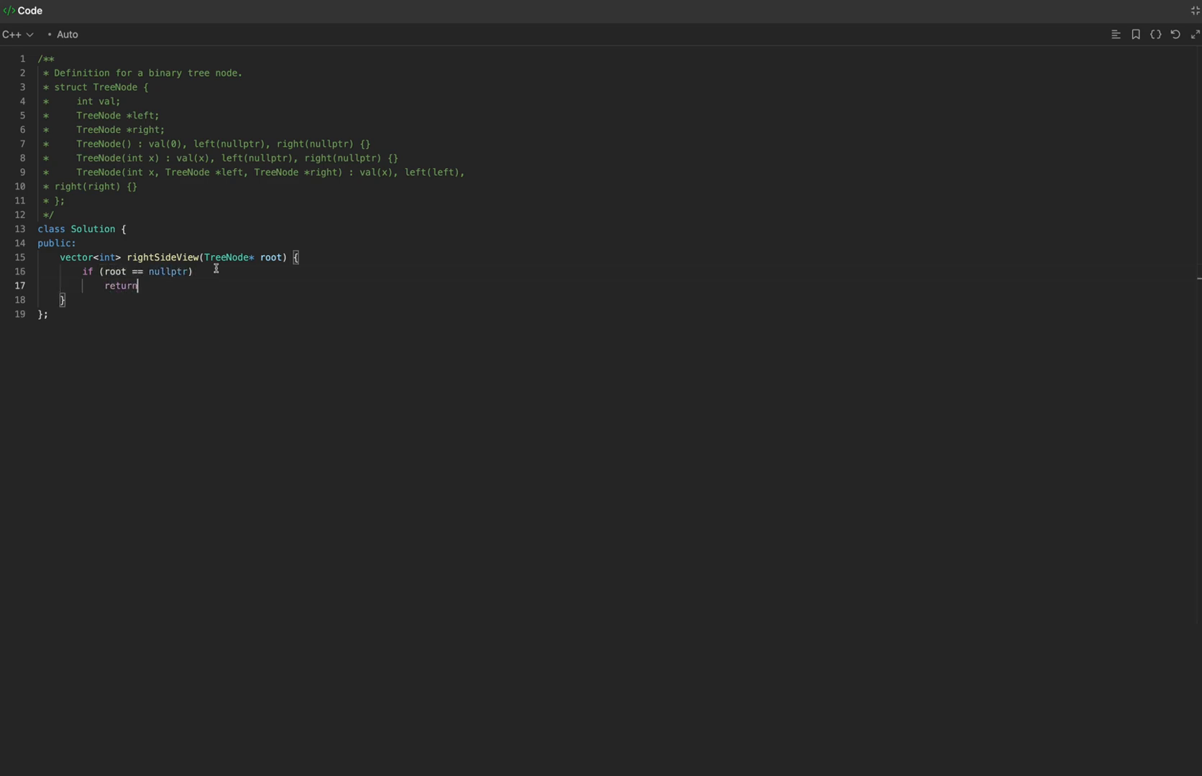
text({};)
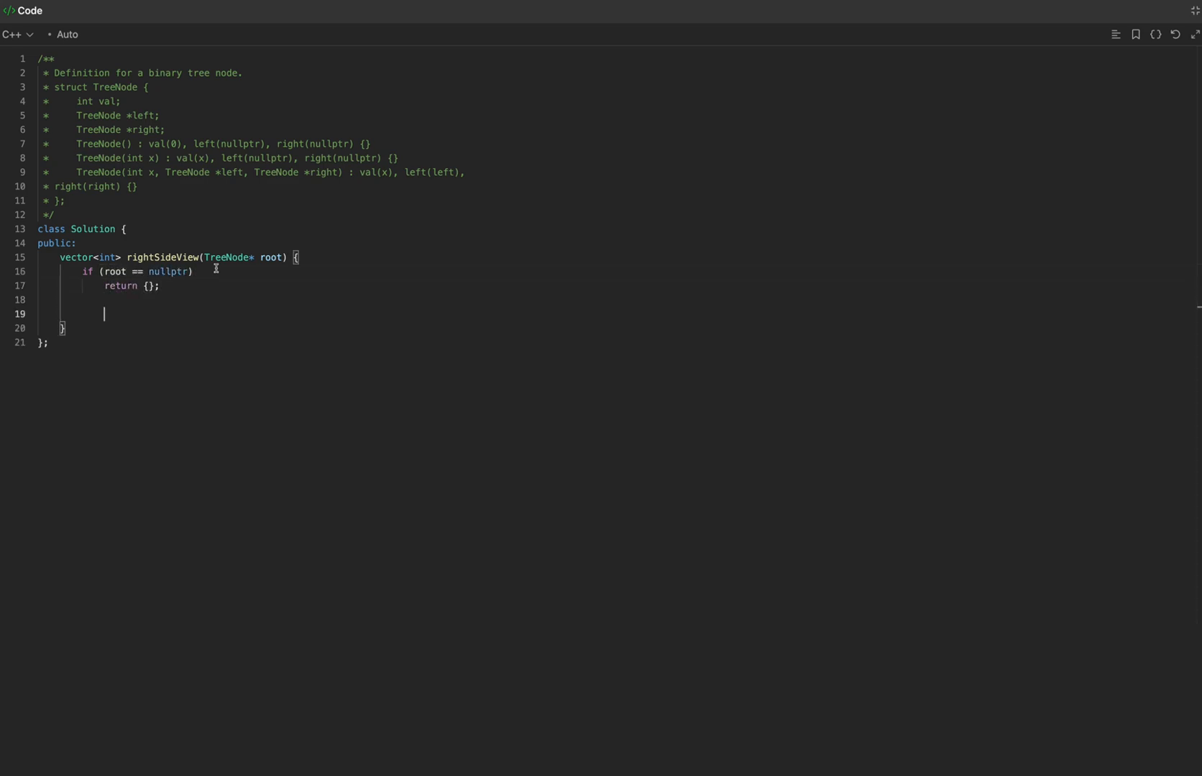
text(std::vector)
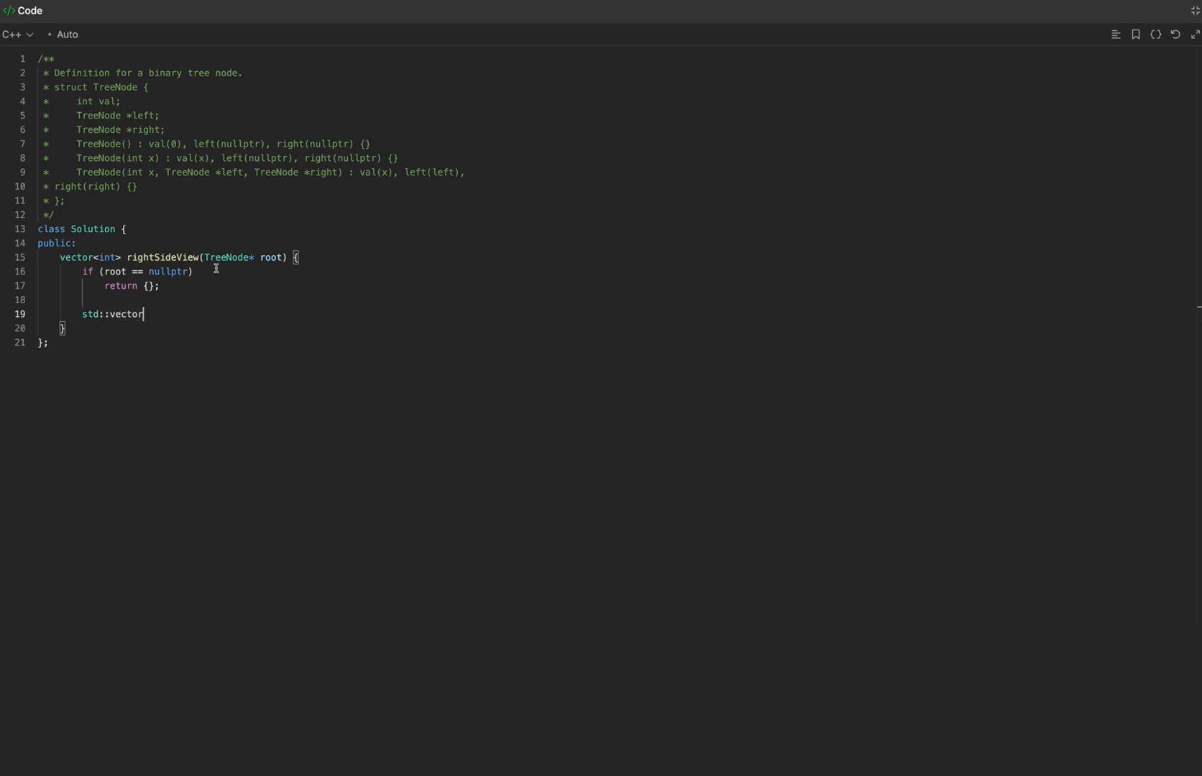
text(<int> result;)
text(return result;)
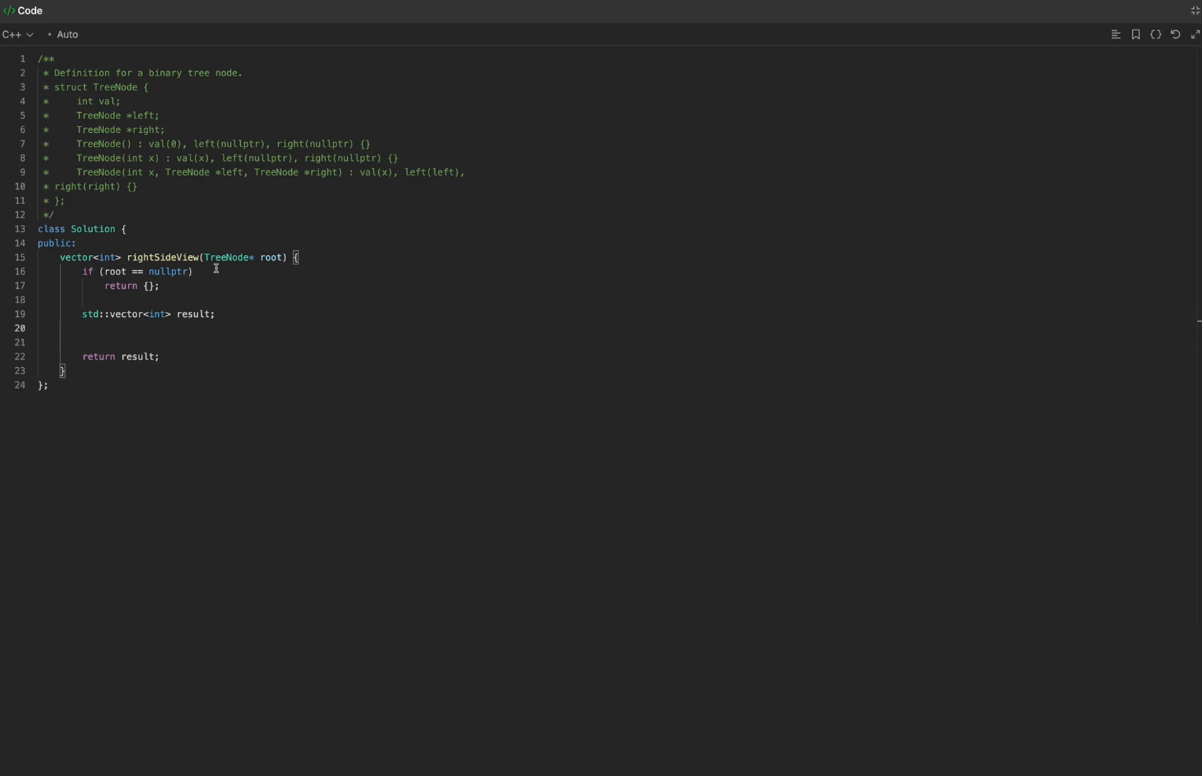
Declare std::queue<TreeNode*> q and seed it with q.push(root).
text(std::queue<T)
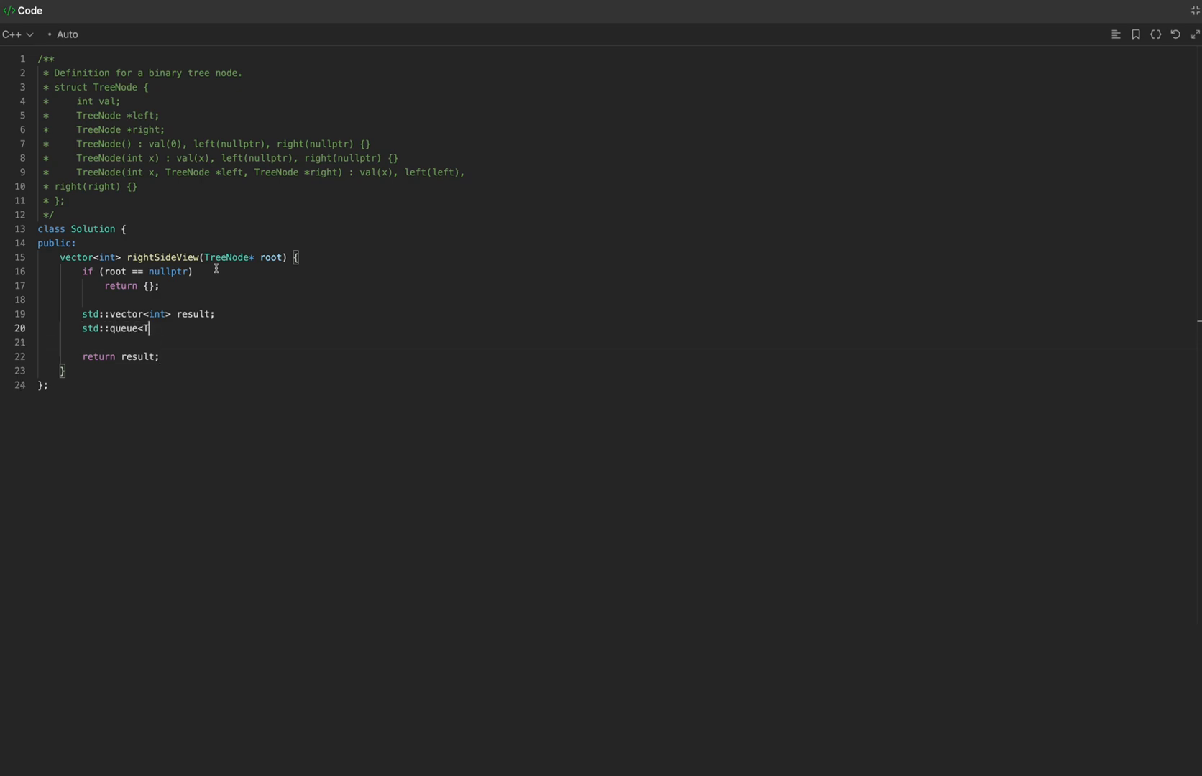
text(reeNode*> q;)
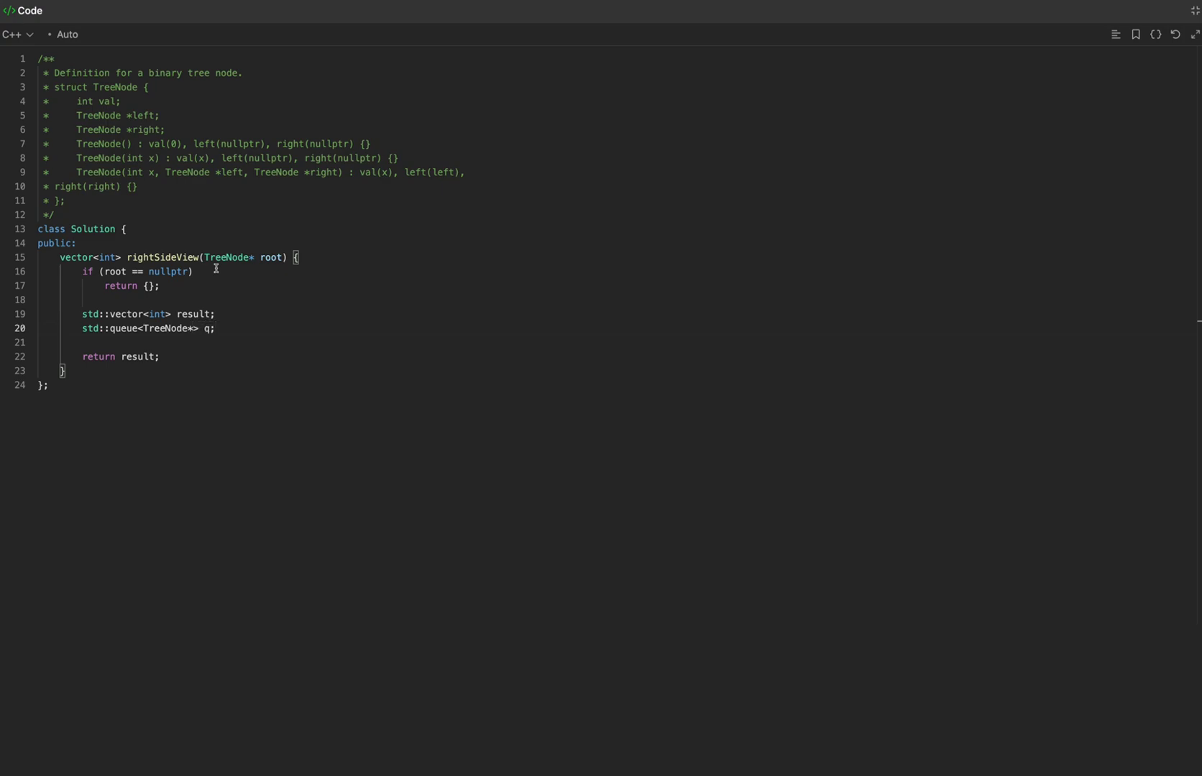
key(Enter)
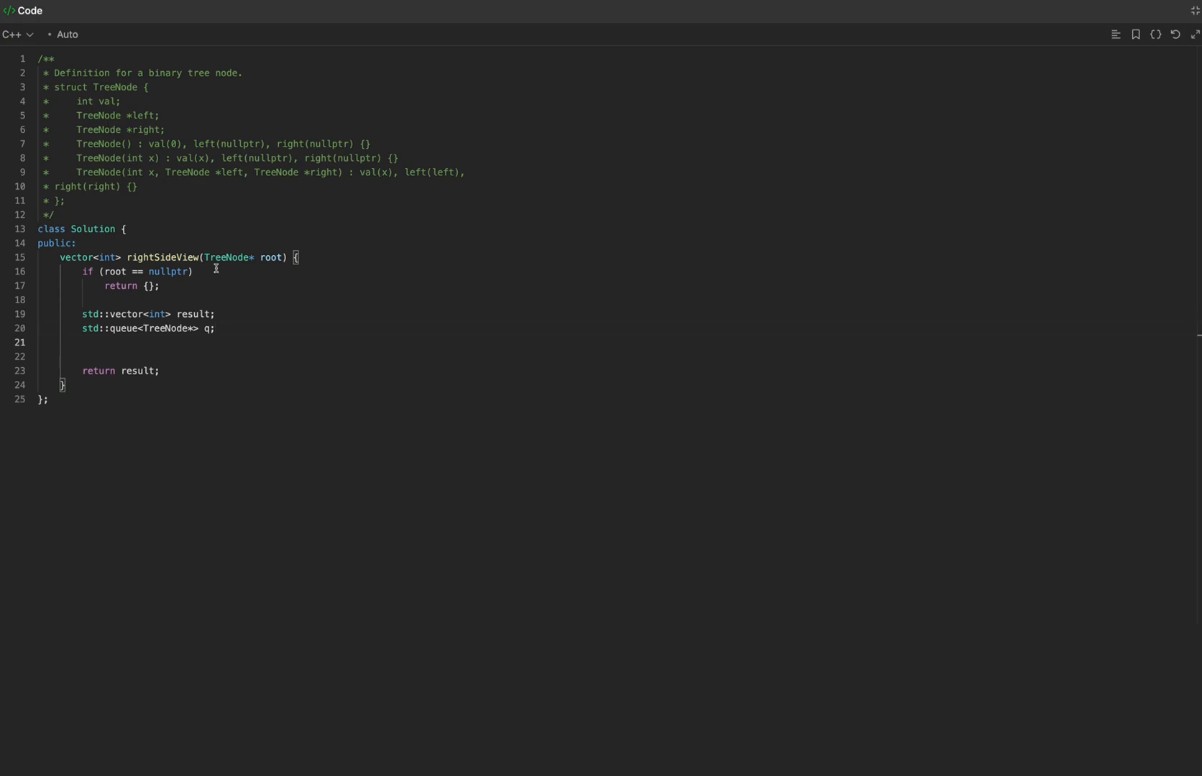
text(q.push())
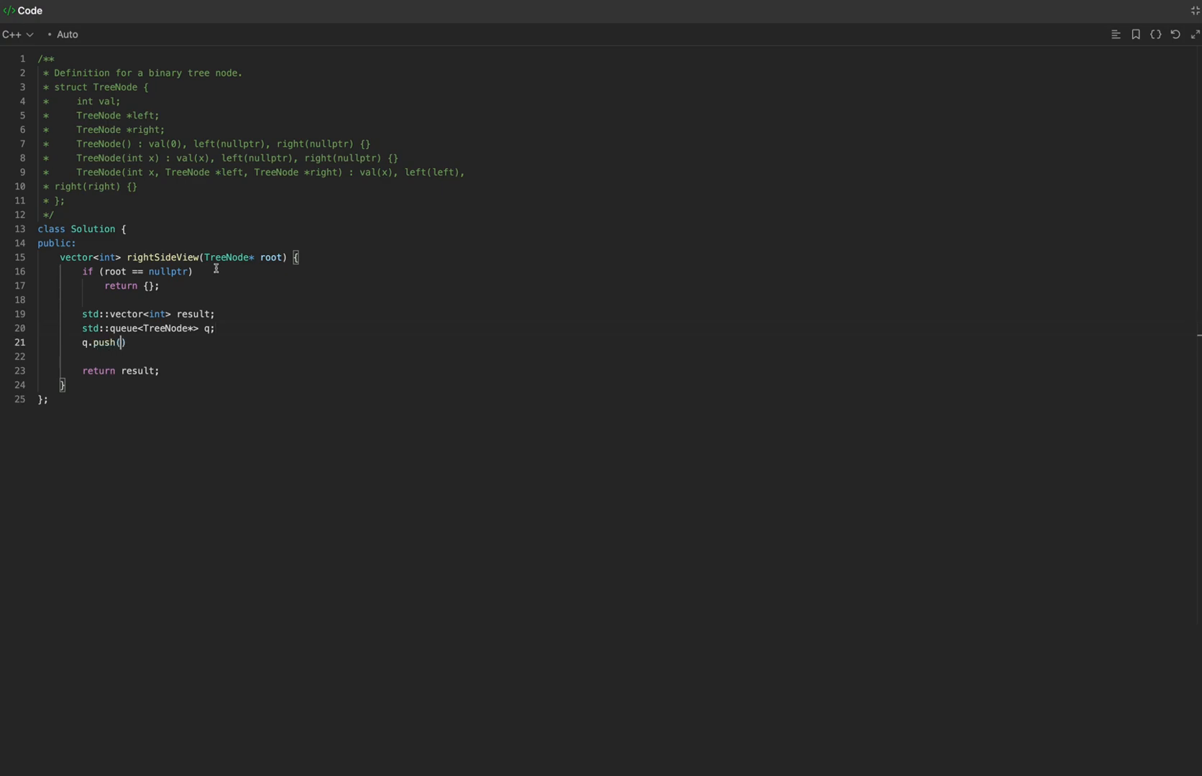
text(root);)
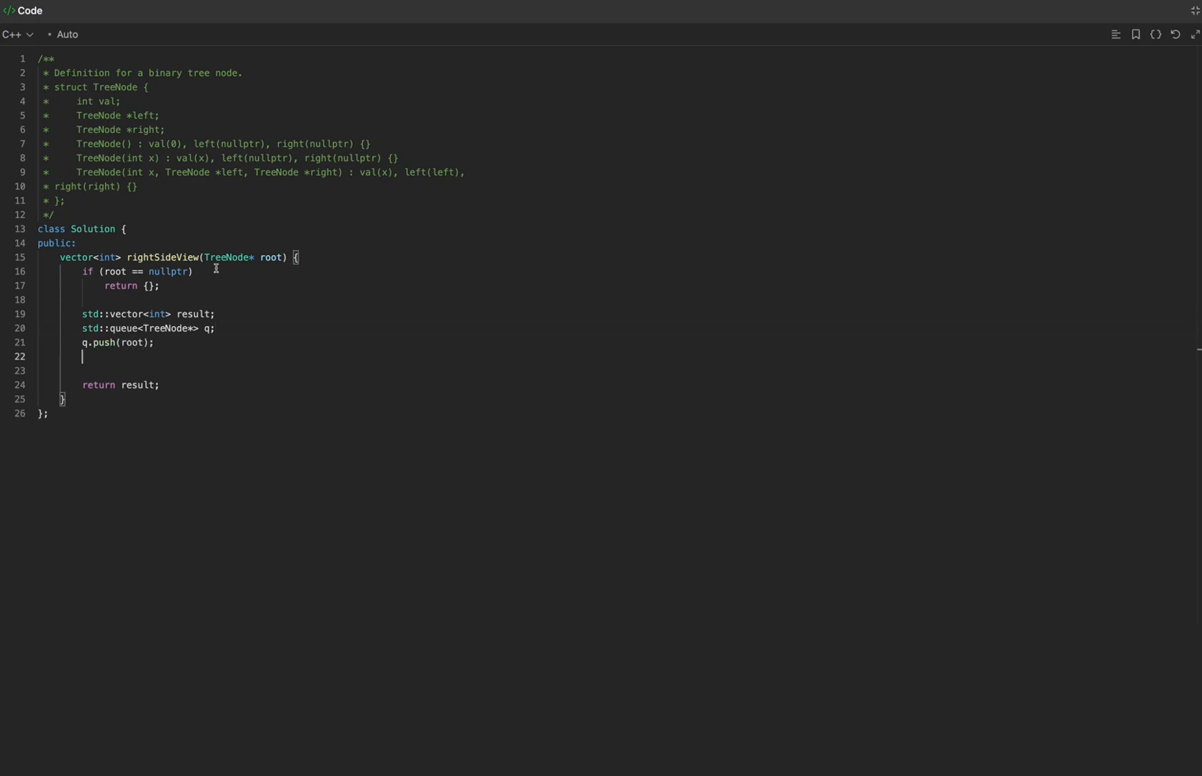
Write while (!q.empty()) with int size = q.size(); inside.
text(while () {)
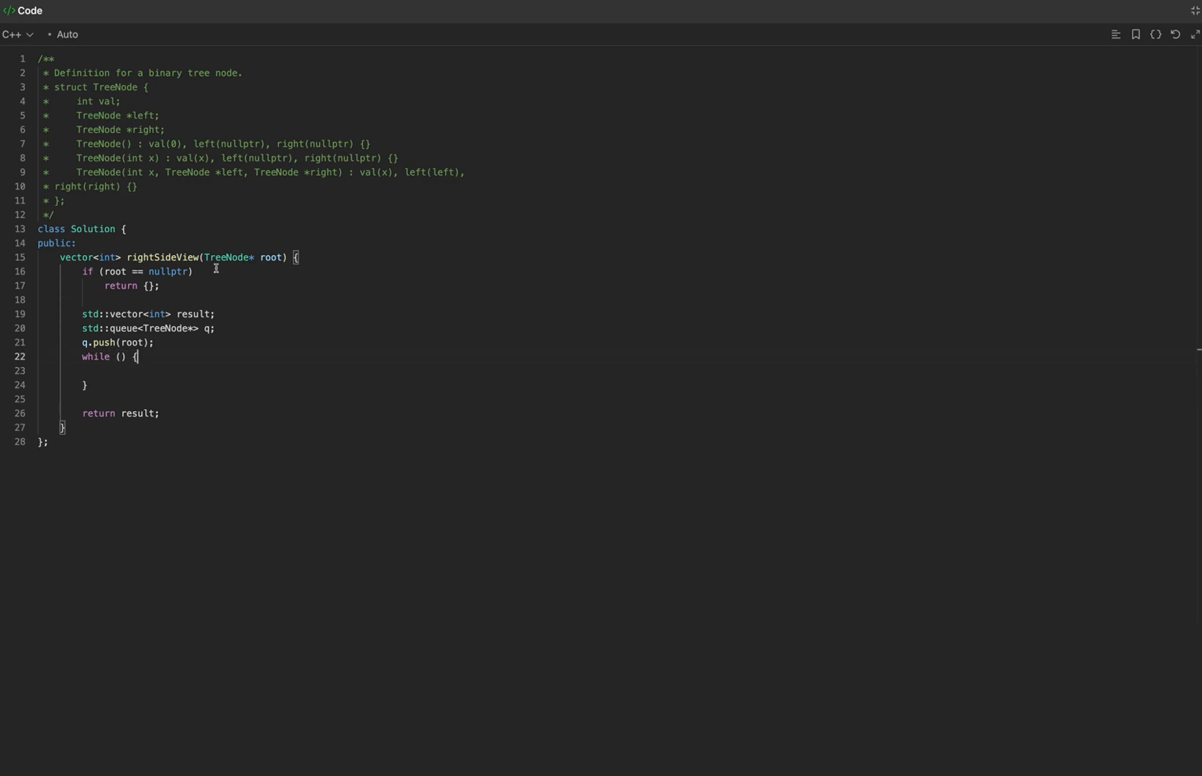
text(!q)
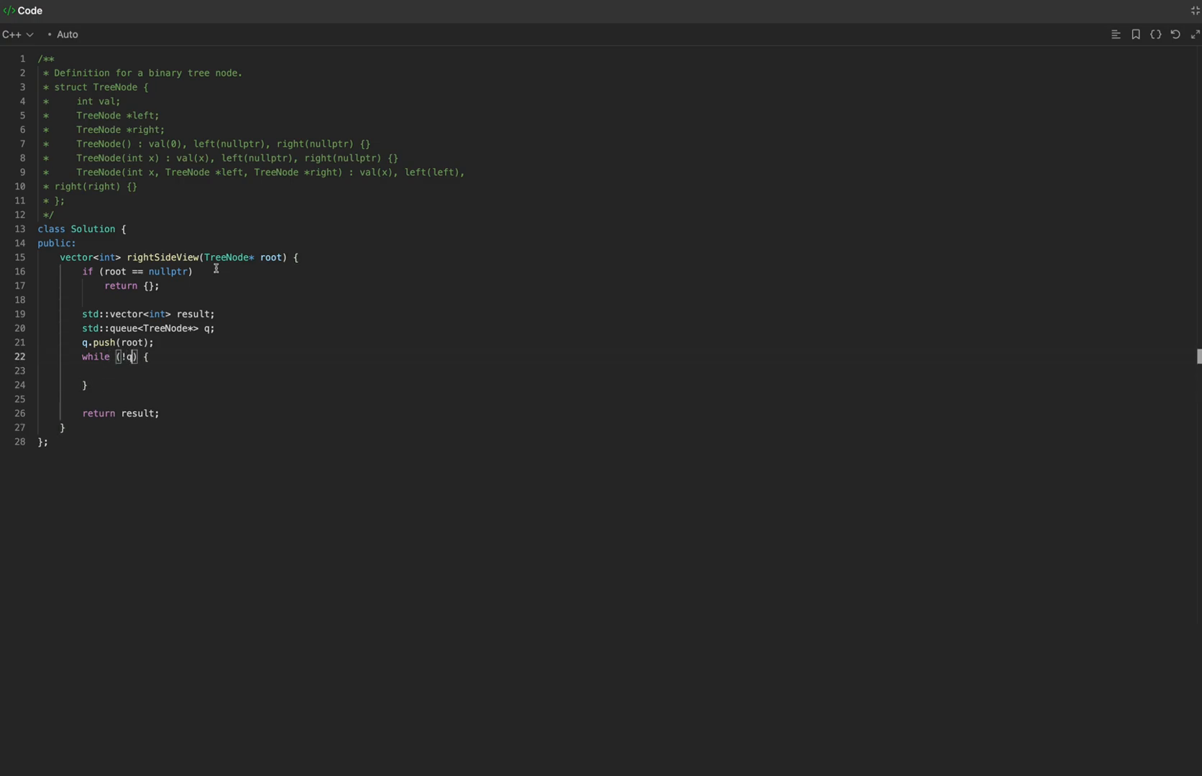
text(.empty()))
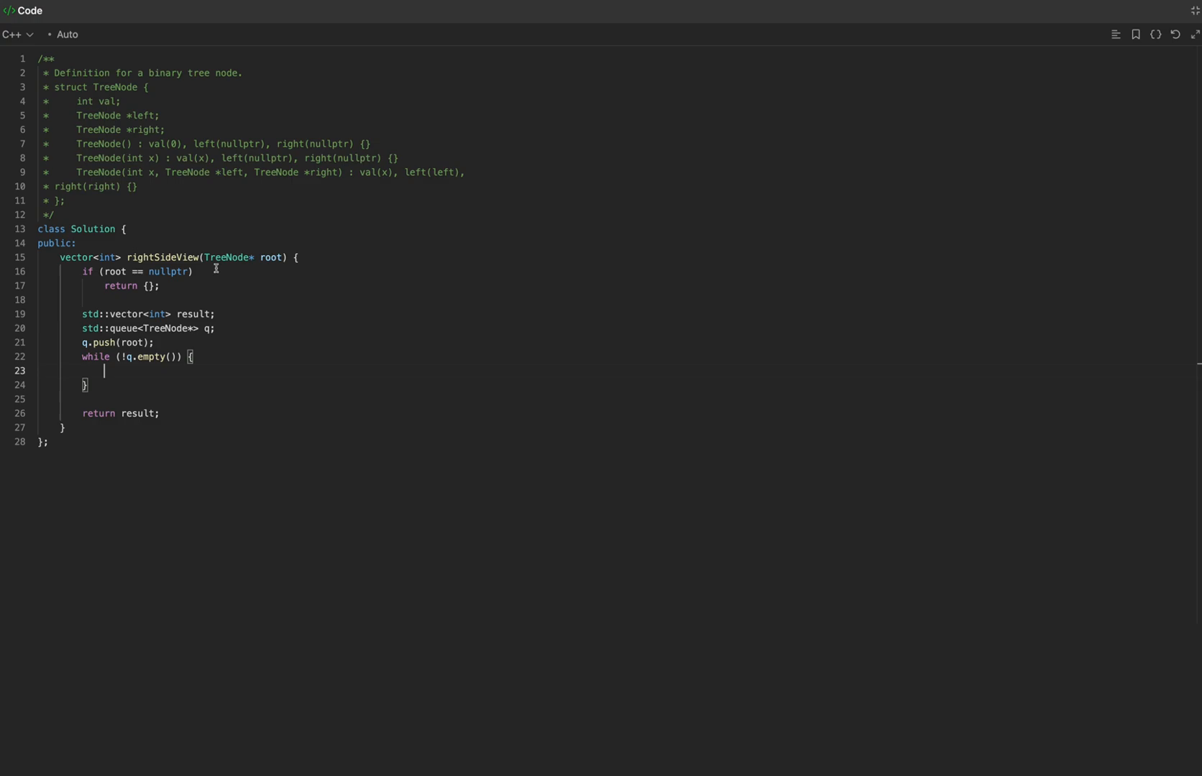
text(int size)
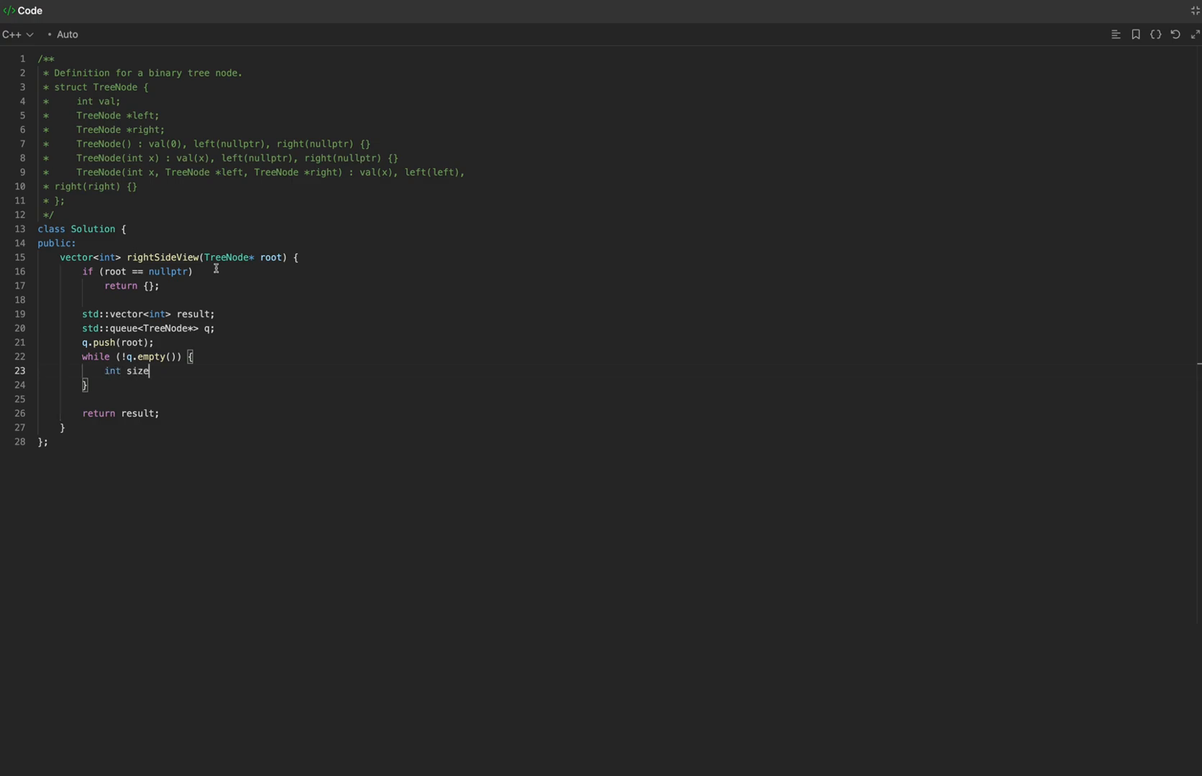
text(= q.size)
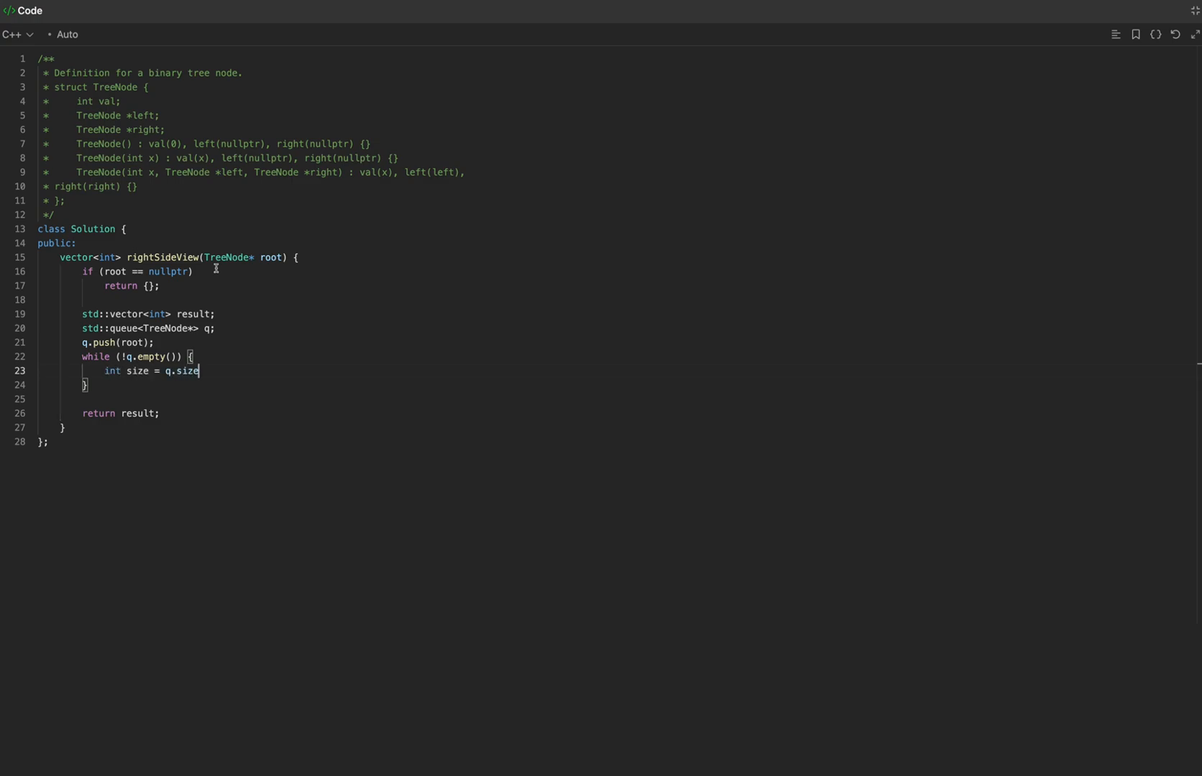
text(();)
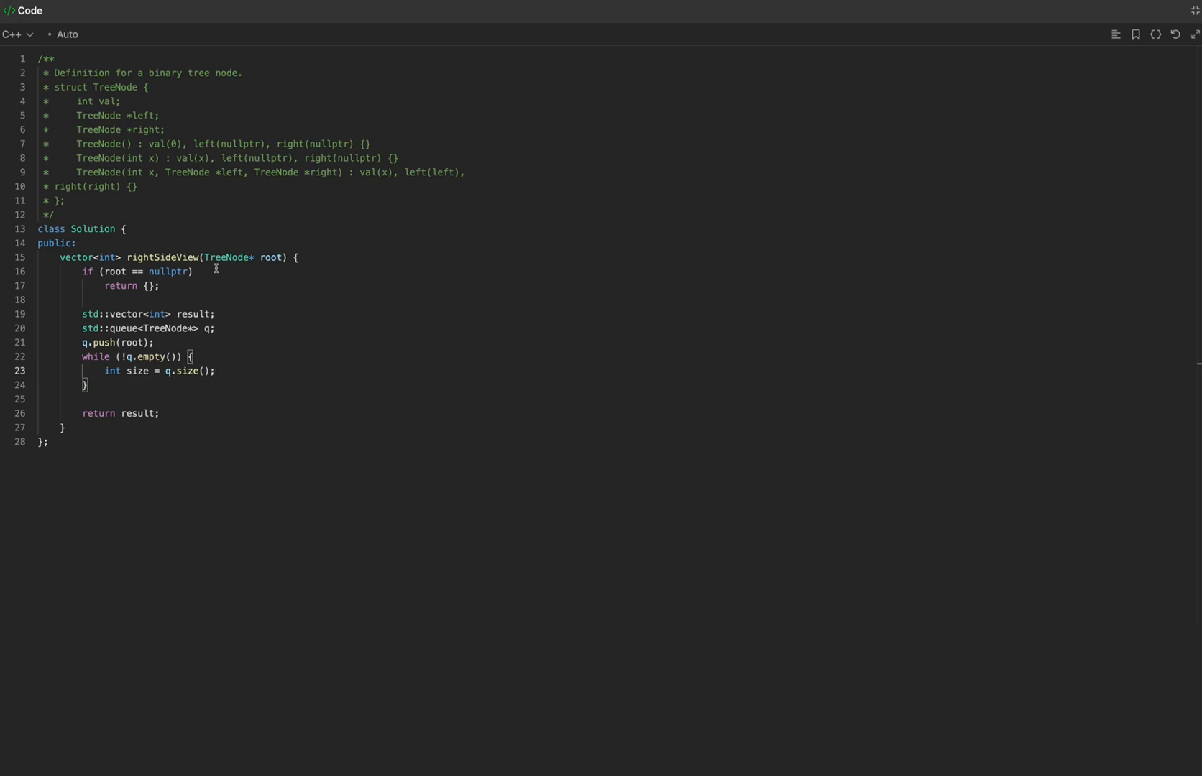
Write the for loop over size taking auto node = q.front() and q.pop().
text(for () {)
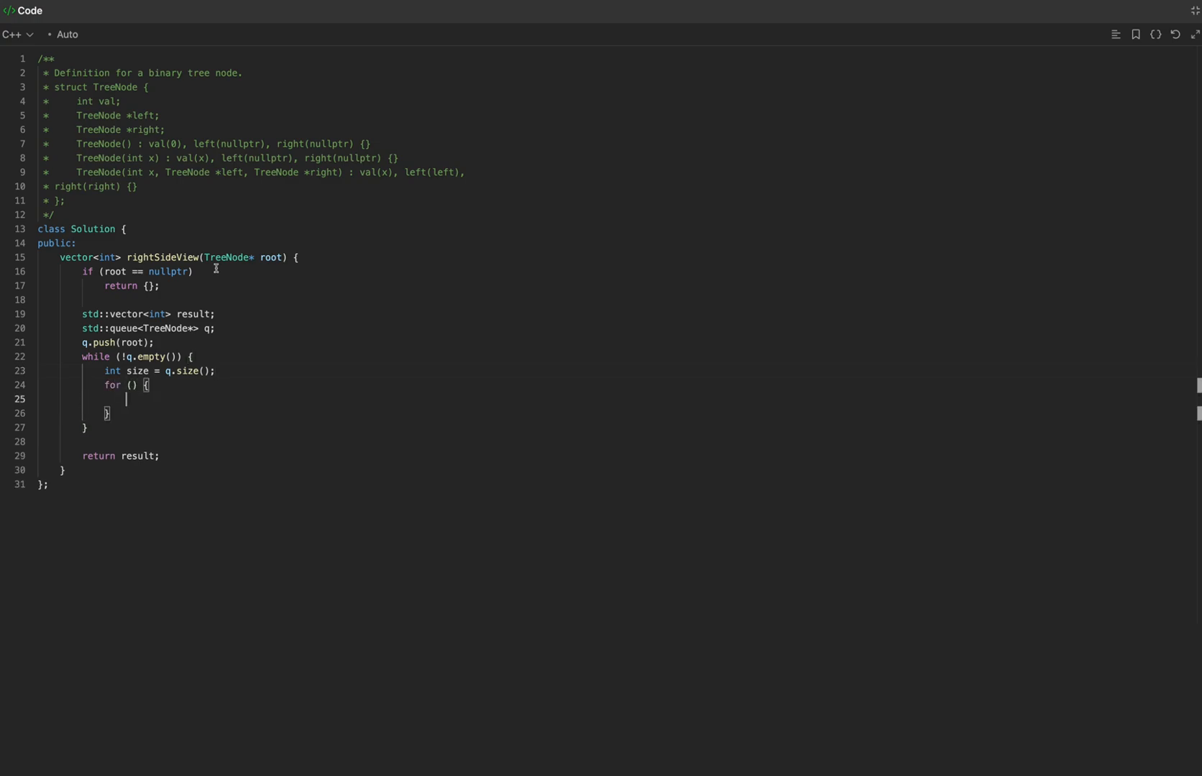
text(int i)
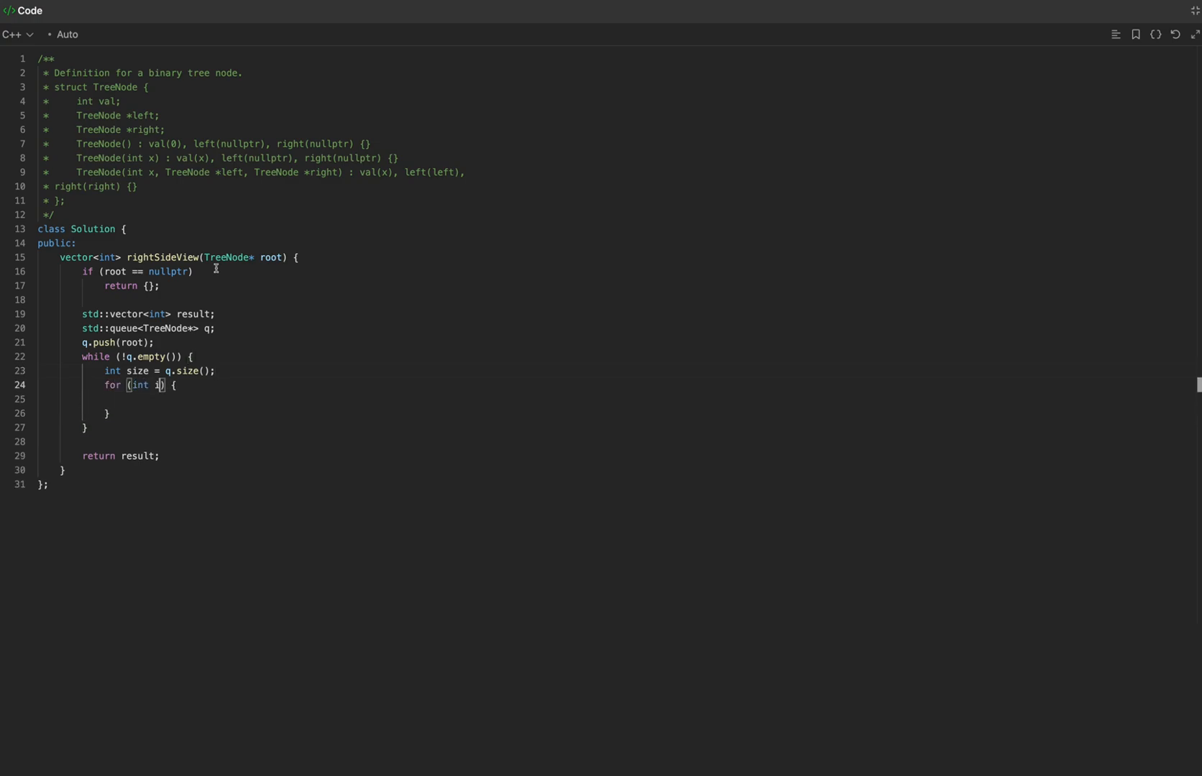
text(= 0; i < size; i++)
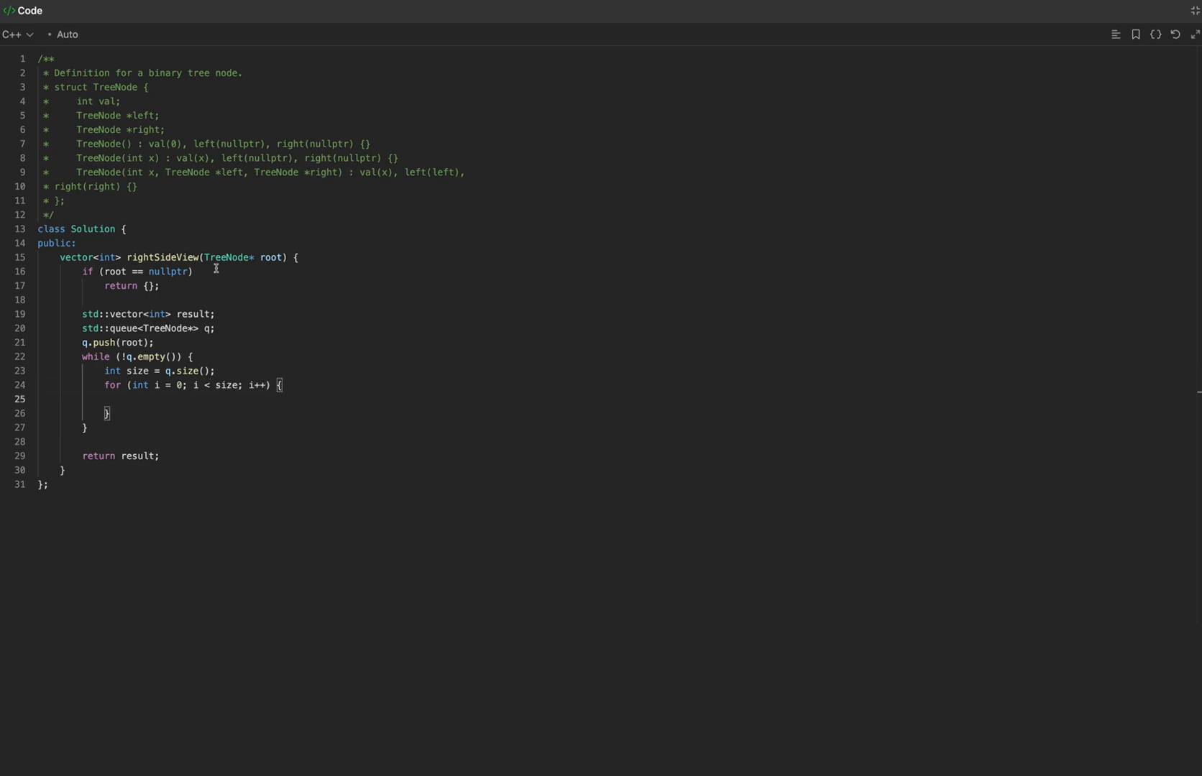
text(auto node)
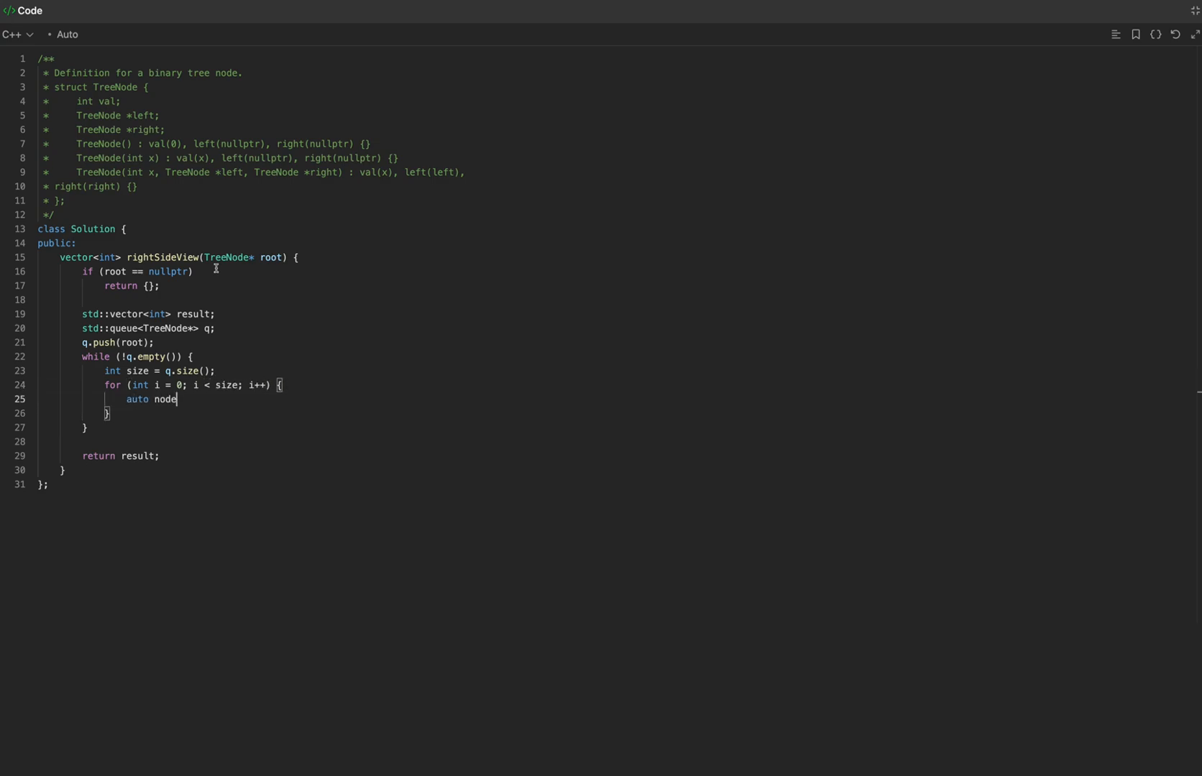
text(= q.front();)
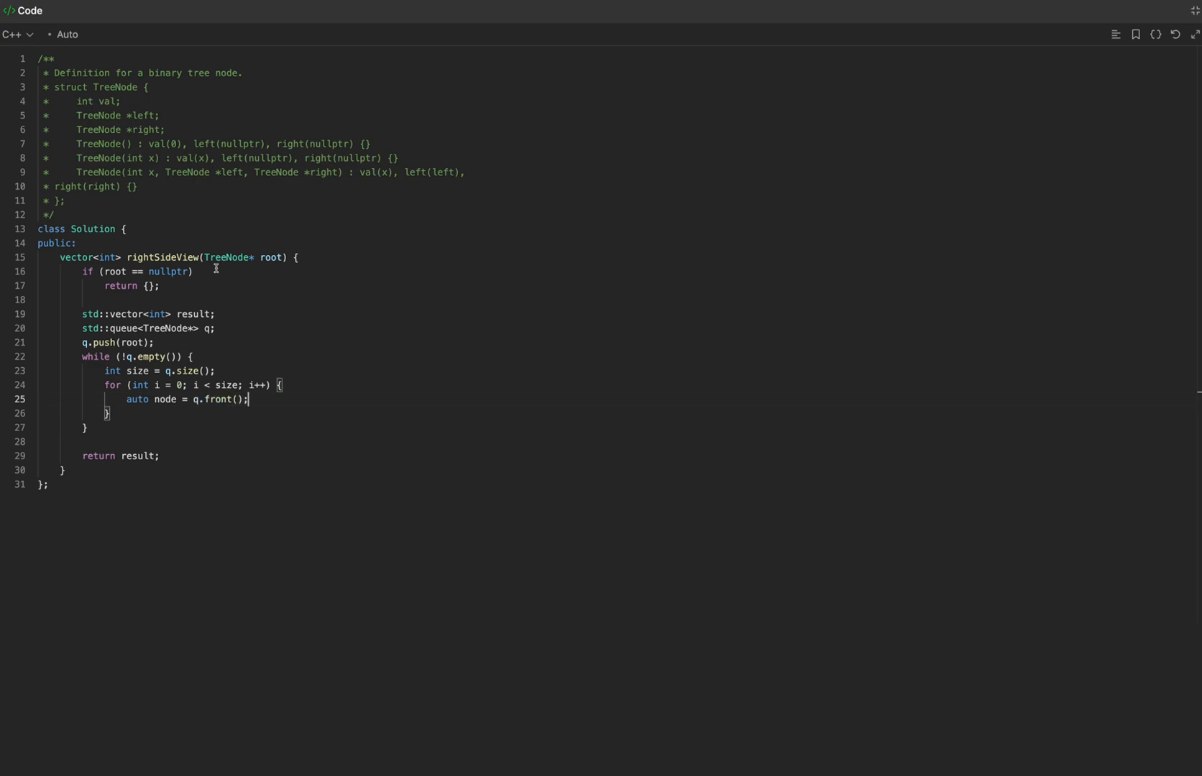
text(q.pop();)
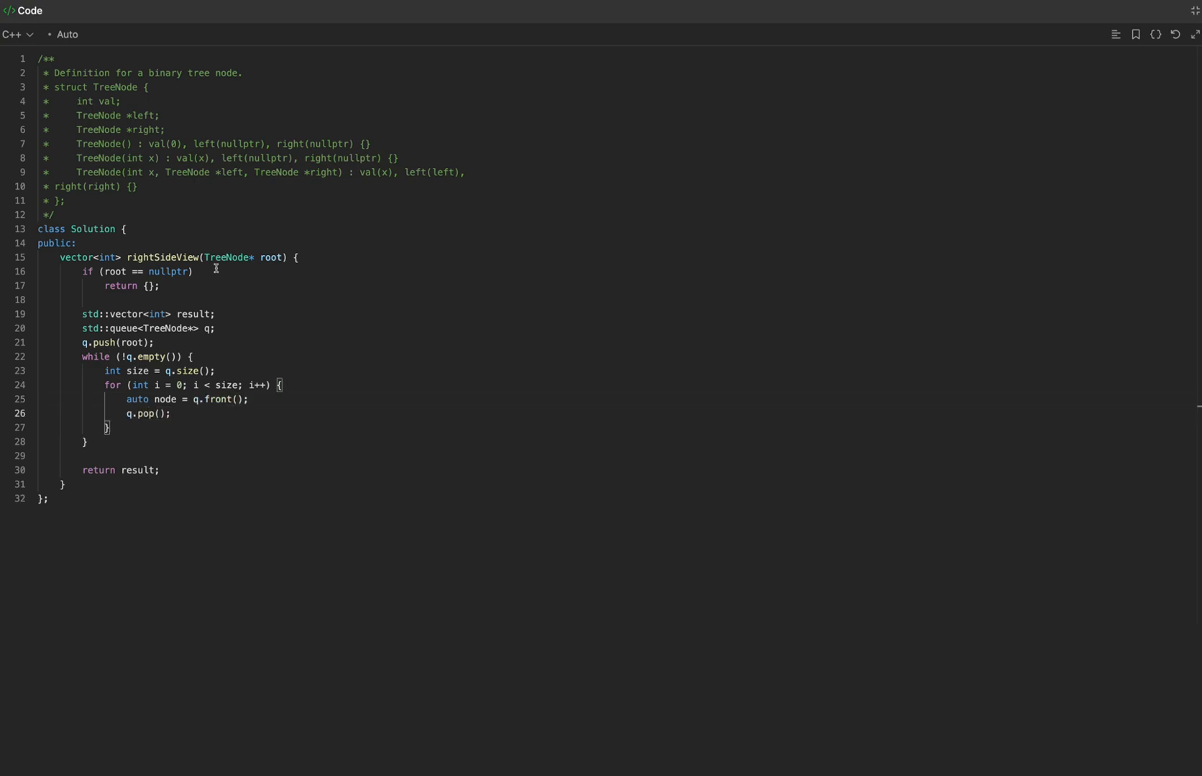
Add if (size == i + 1) to catch the last node of each level.
text(if ())
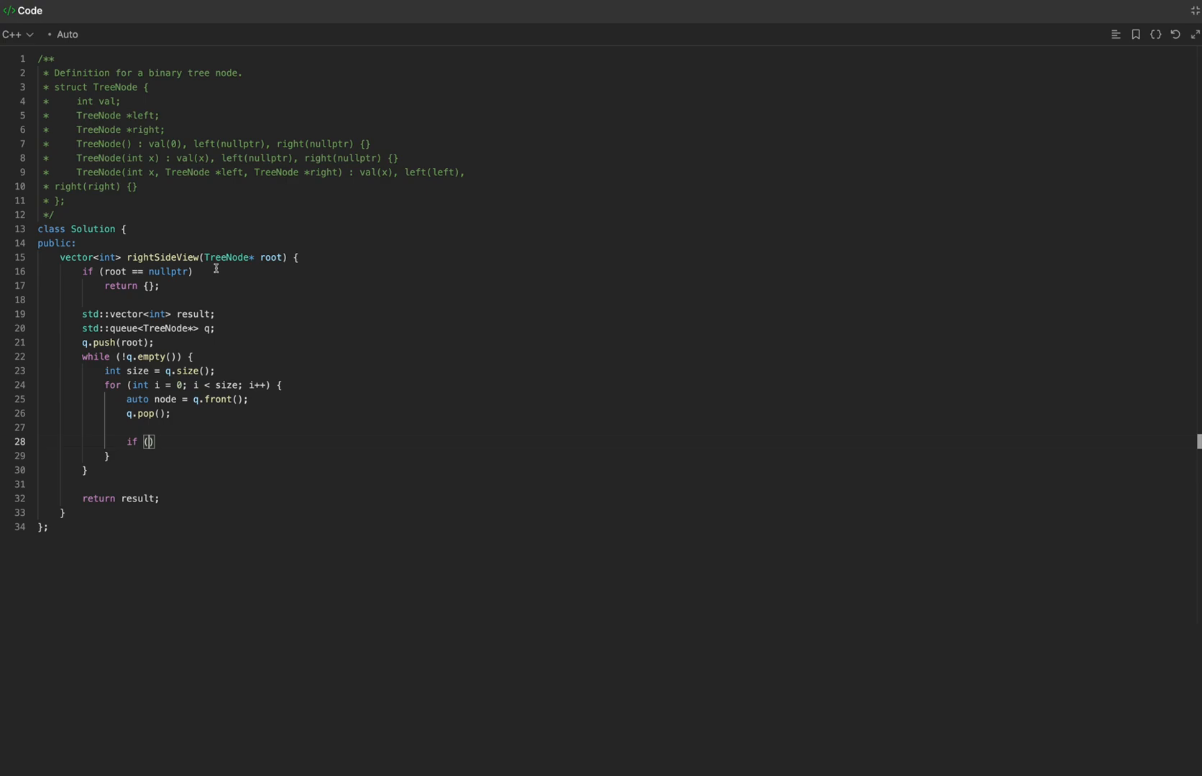
text(size == i + 1)
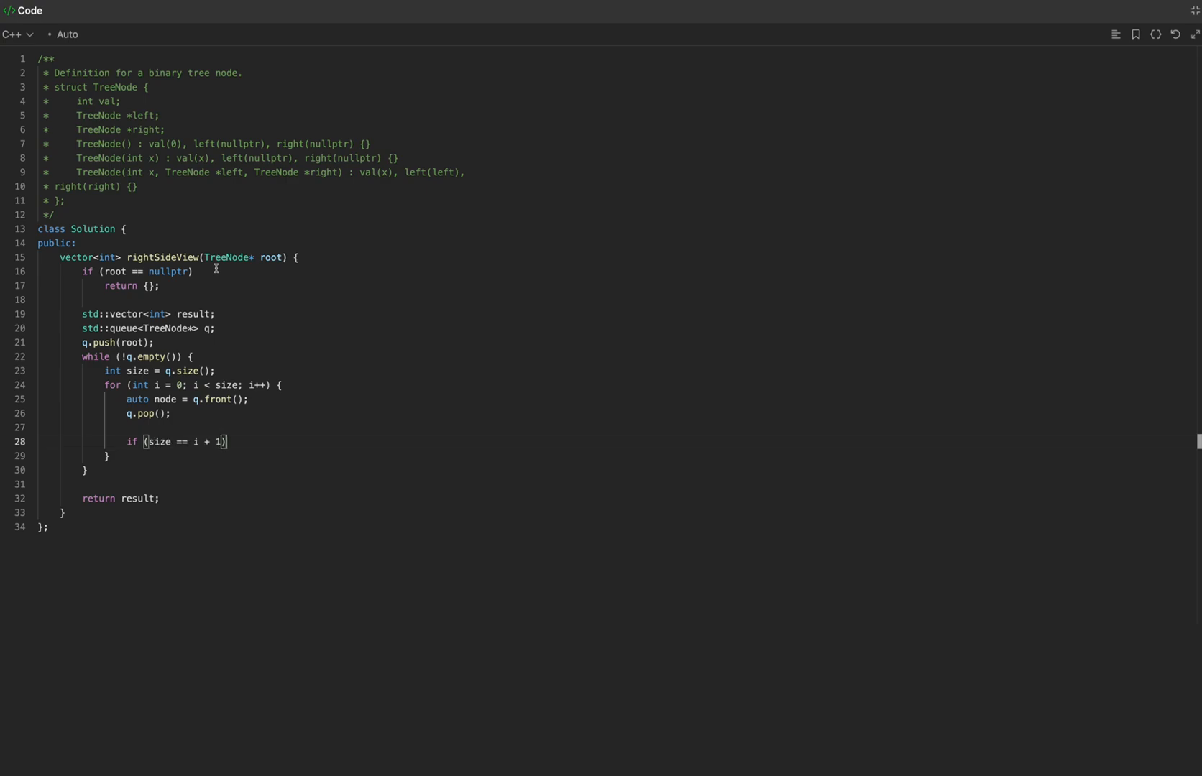
drag(226, 442, 202, 442)
text(result.push_back(node->val);)
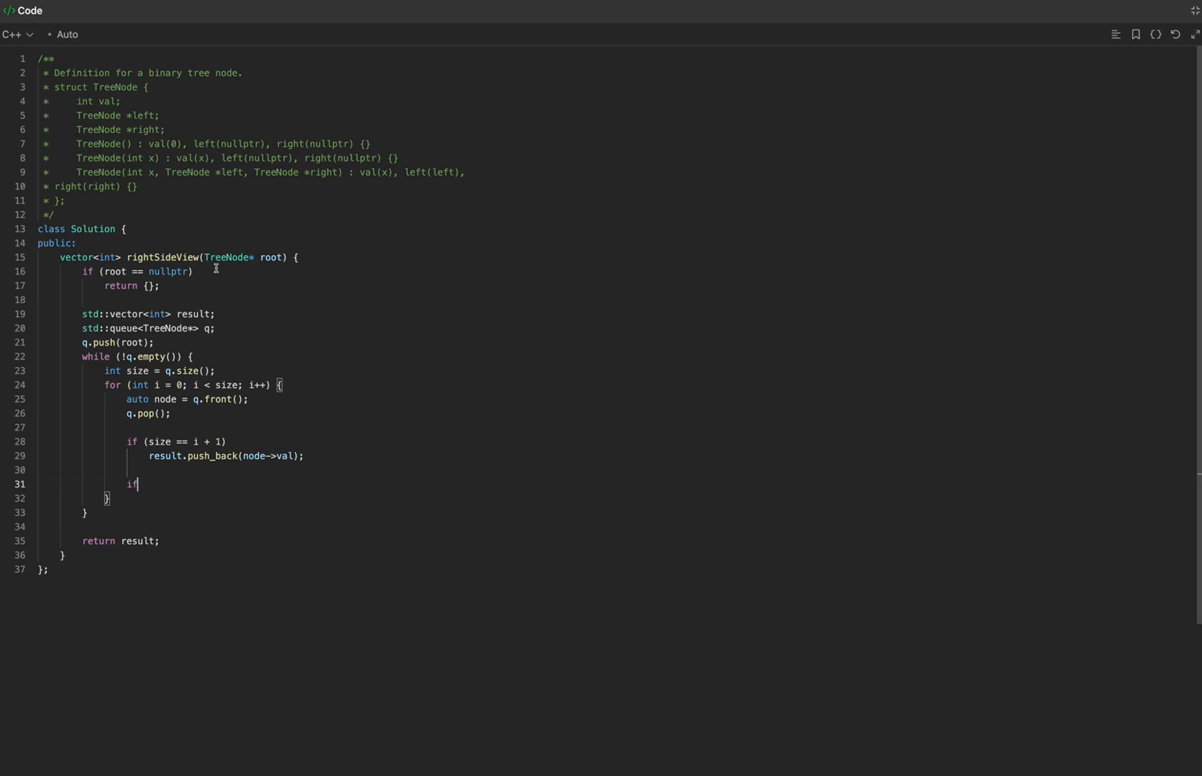
Enqueue node->left and node->right when non-null with q.push.
text((node->left != nullptr)
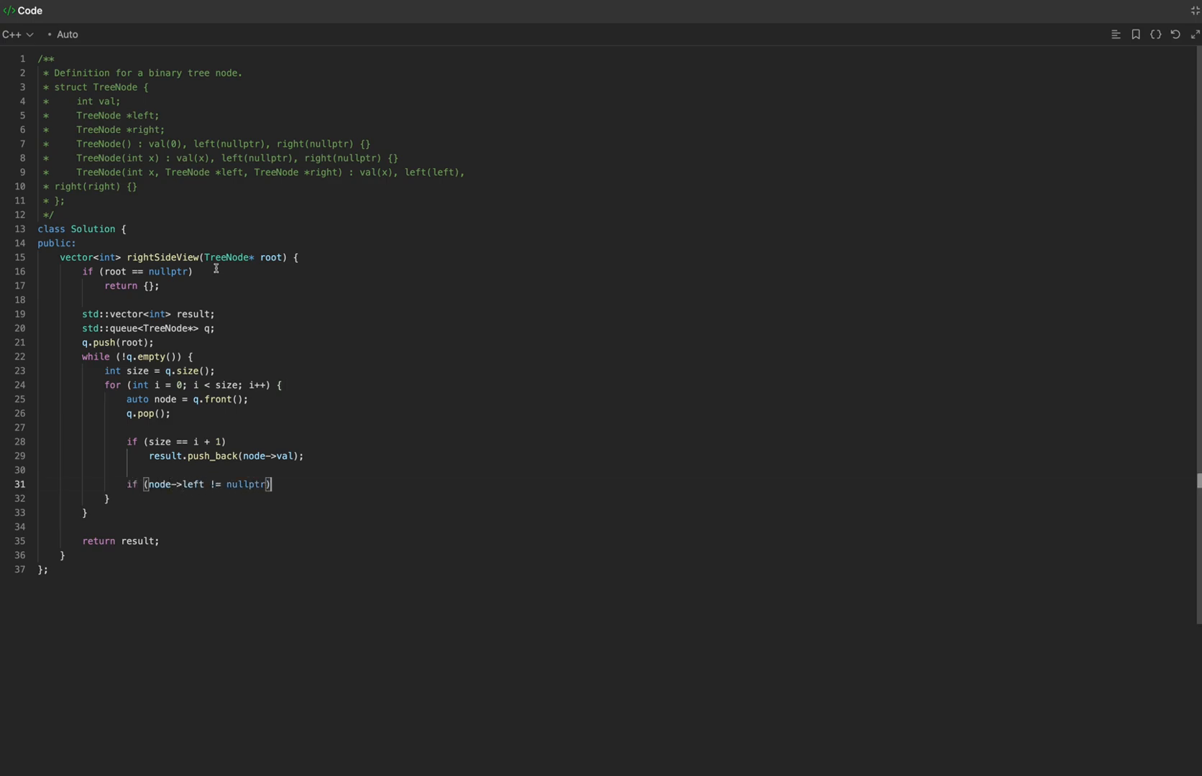
text(q.push(node->left);)
text(if (node->right != nullptr)
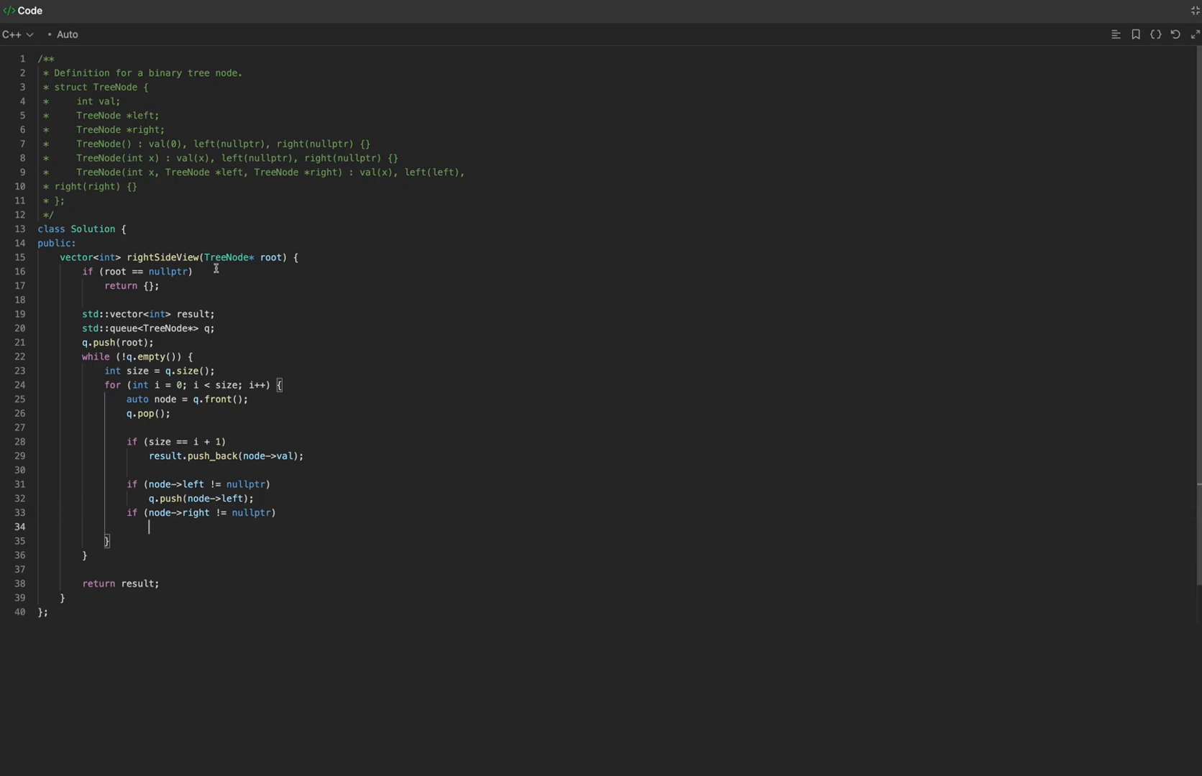
text(q.push(node->r)
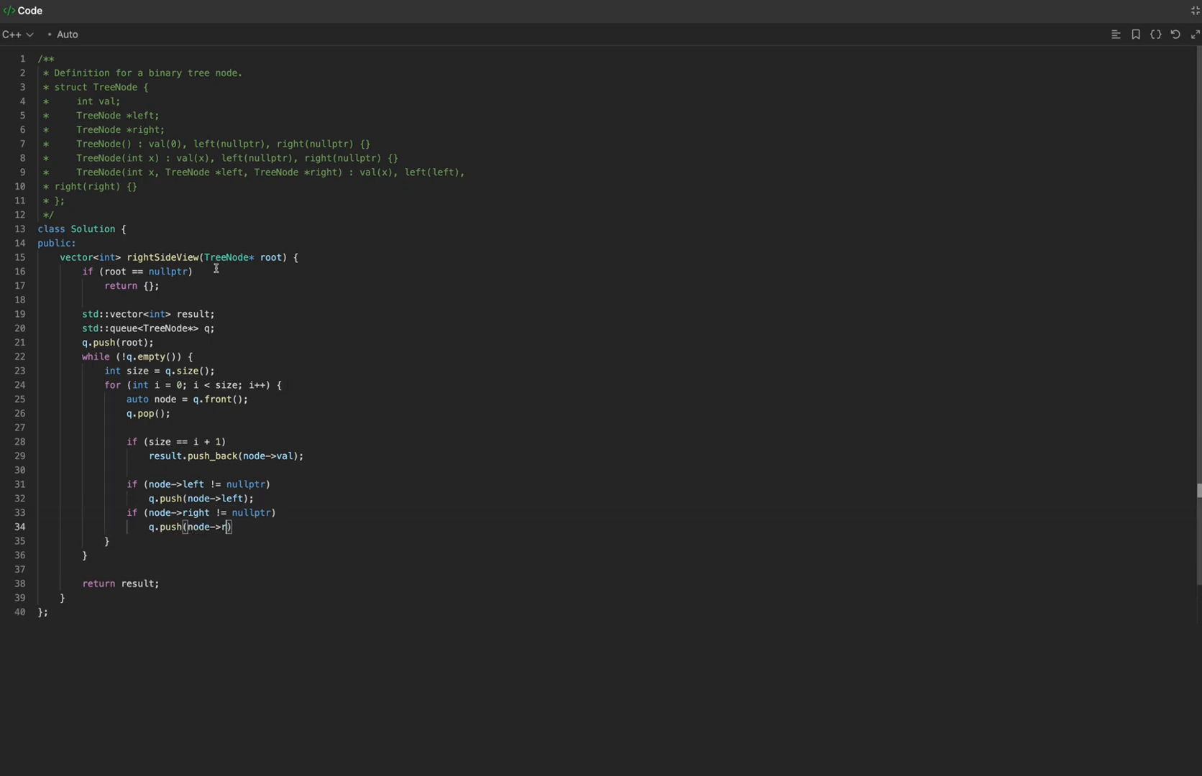
text(ight);)
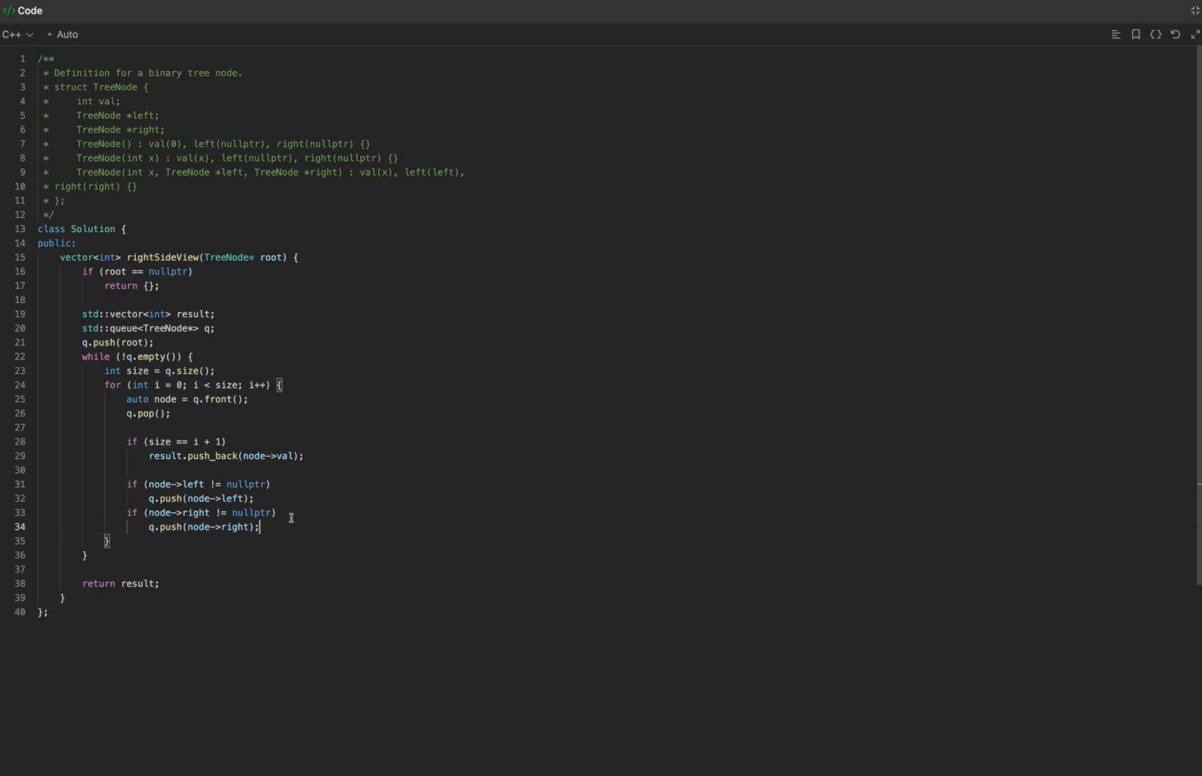
mouse_move(314, 480)
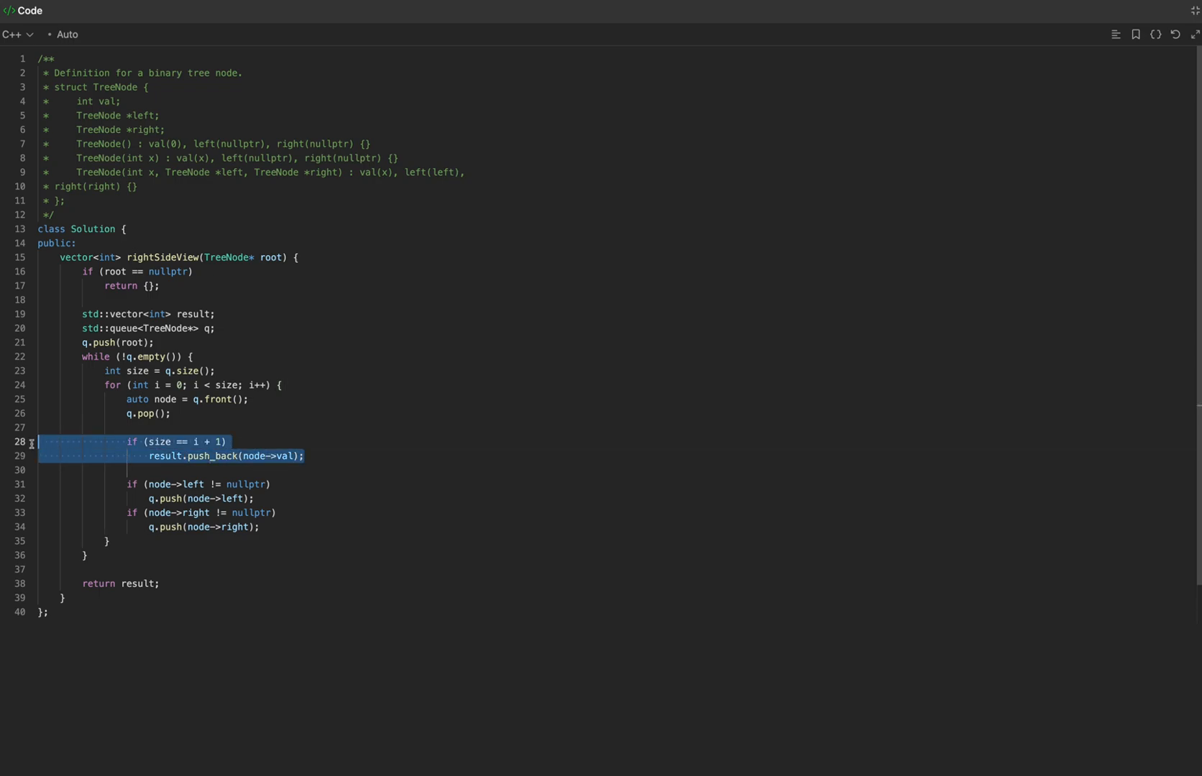
mouse_move(247, 485)
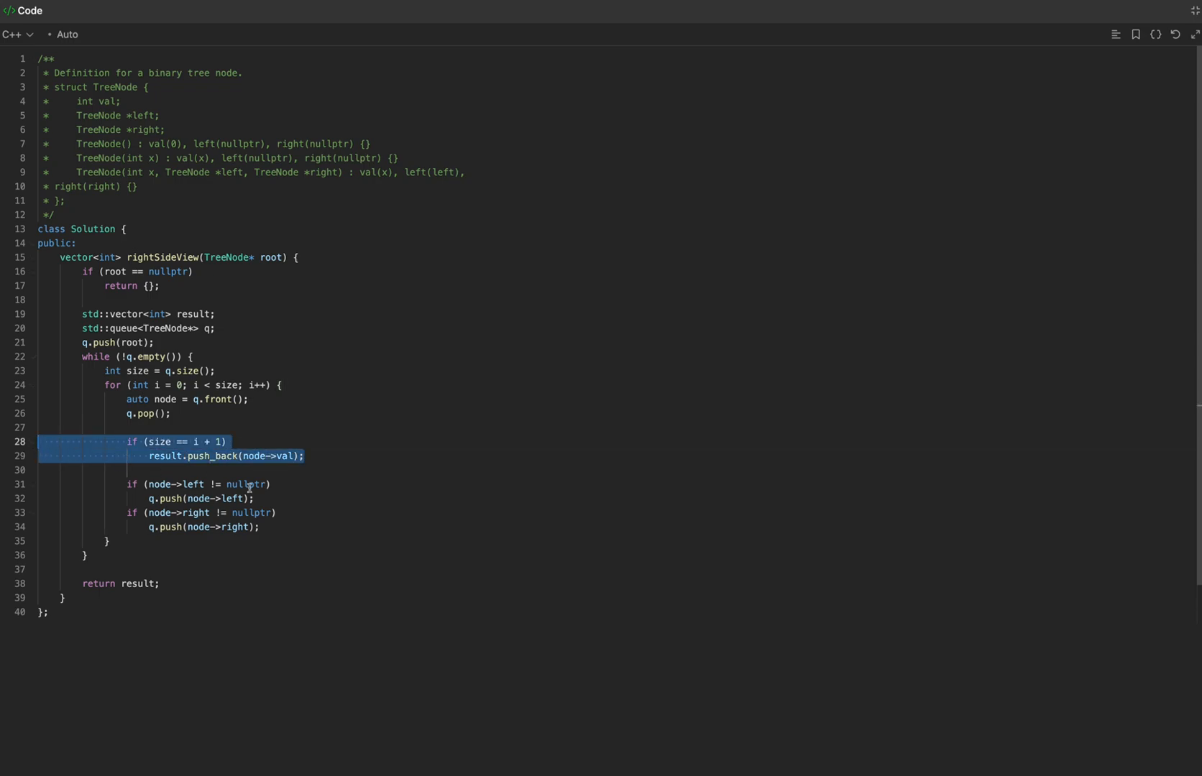
click(331, 455)
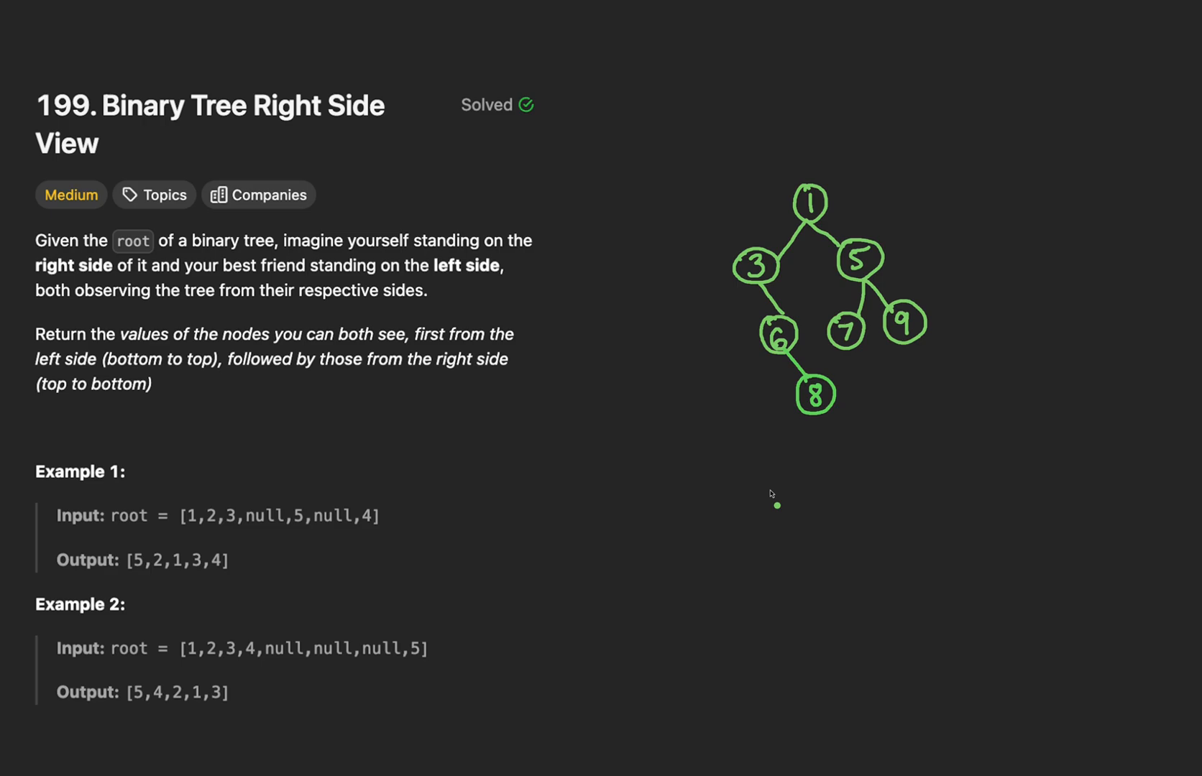
mouse_move(118, 290)
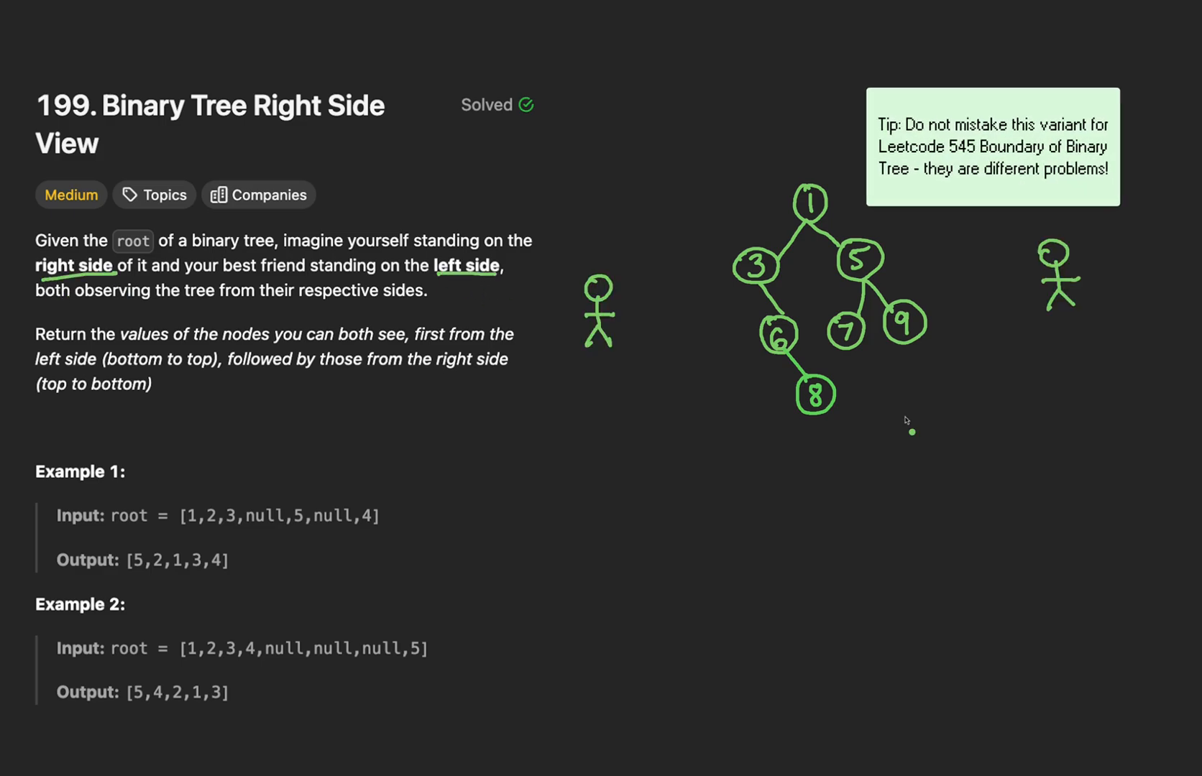
mouse_move(1072, 351)
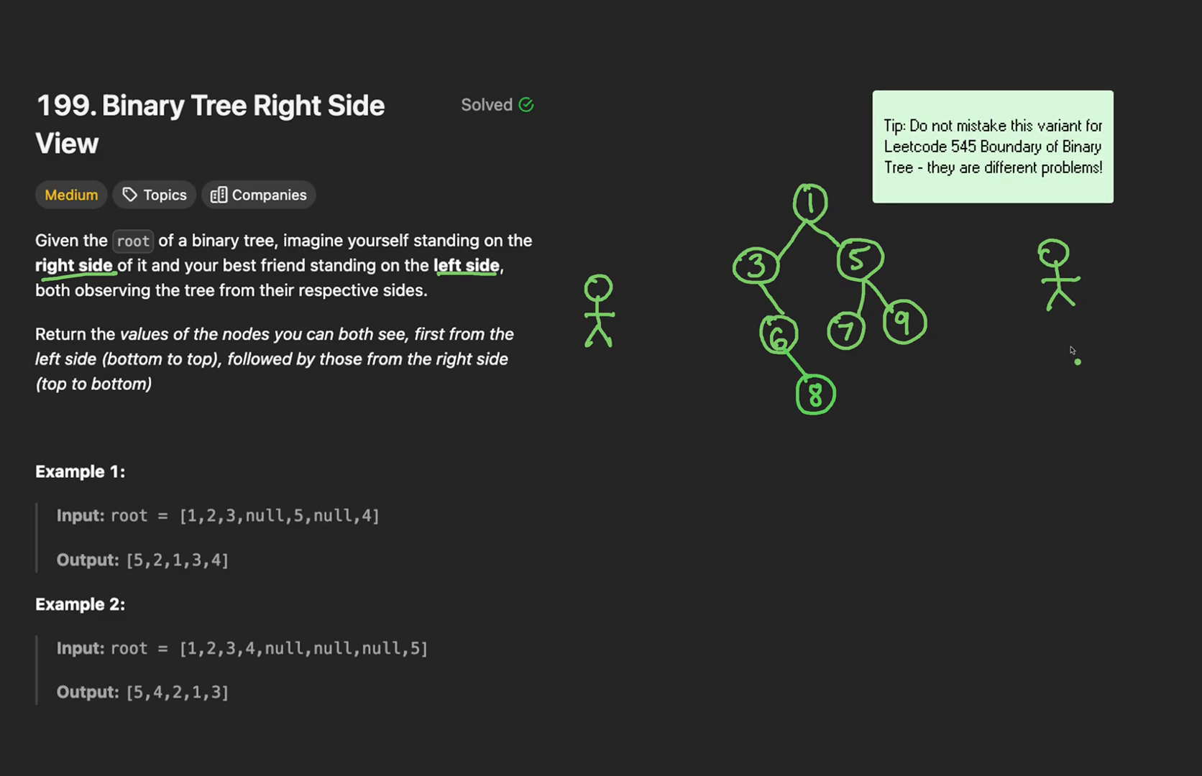
Underline 'bottom to top' and draw the left viewer's sight lines toward nodes 8, 6 and above.
drag(1054, 339, 1081, 341)
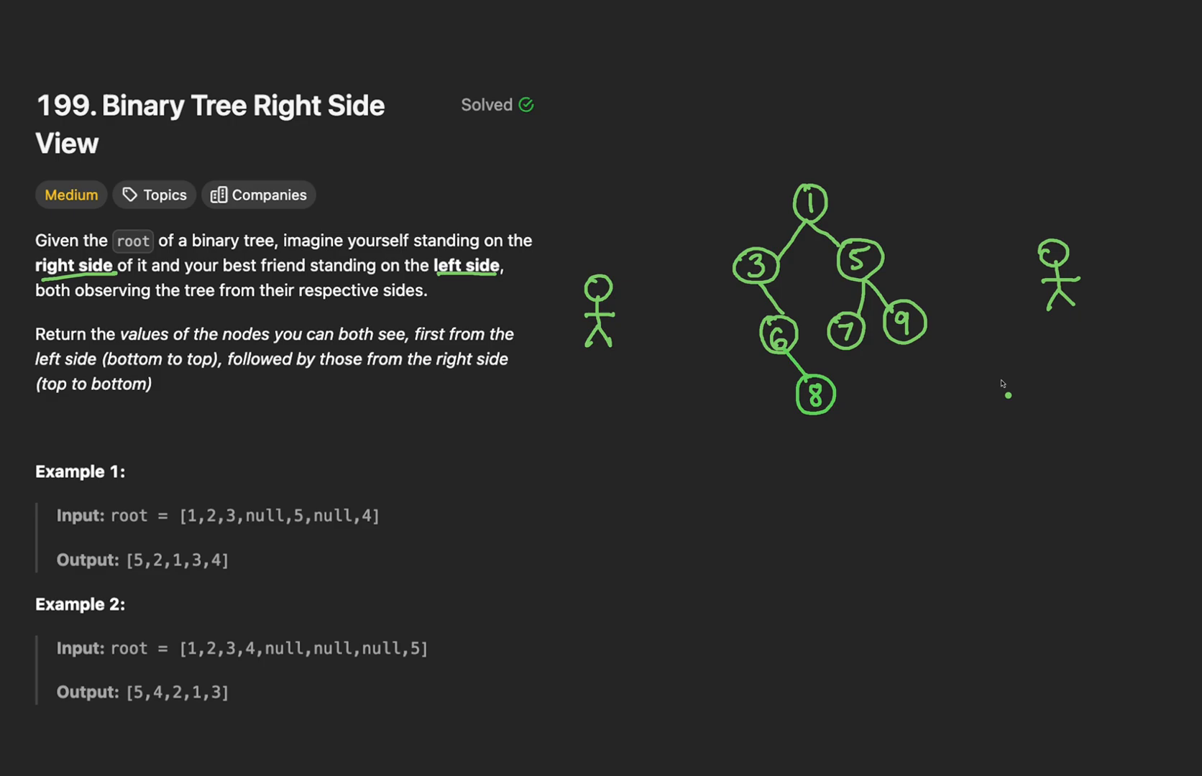
drag(586, 372, 611, 372)
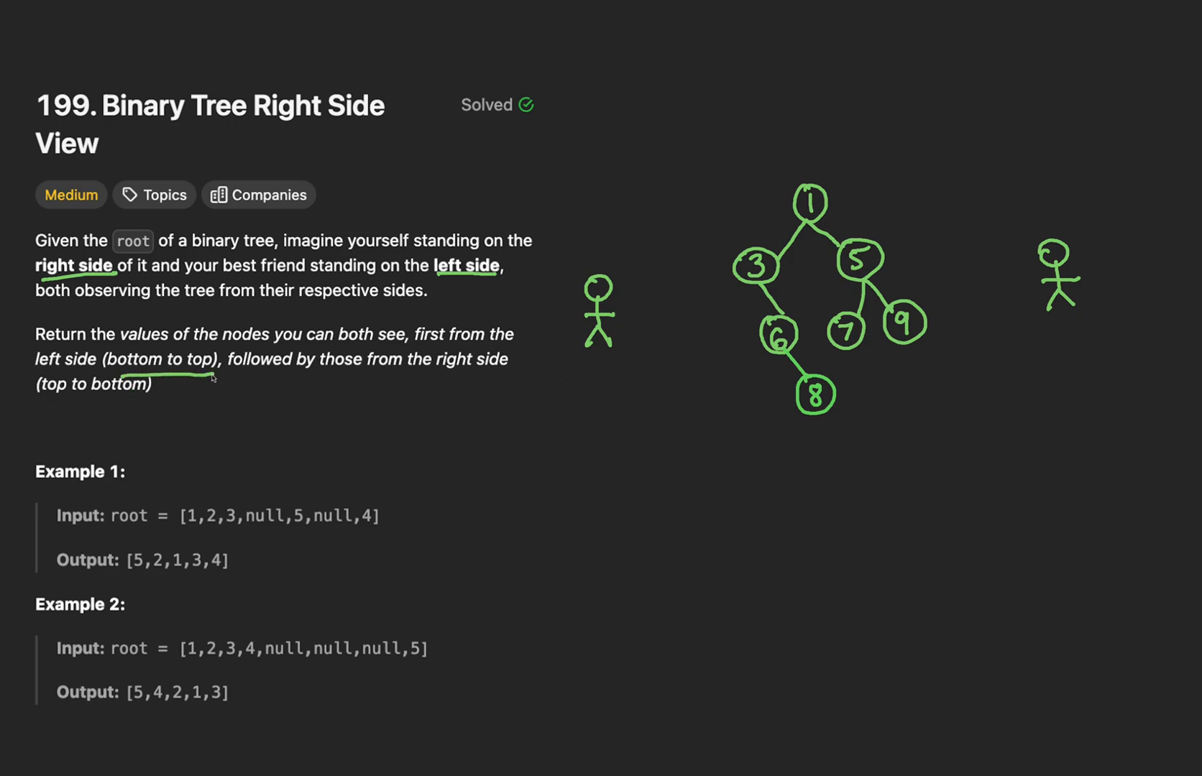
drag(628, 352, 743, 402)
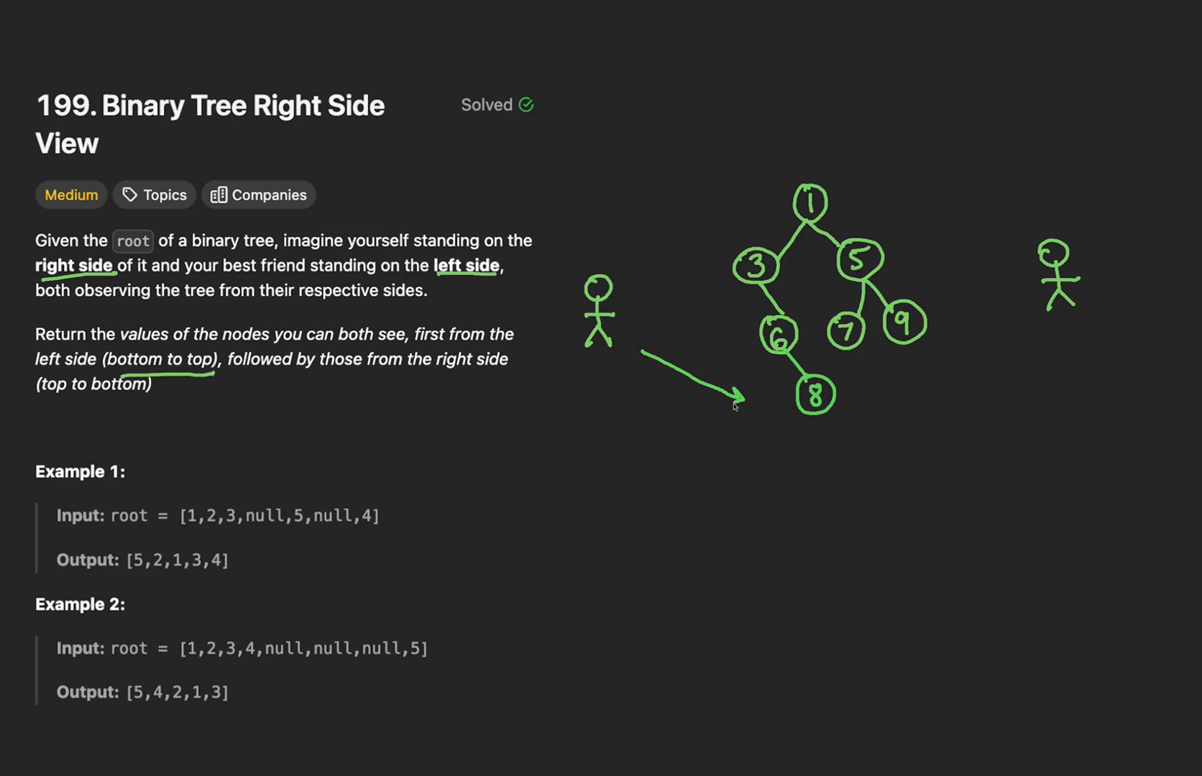
drag(648, 326, 736, 331)
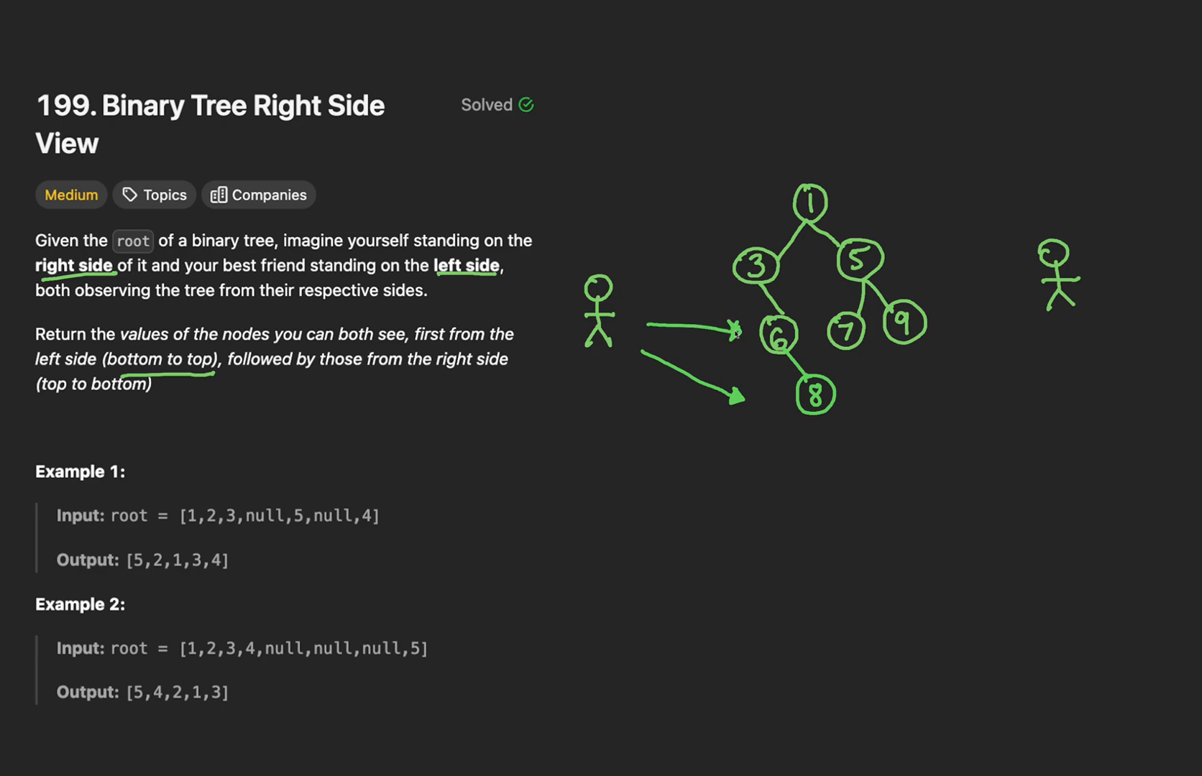
drag(648, 306, 717, 246)
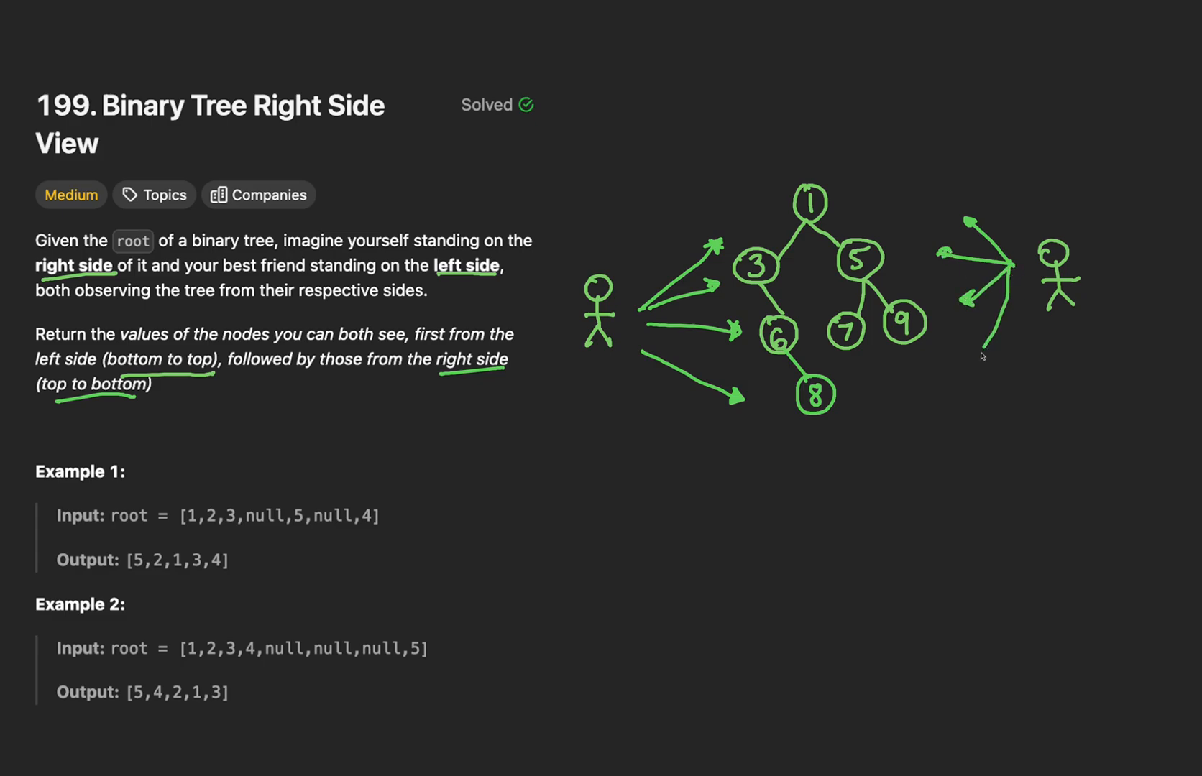
Draw the right viewer's sight lines and write result = 8,6,3,1,1,5,9,8.
drag(980, 352, 911, 379)
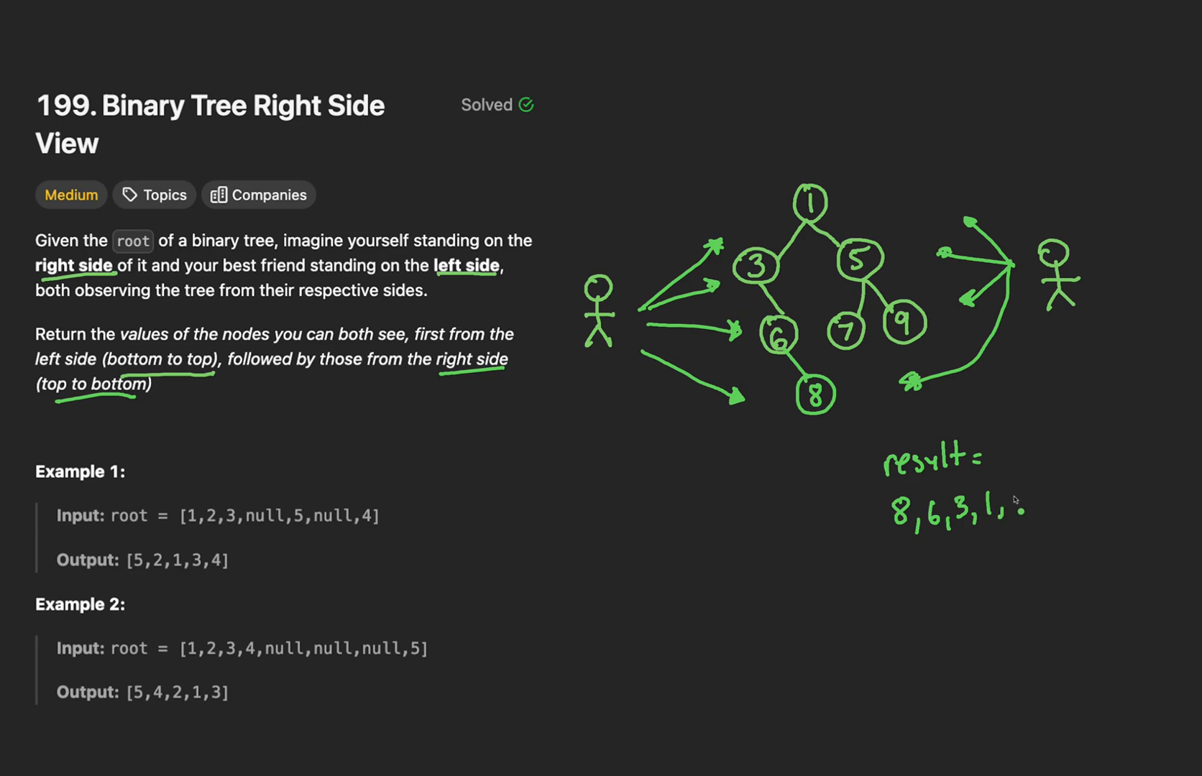
text(1,5,9,8)
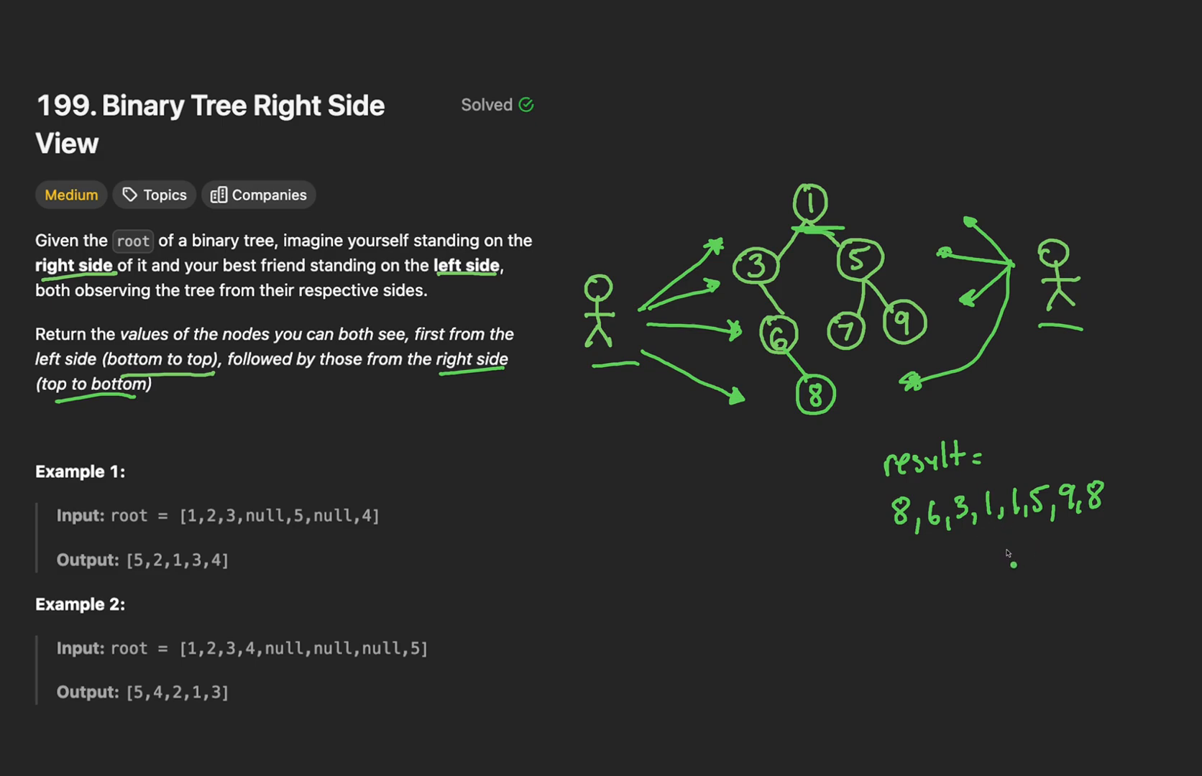
drag(1012, 486, 1031, 521)
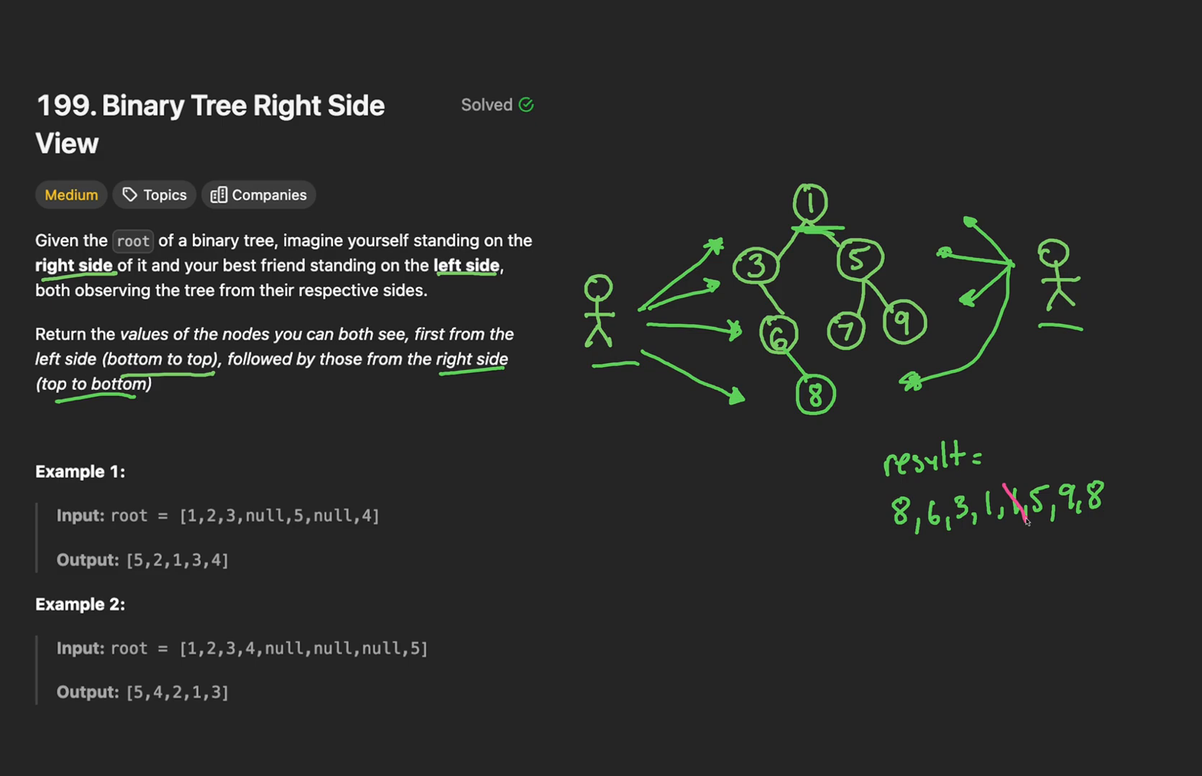
Cross out the duplicated 1 in the result and underline the left-side values.
drag(1012, 498, 1038, 525)
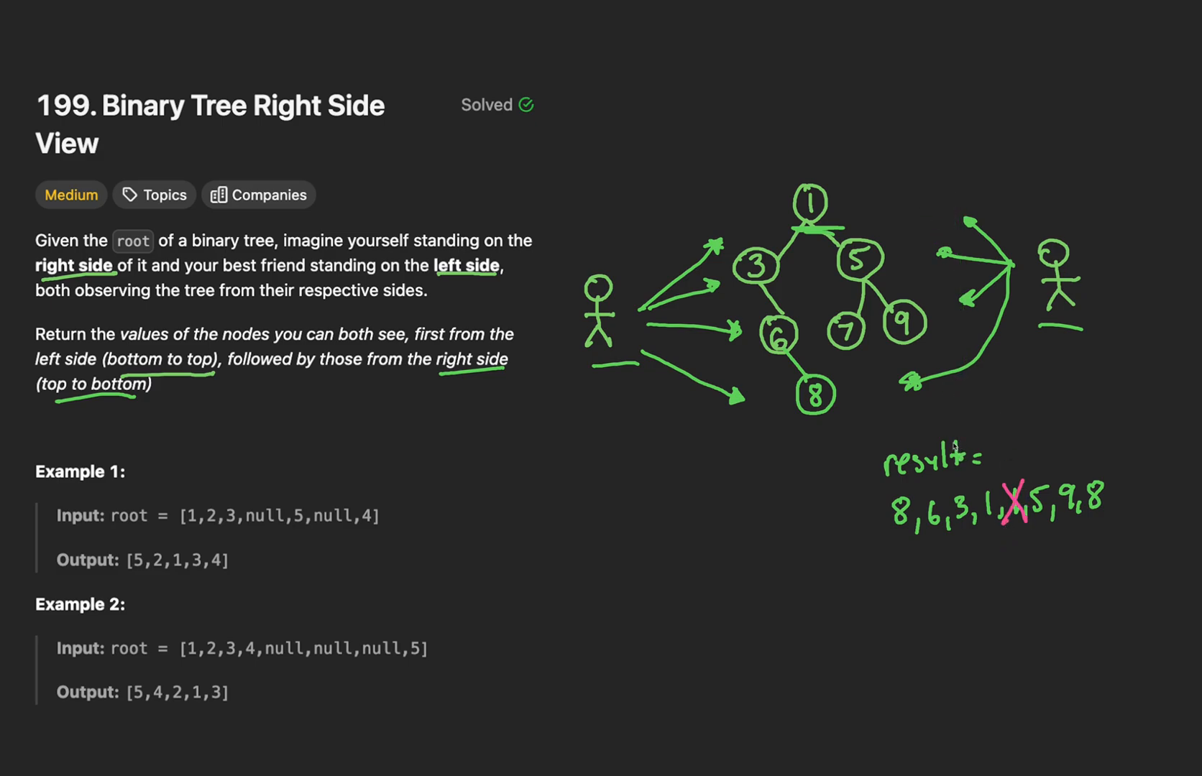
drag(785, 418, 851, 418)
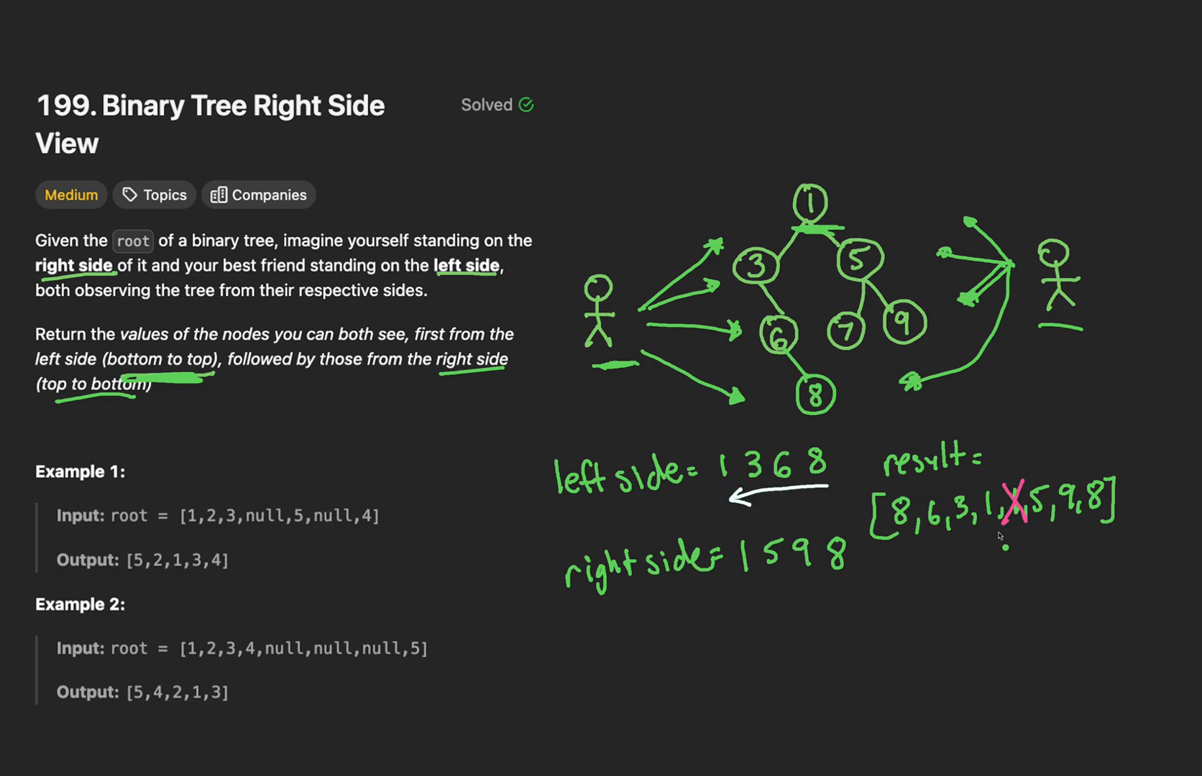
mouse_move(777, 585)
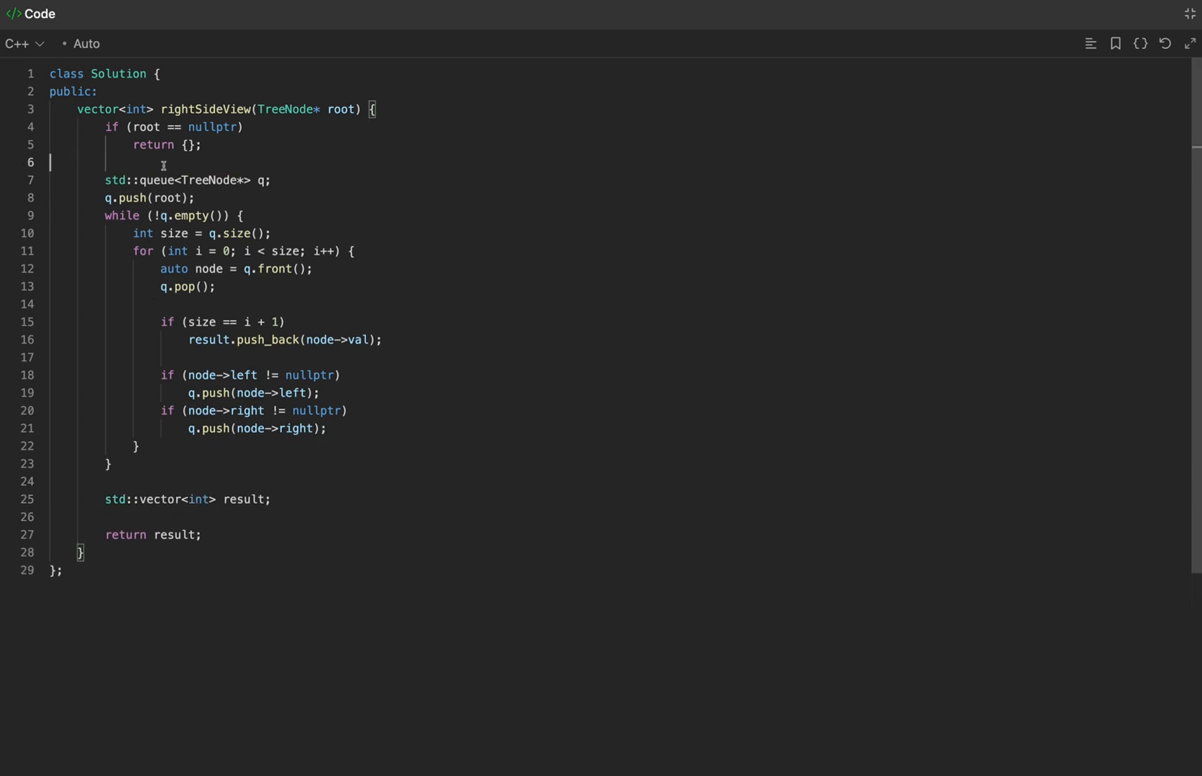
Declare std::vector<int> left_side and right_side alongside the BFS state.
text(std::vector<int> left)
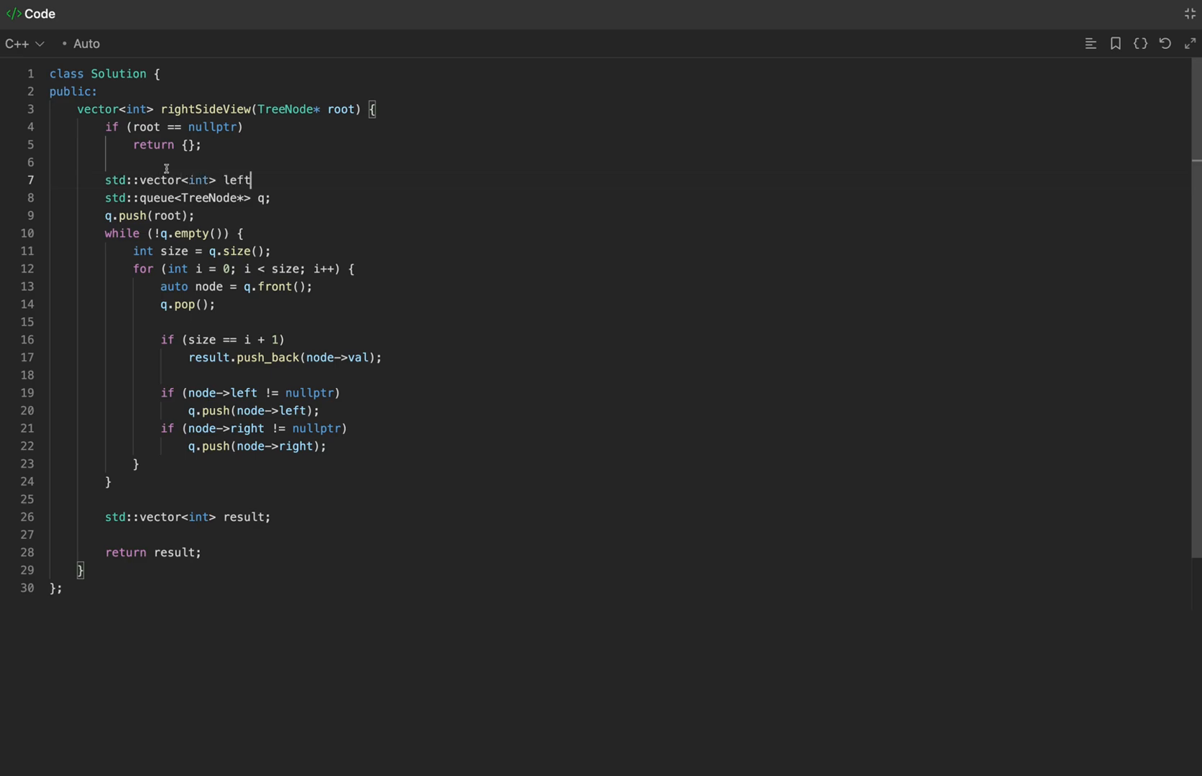
text(_side;)
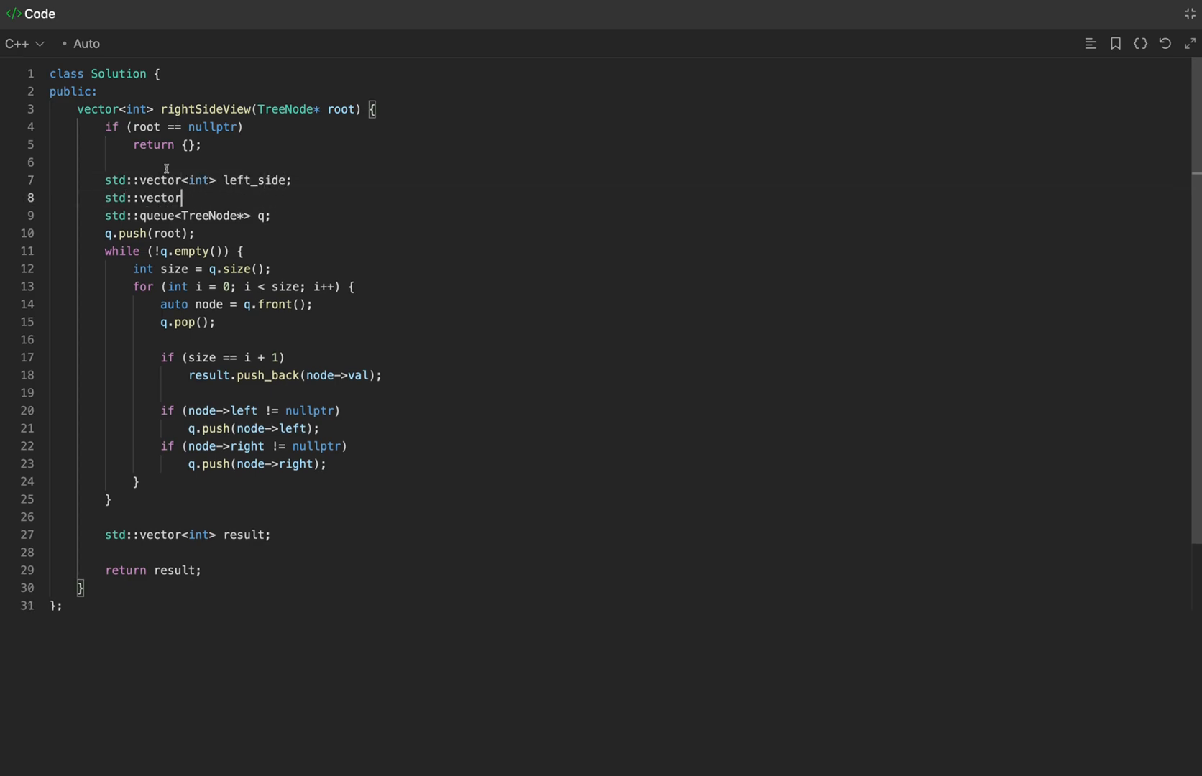
text(<int> right_side;)
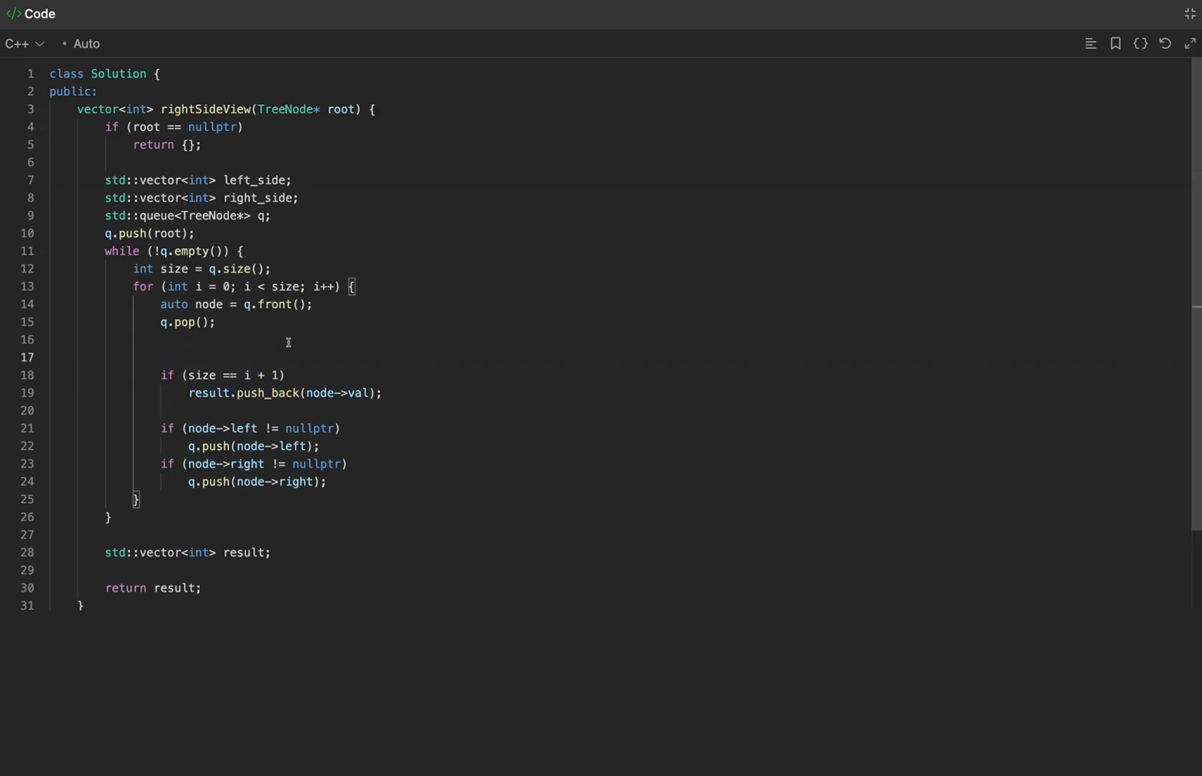
Push node->val into left_side when i == 0 and into right_side when i is the level's last index.
text(if (i == 0))
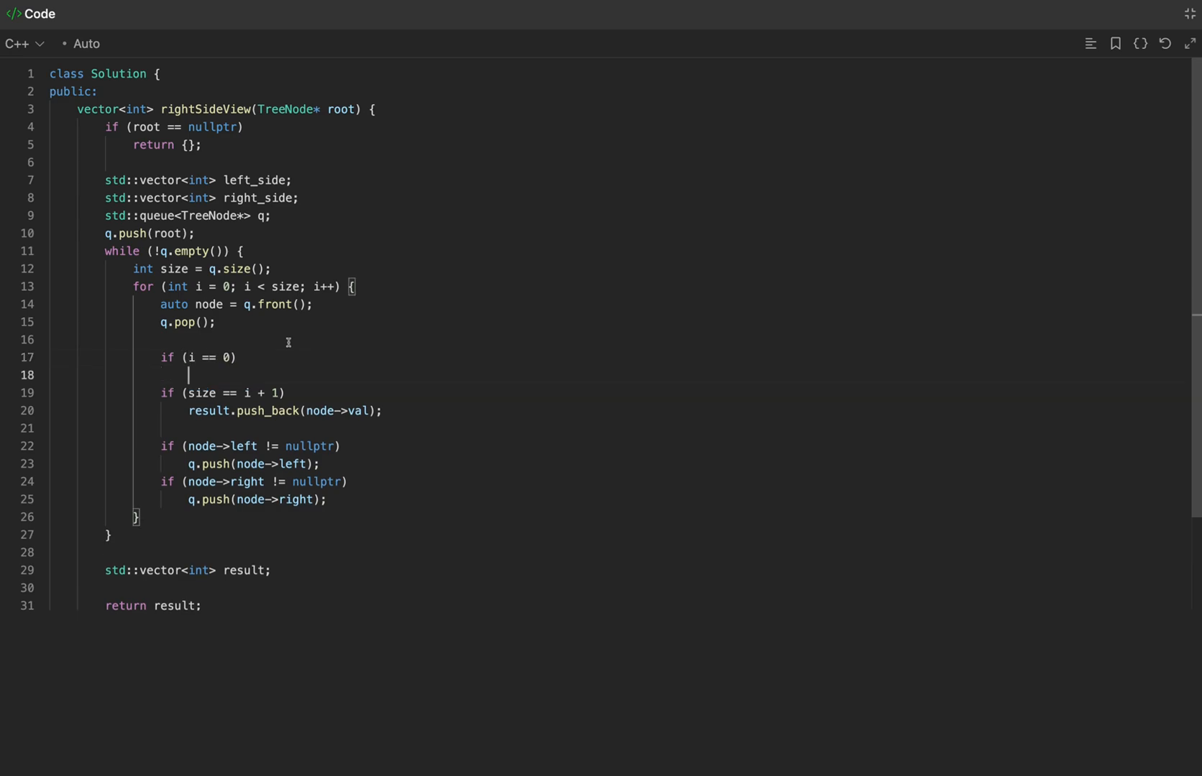
text(left_side)
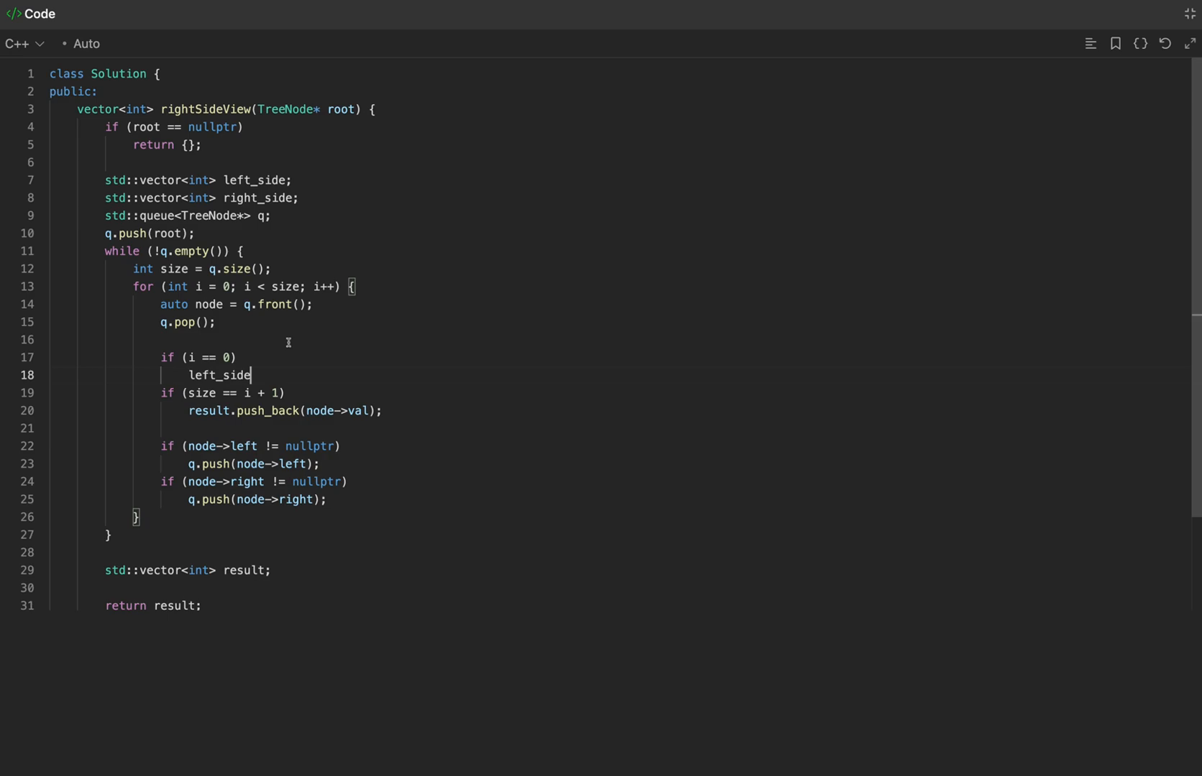
text(.push_back(node))
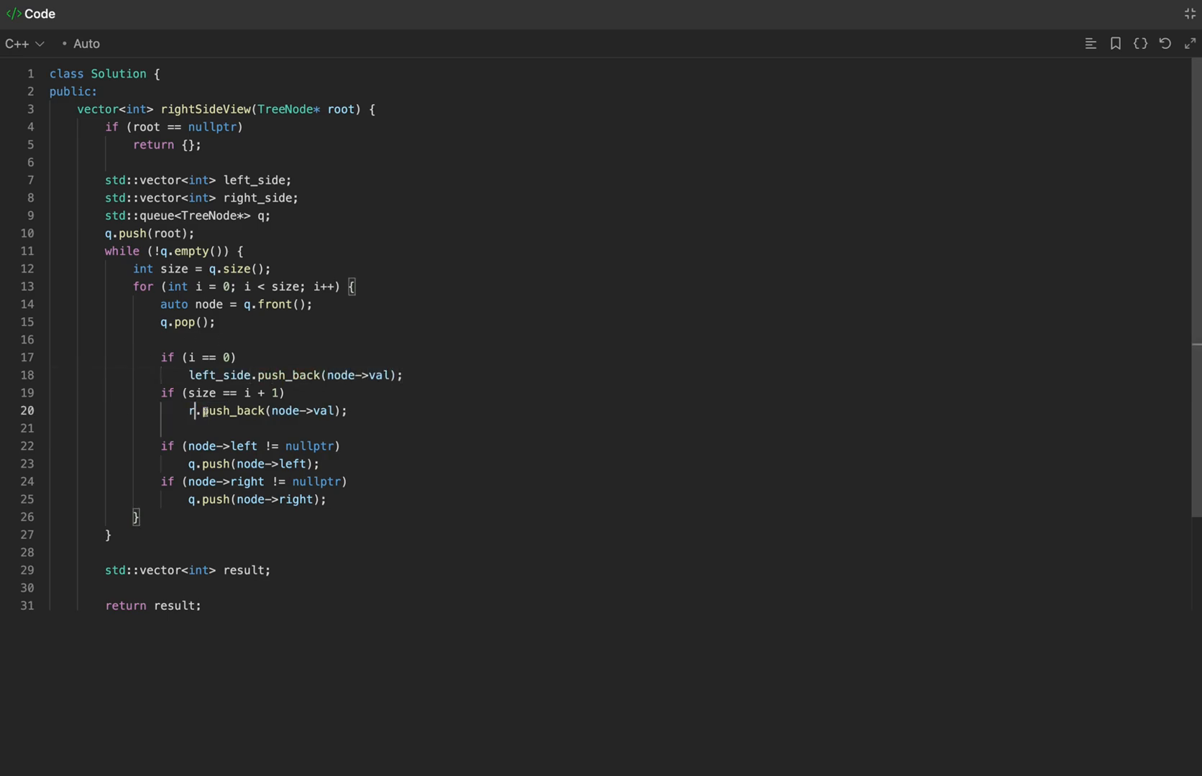
text(ight_side)
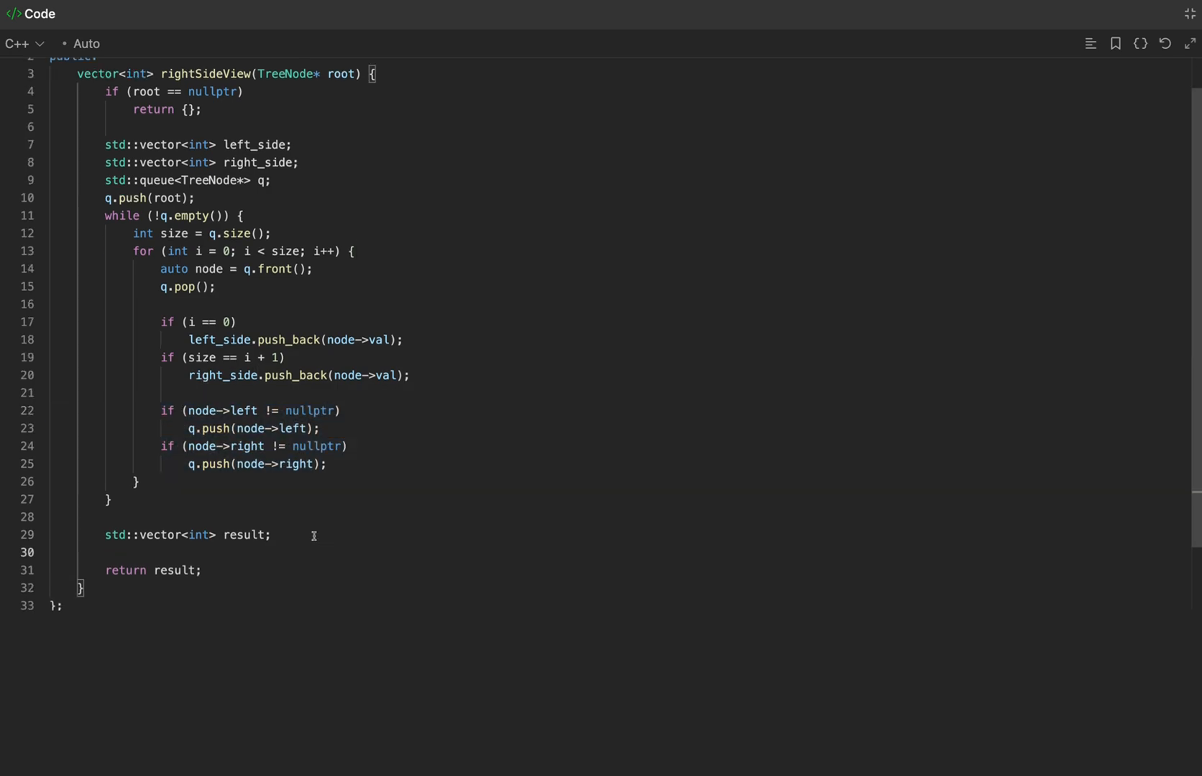
Loop from left_side.size() - 1 down to 0, pushing left_side[i] into result.
text(for (int i = left_)
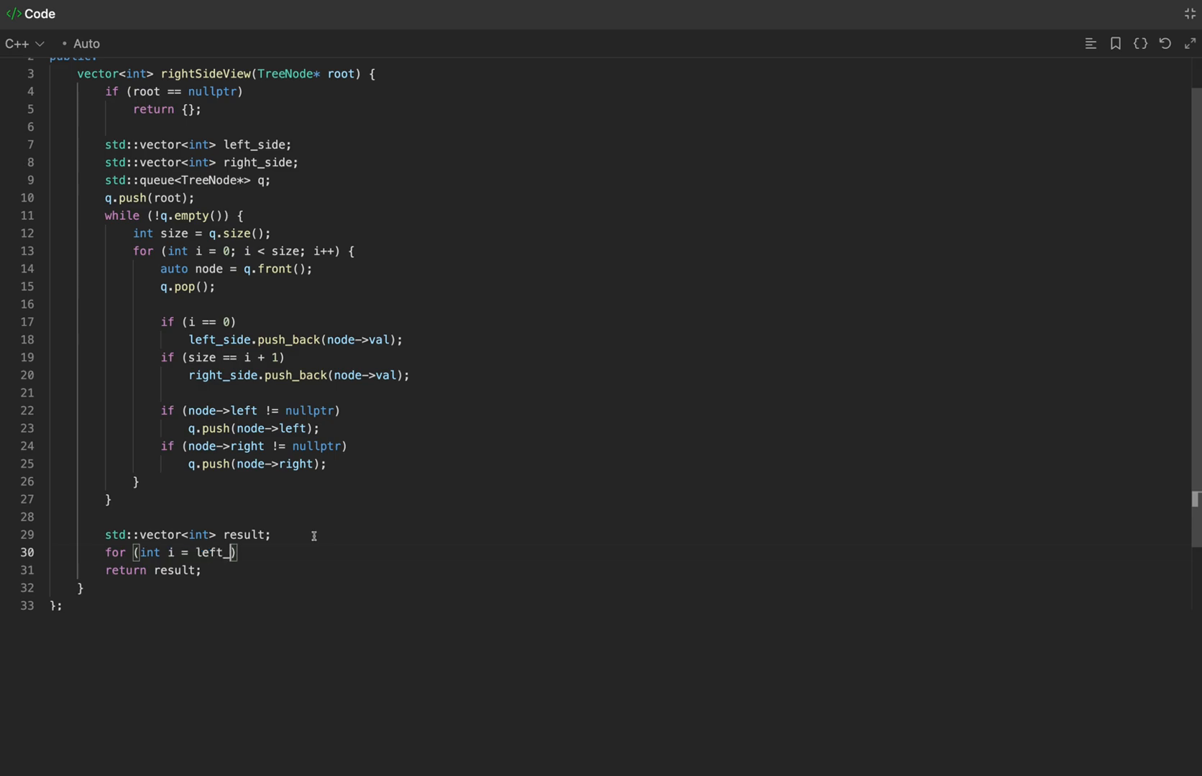
text(side.size() - 1; i >=)
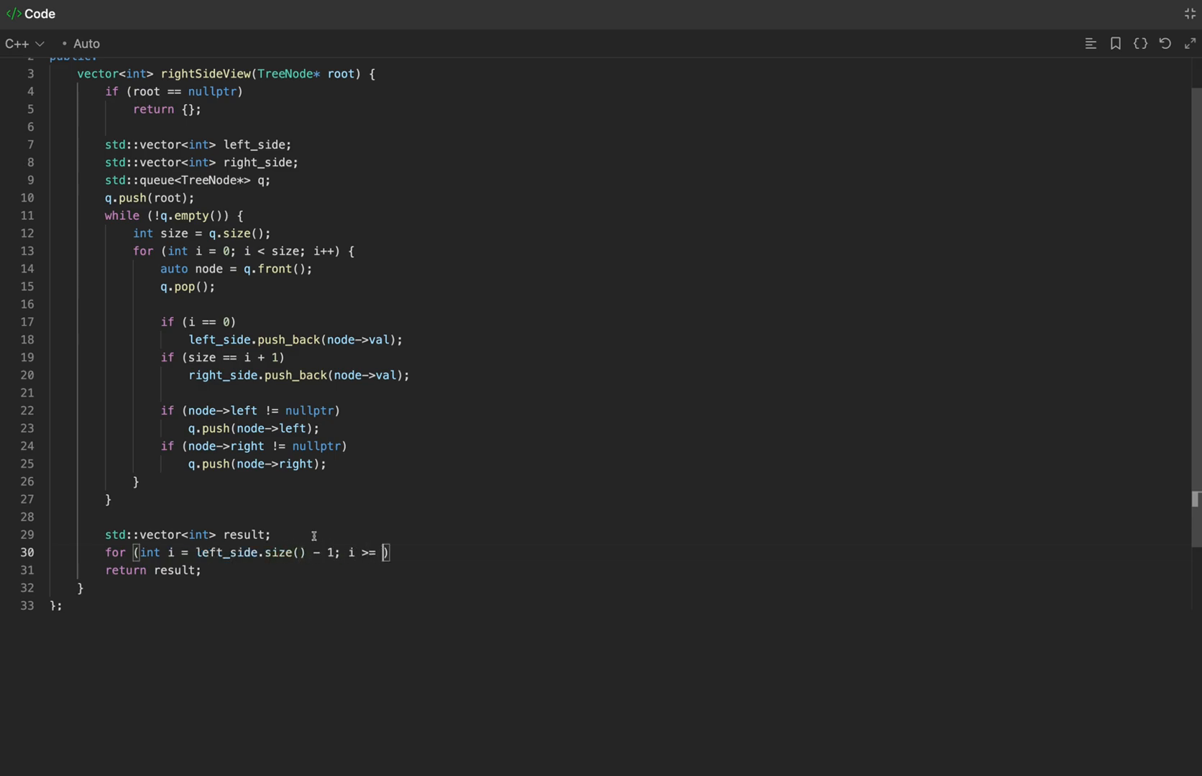
text(0; i--))
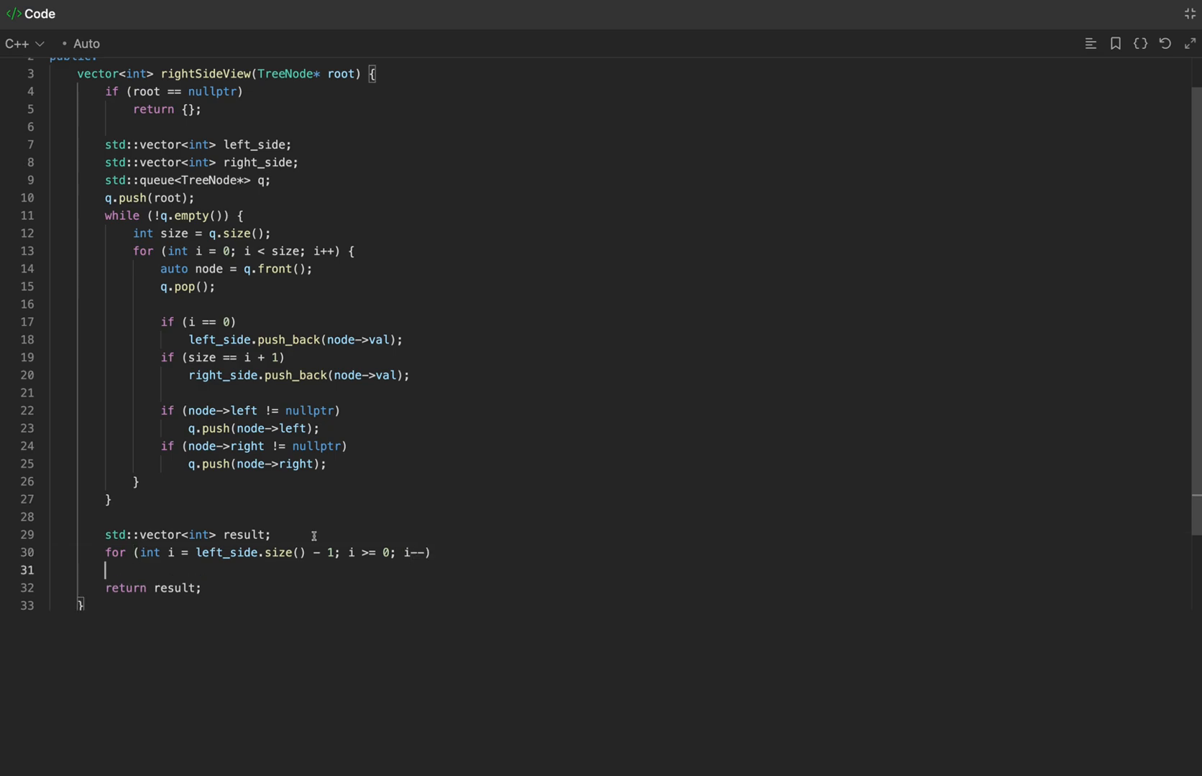
text(result.push_bac)
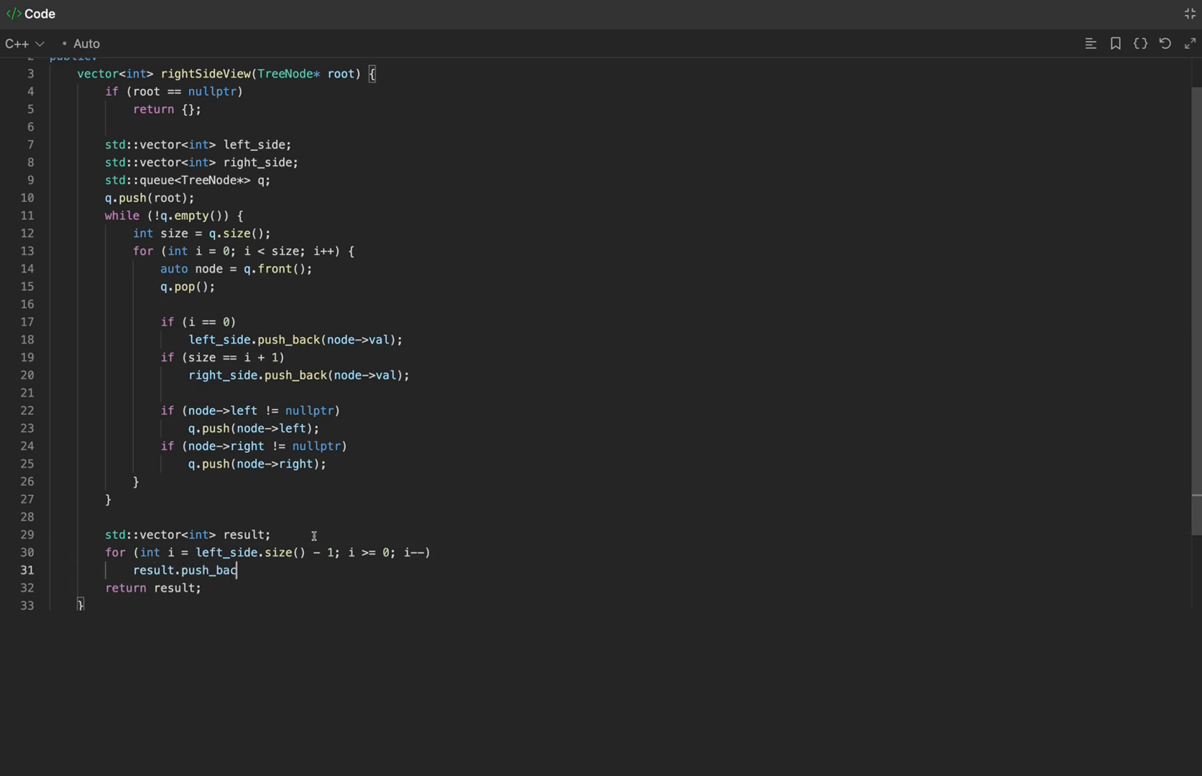
text(k(left_side[i]);)
text(for (int i )
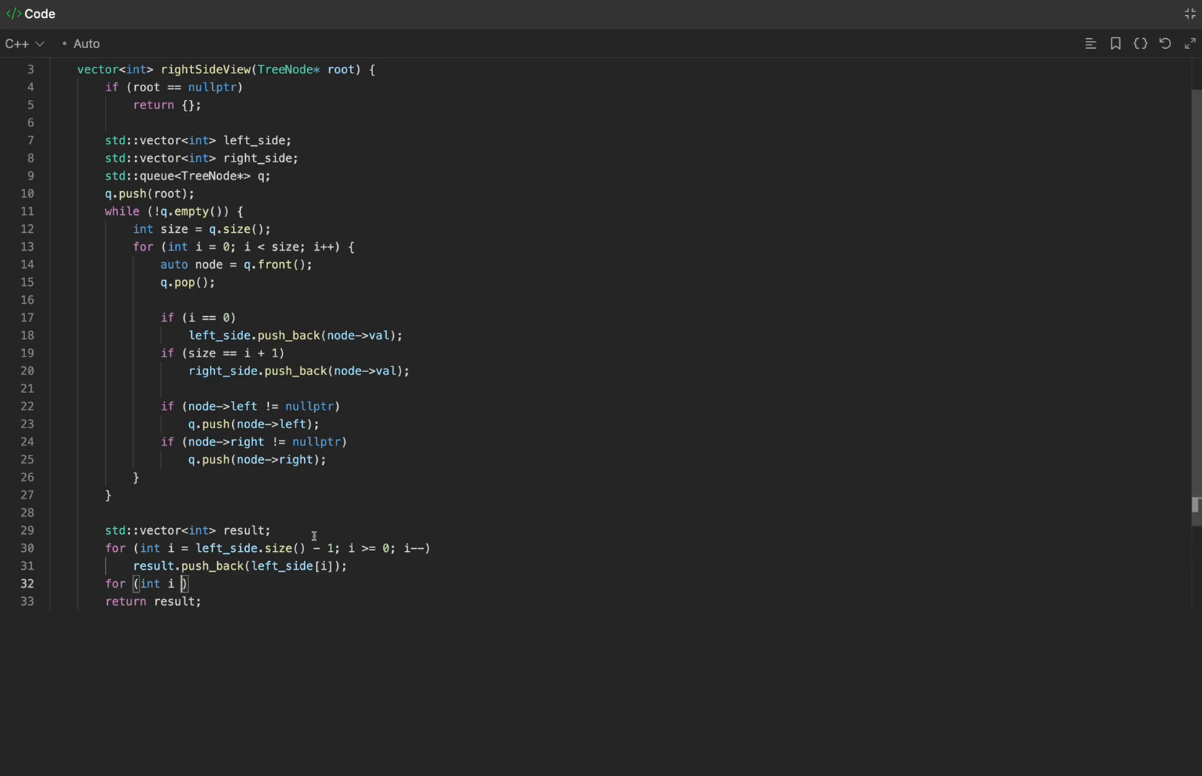
Loop from index 1 over right_side, pushing right_side[i] into result.
text(= 1; i < right_side.size()
text(result.)
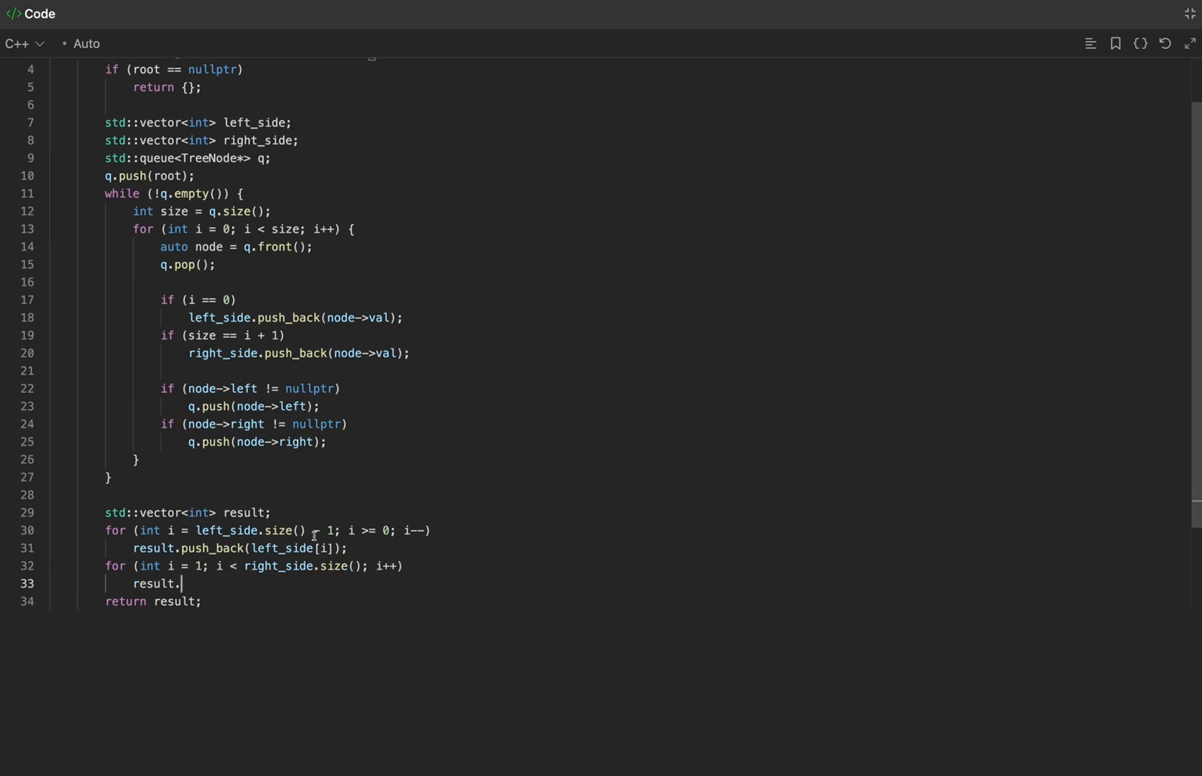
text(push_back(right_side[i]);)
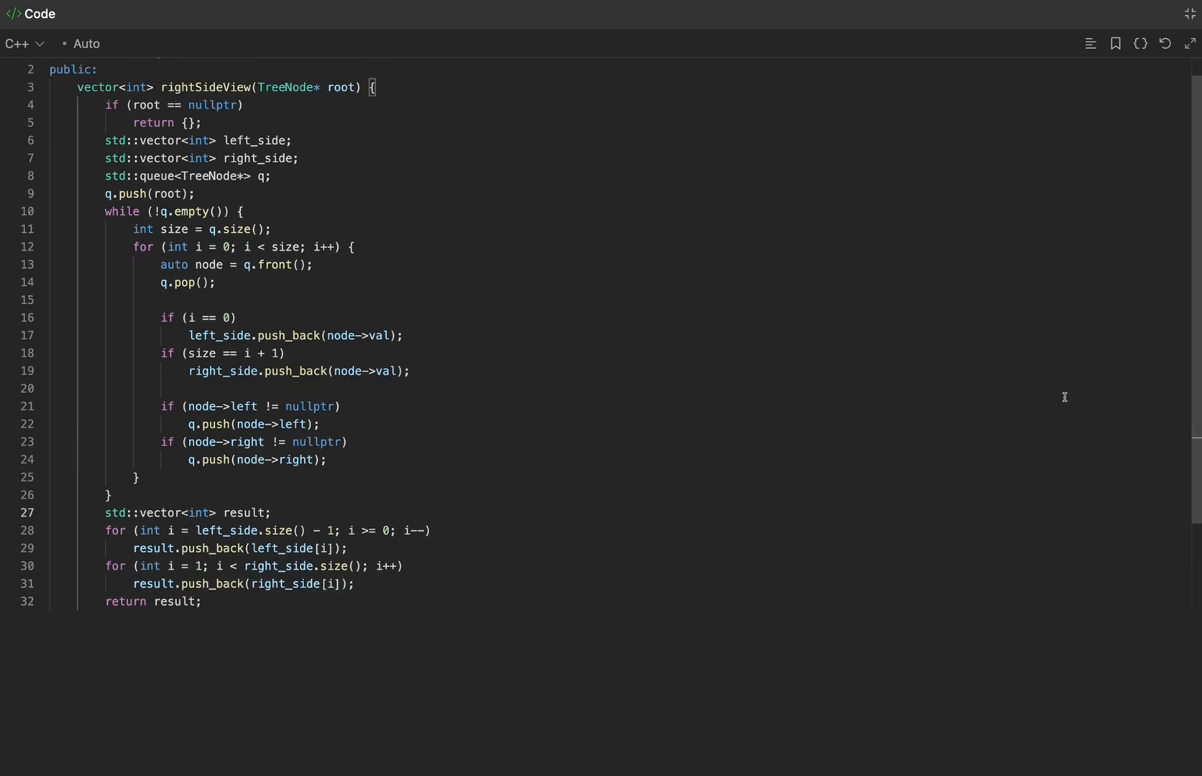
scroll(down, 3)
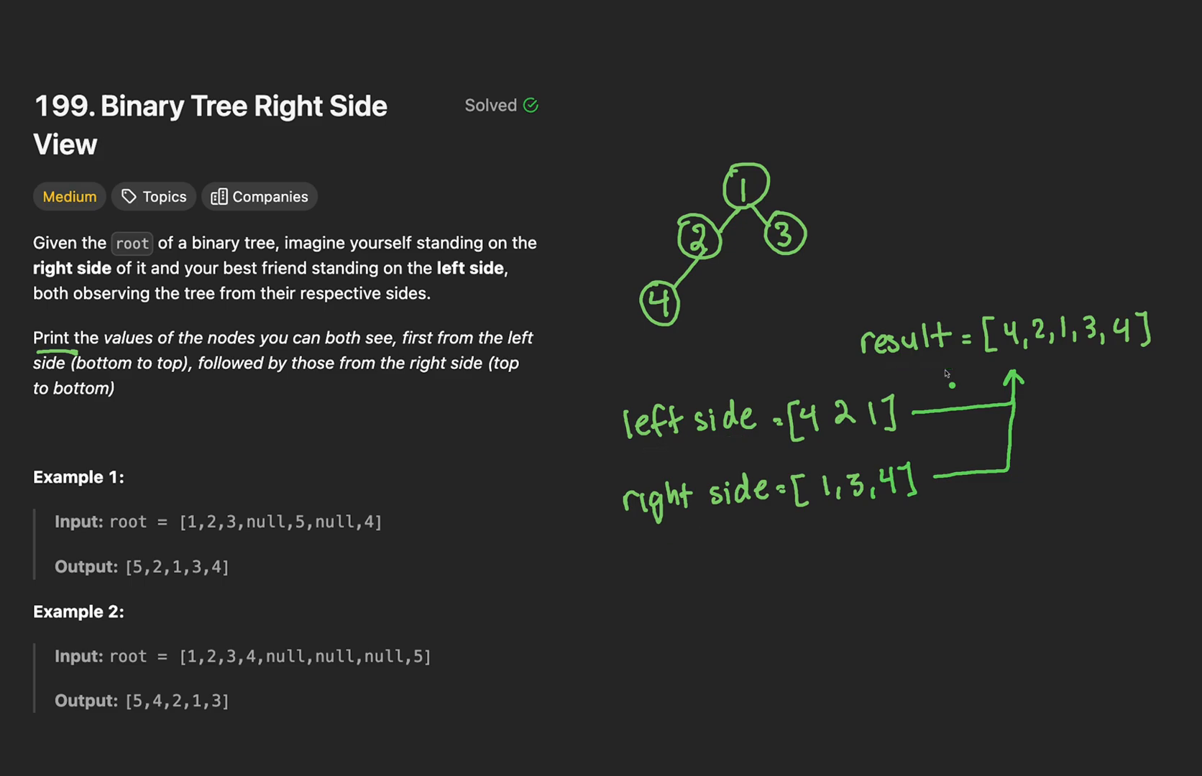
Cross out result [4,2,1,3,4], mark left side read backward, and write the output 1 2 4 3 4.
drag(864, 291, 1003, 329)
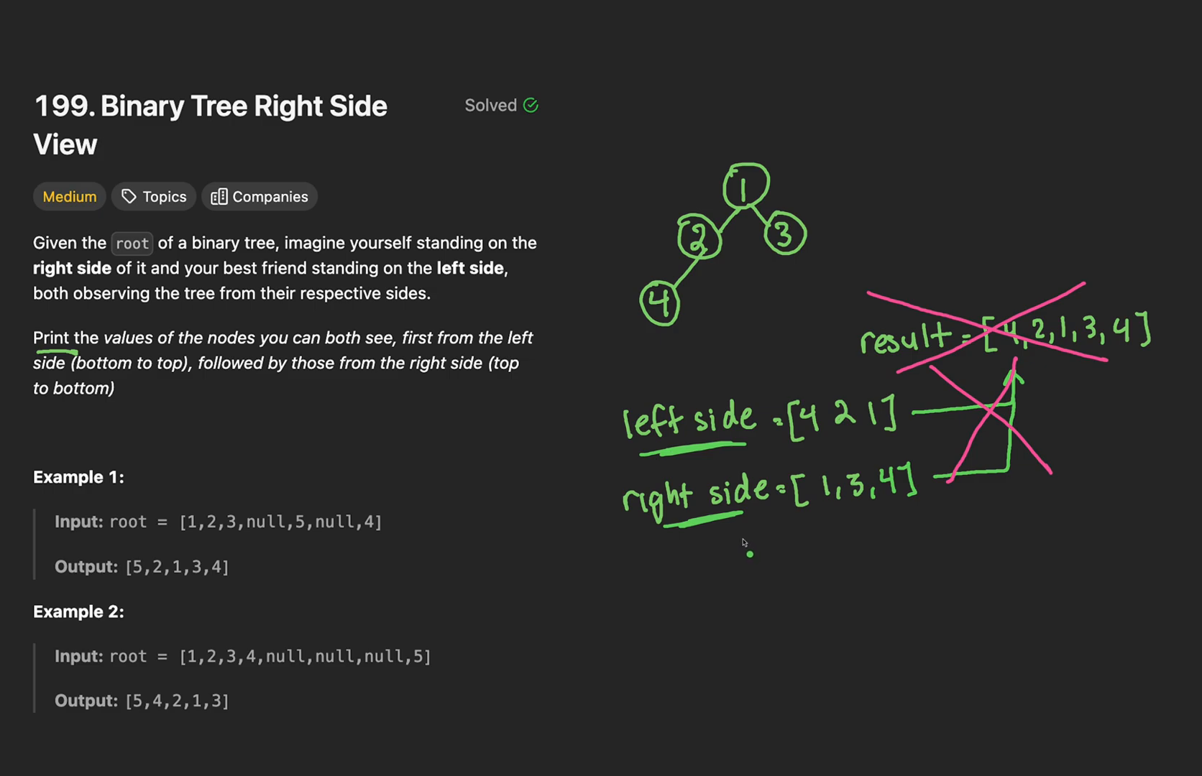
mouse_move(813, 448)
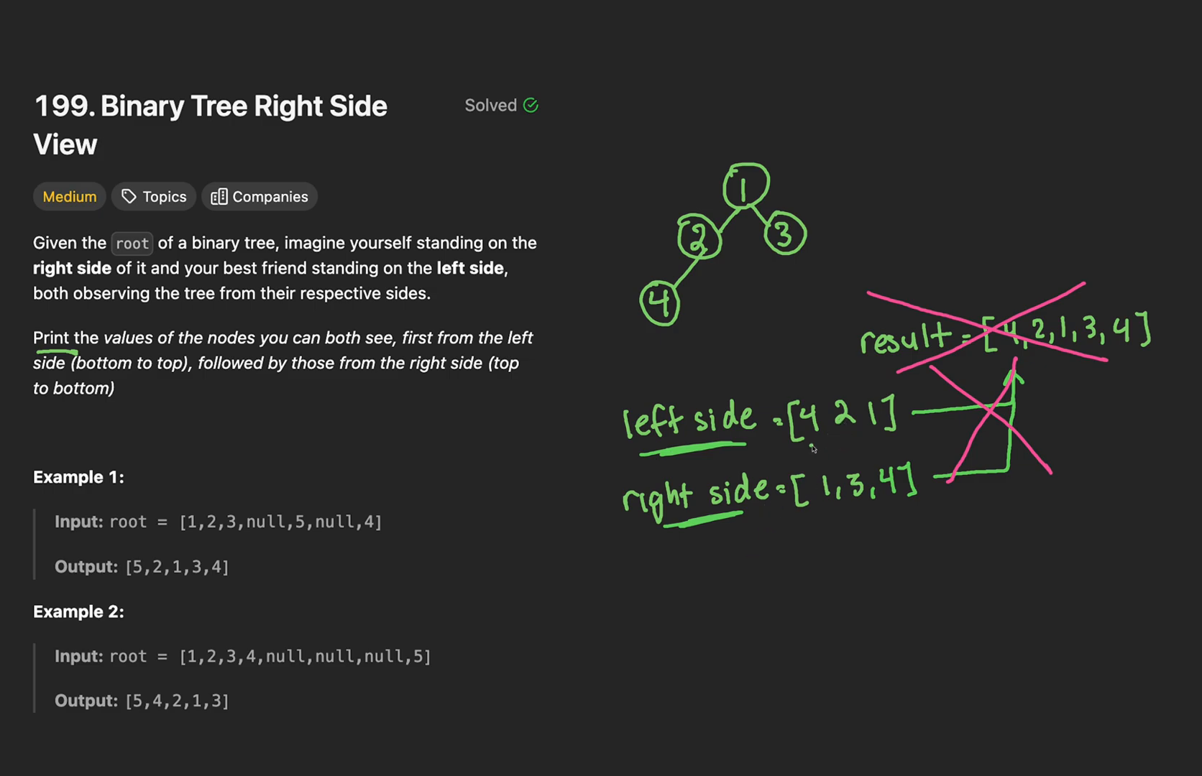
drag(920, 433, 808, 432)
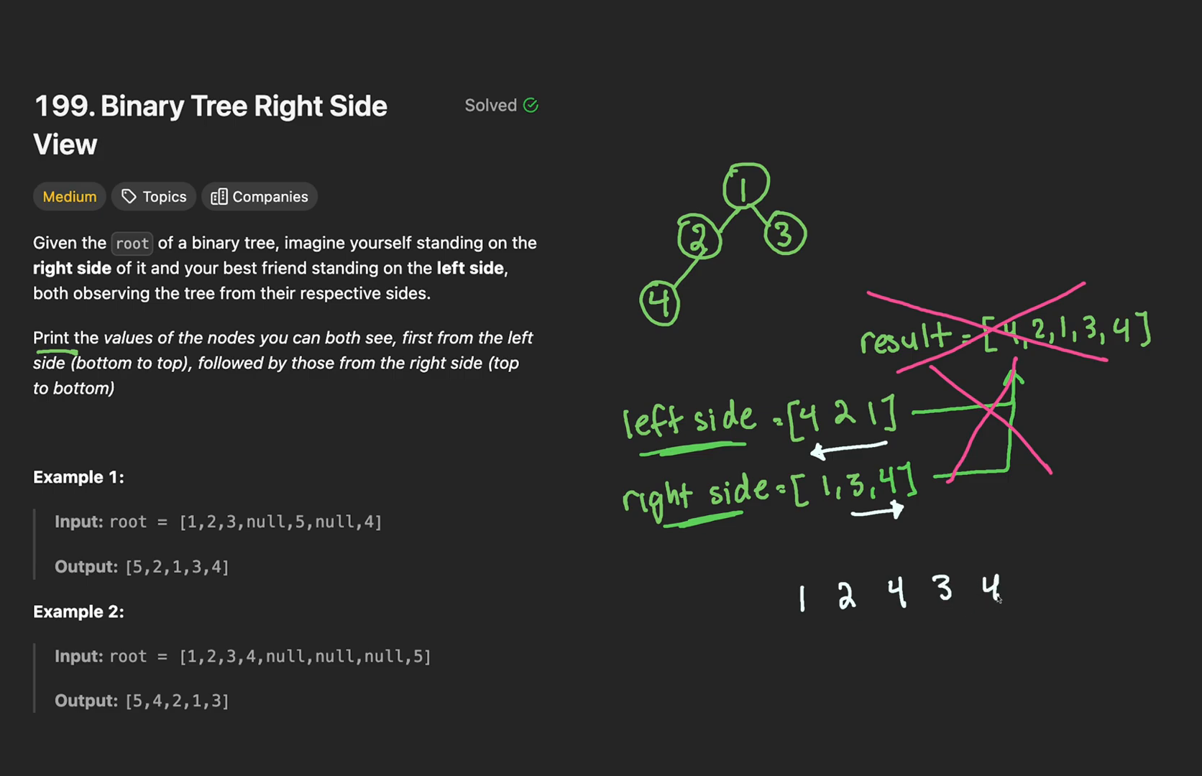
drag(1019, 674, 1019, 606)
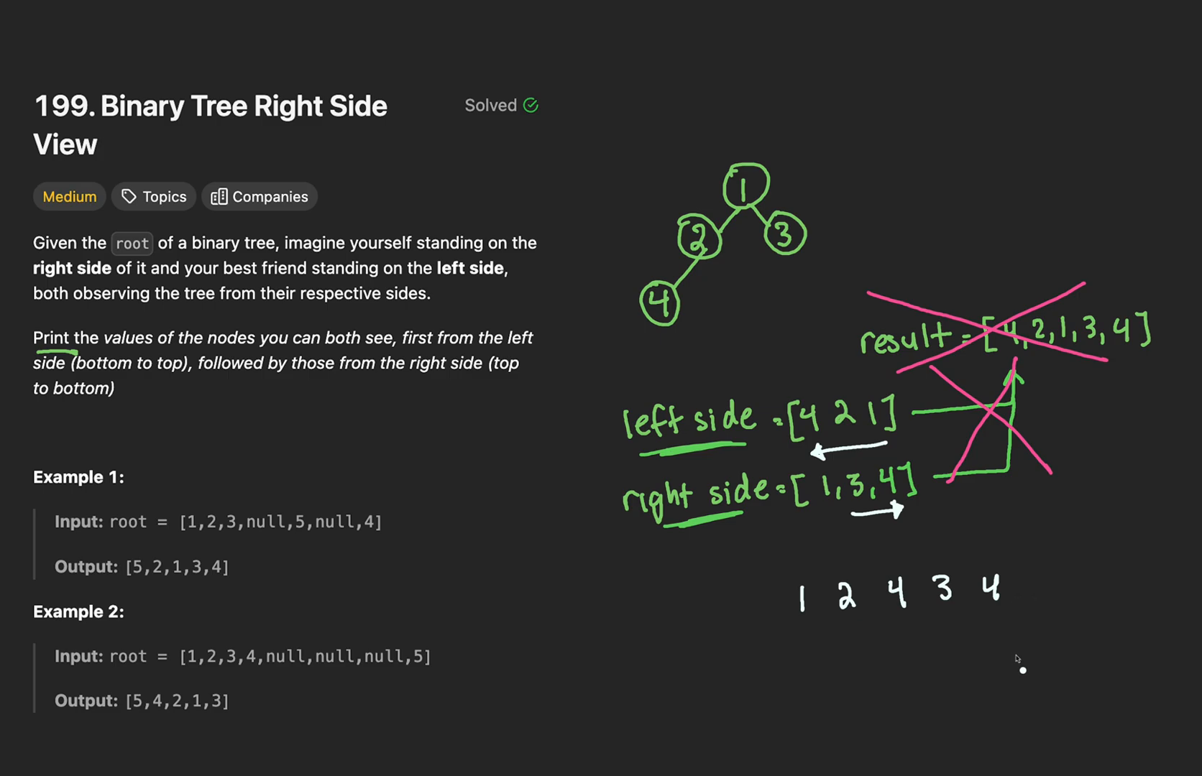
mouse_move(1006, 674)
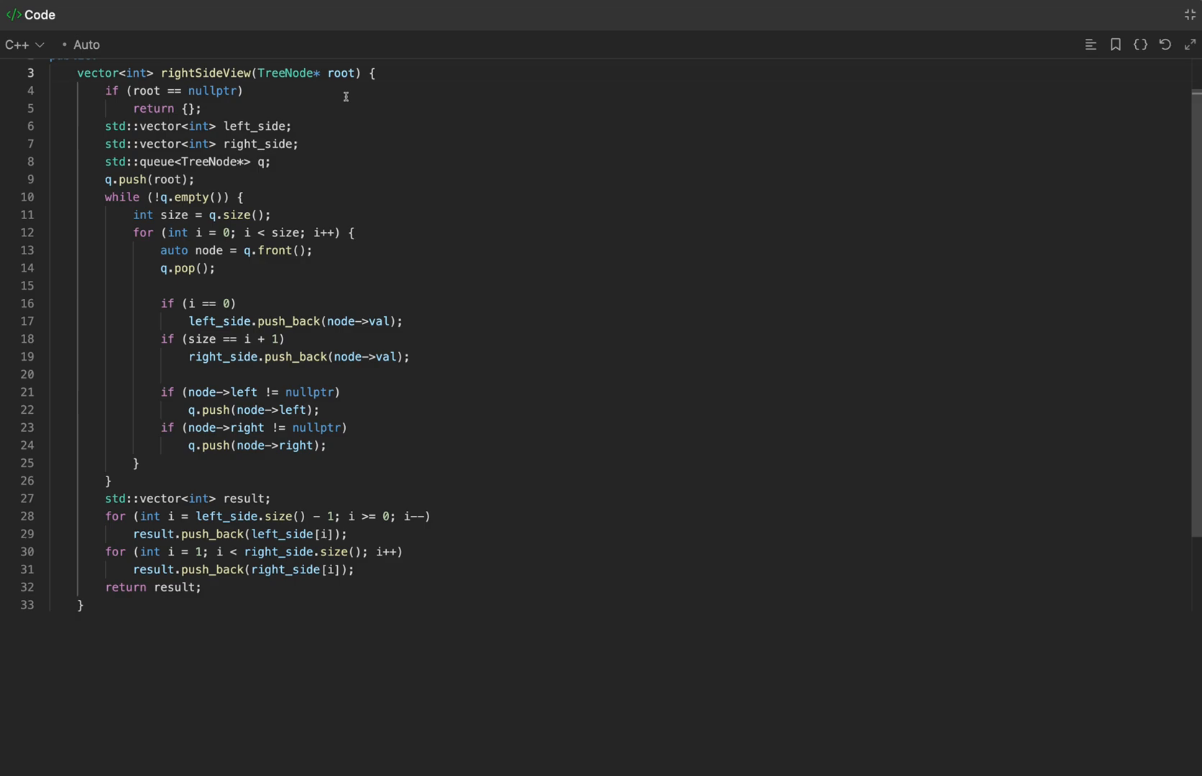
Change rightSideView's return type to void with a bare return, and select the unused result declaration.
double_click(100, 72)
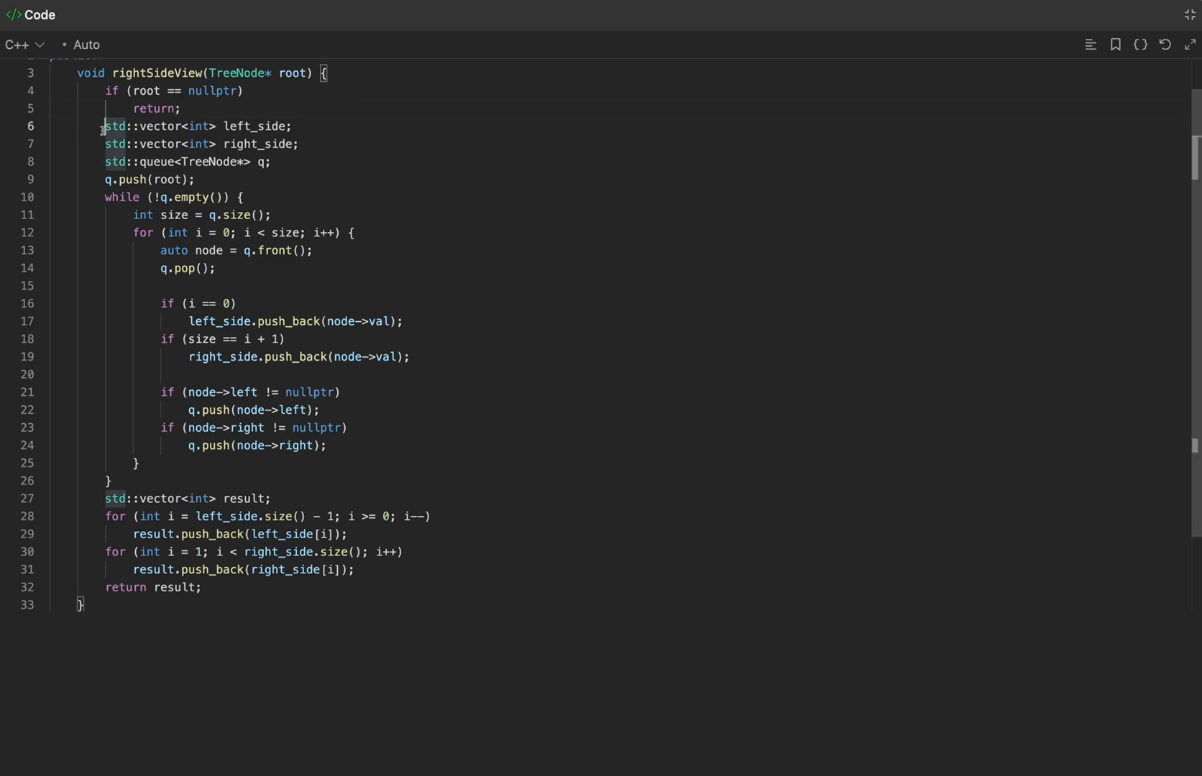
drag(102, 127, 109, 480)
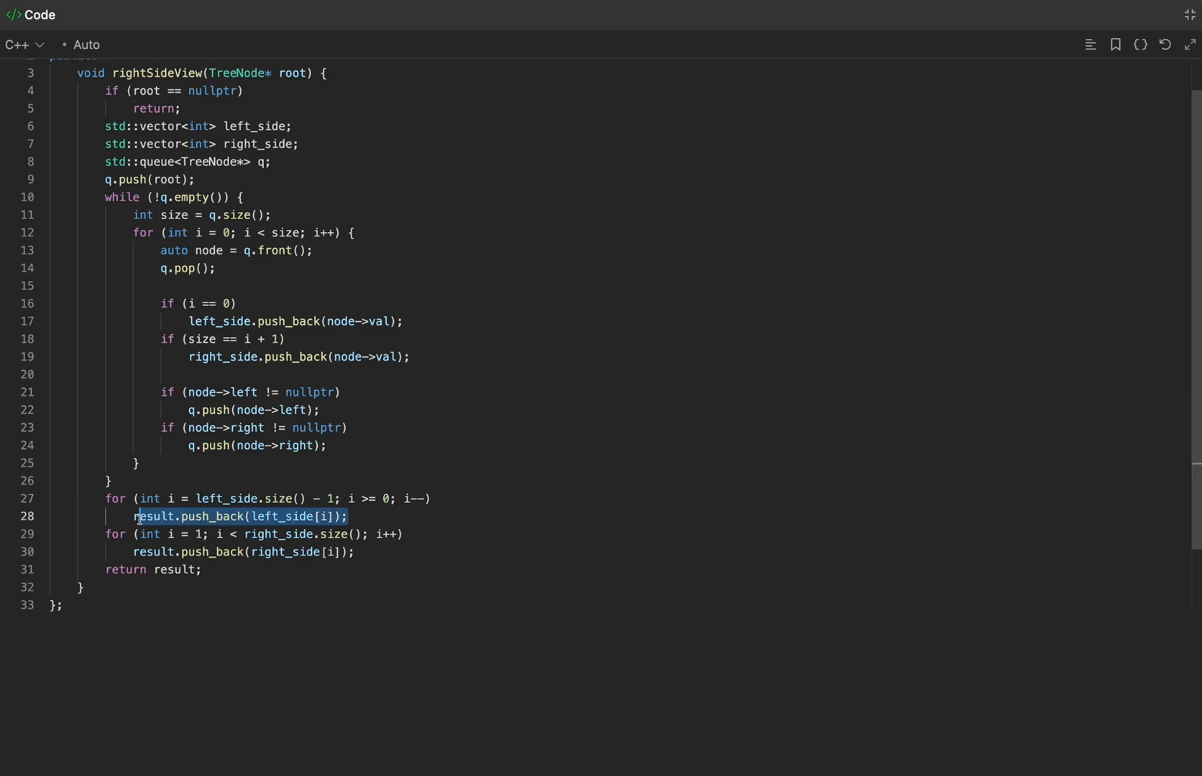
Replace the push_back lines with std::cout << left_side[i] << ' '; and std::cout << right_side[i] << ' ';.
text(std::cout <<)
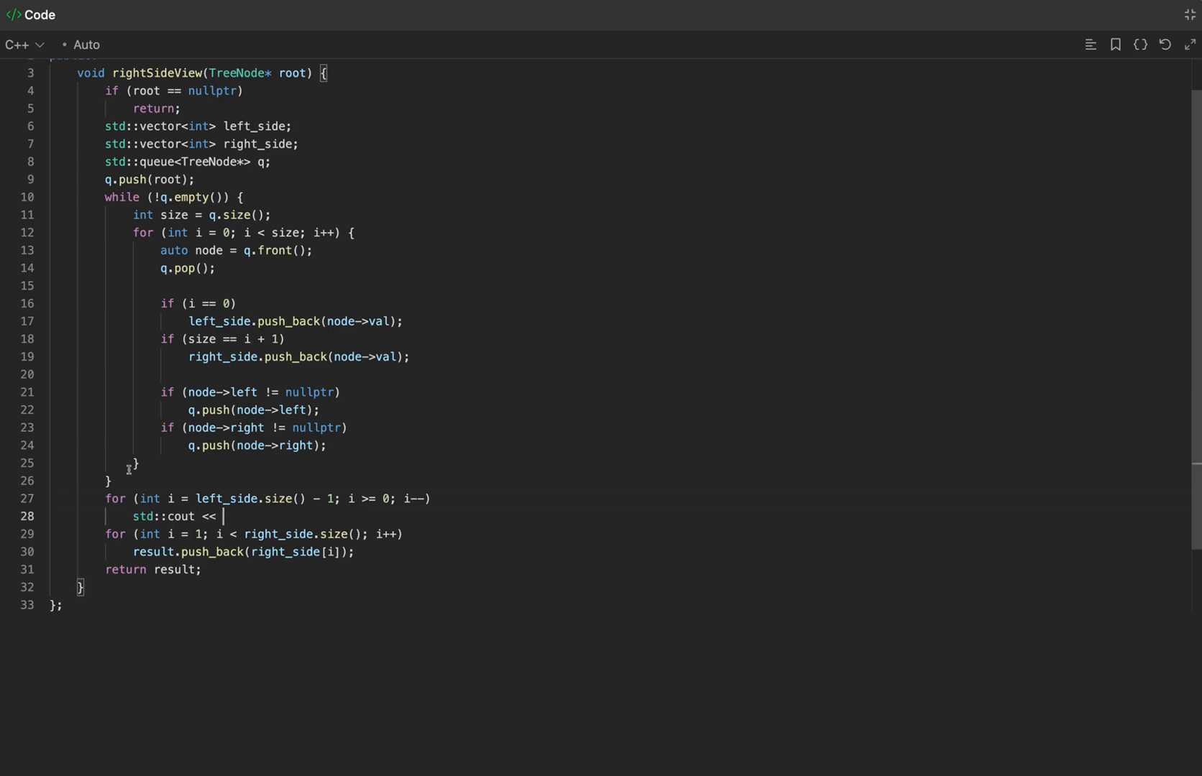
text(left_side[i])
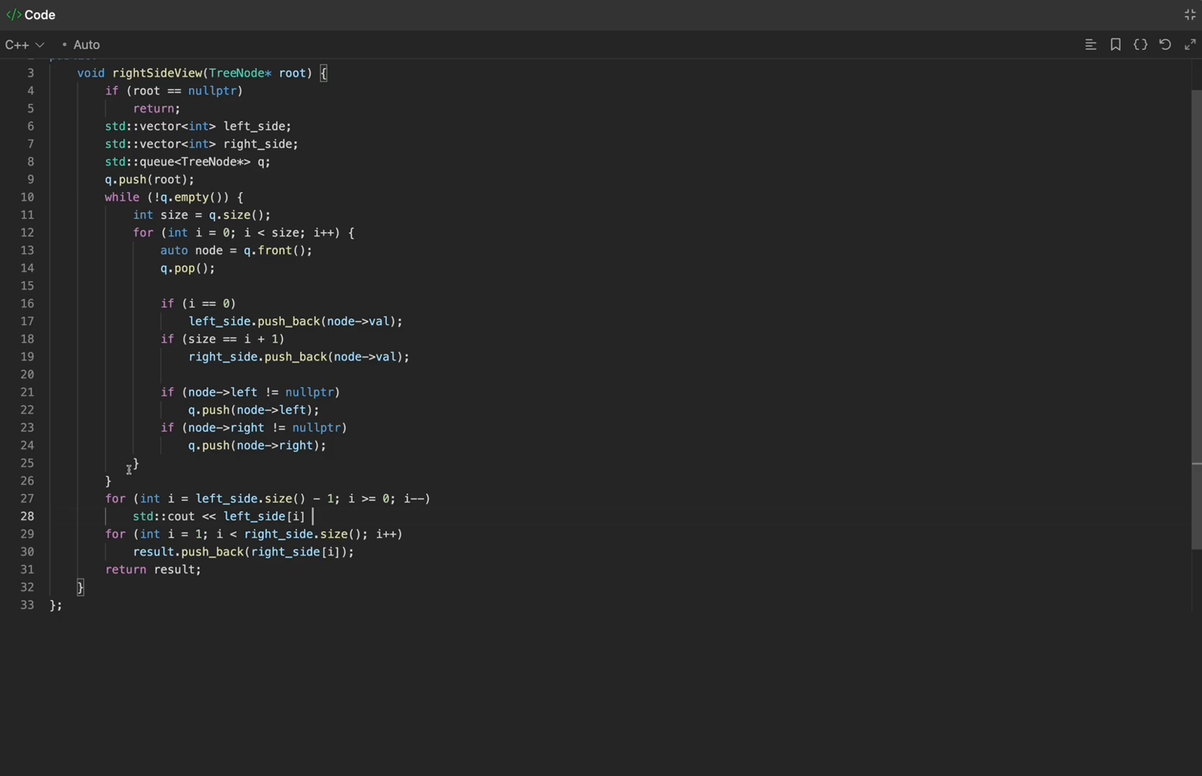
text(<< ' ';)
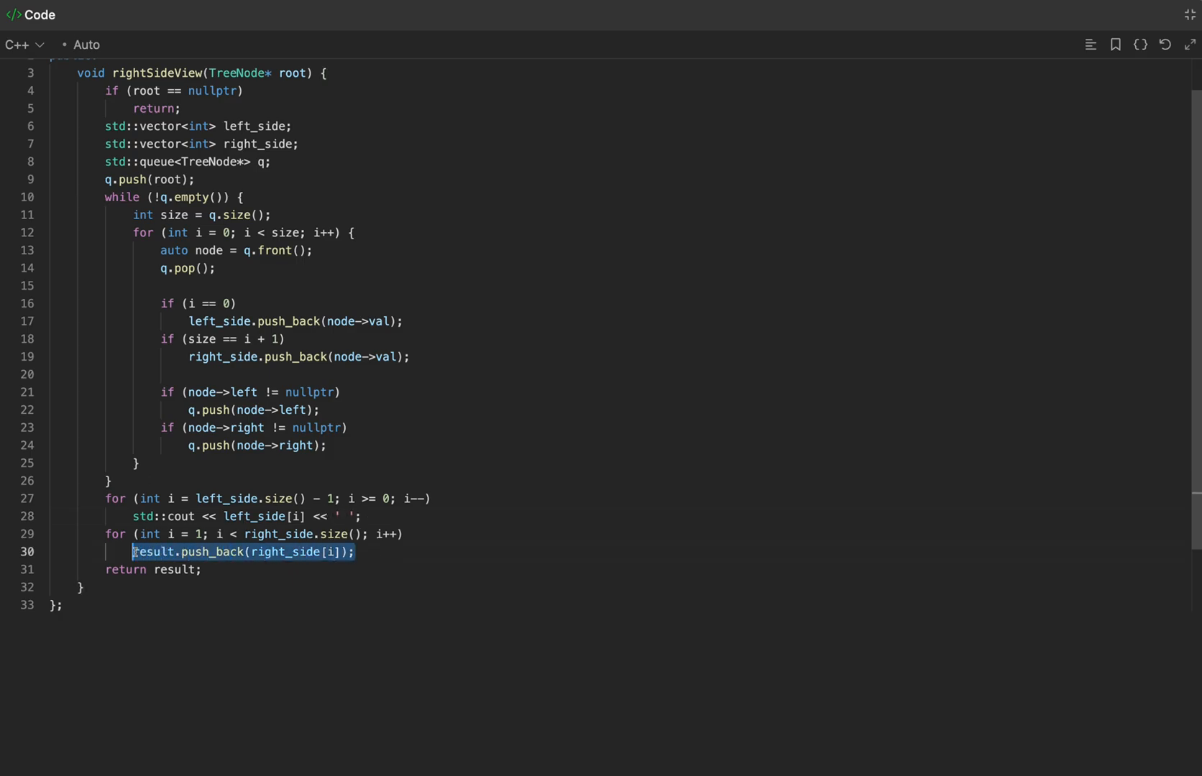
text(std::cout << ri)
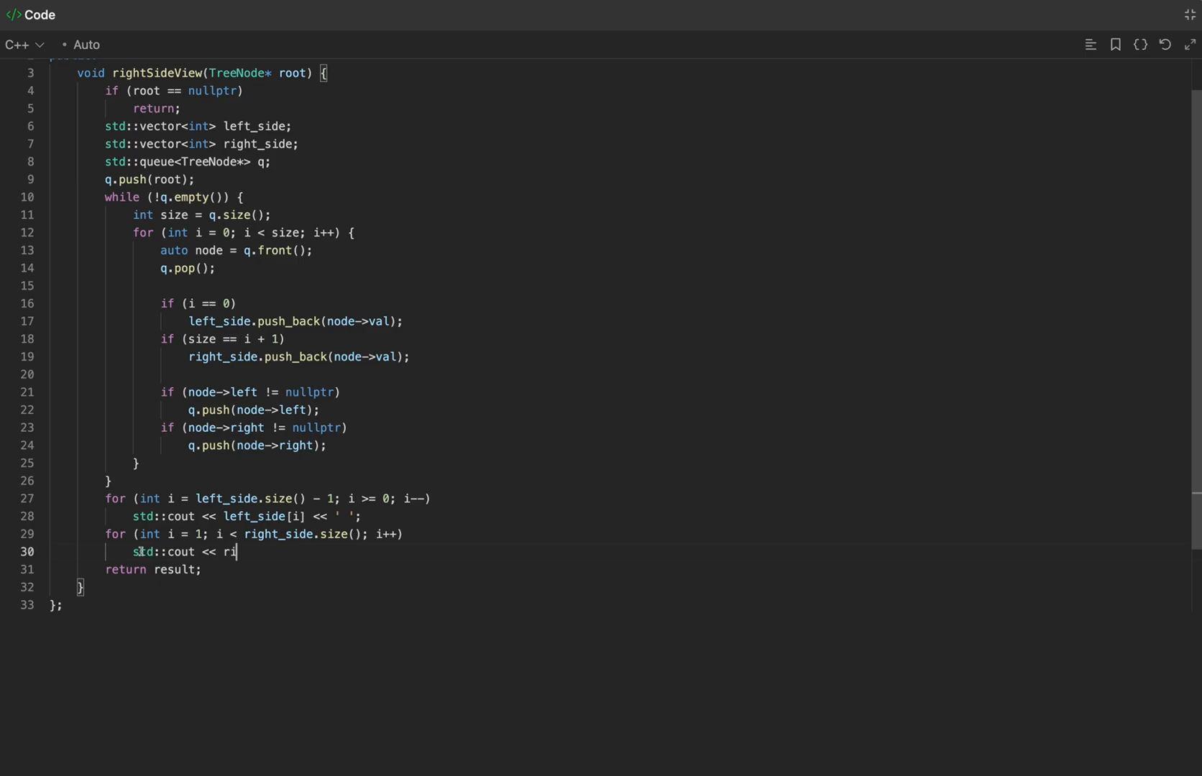
text(ght_side[i] <<)
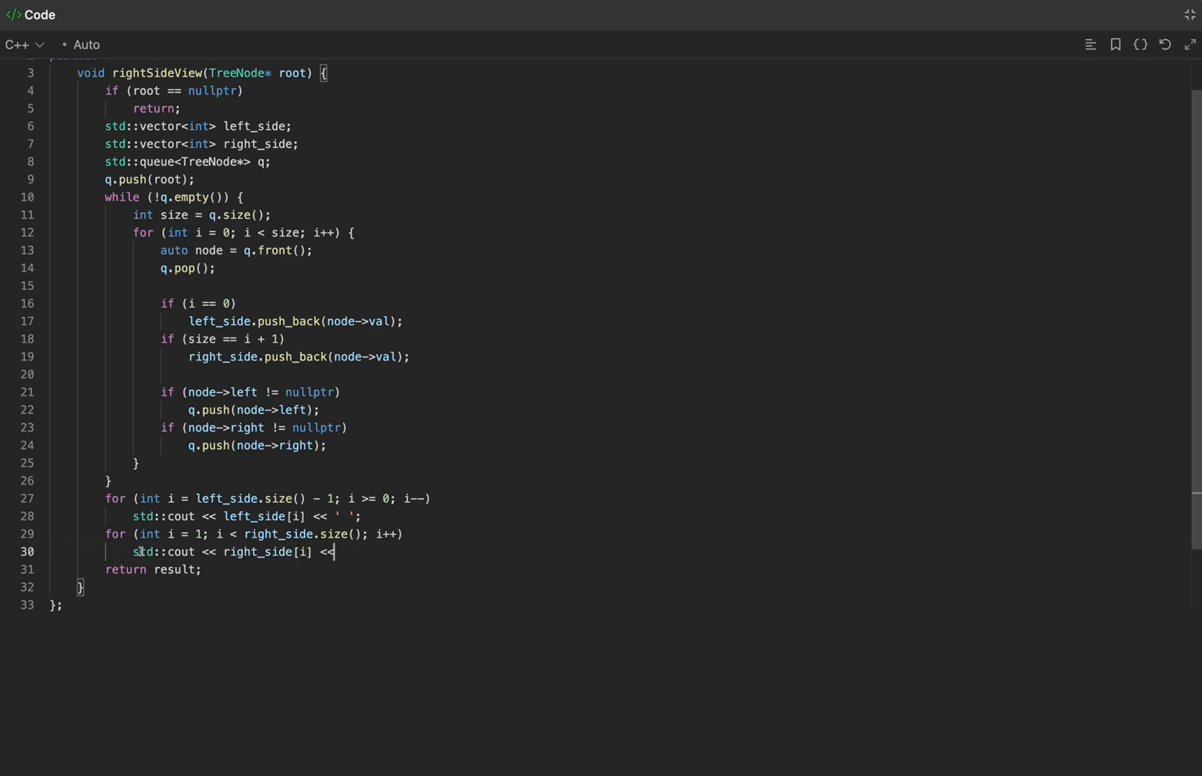
text(' ';)
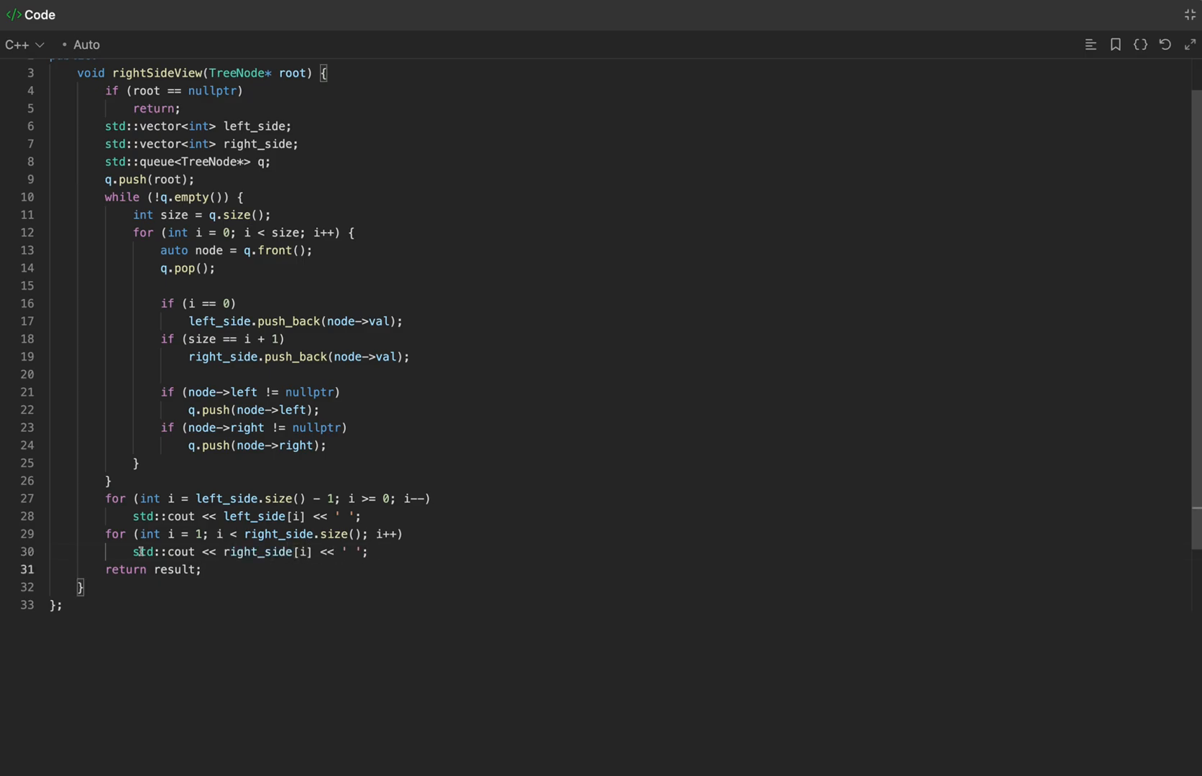